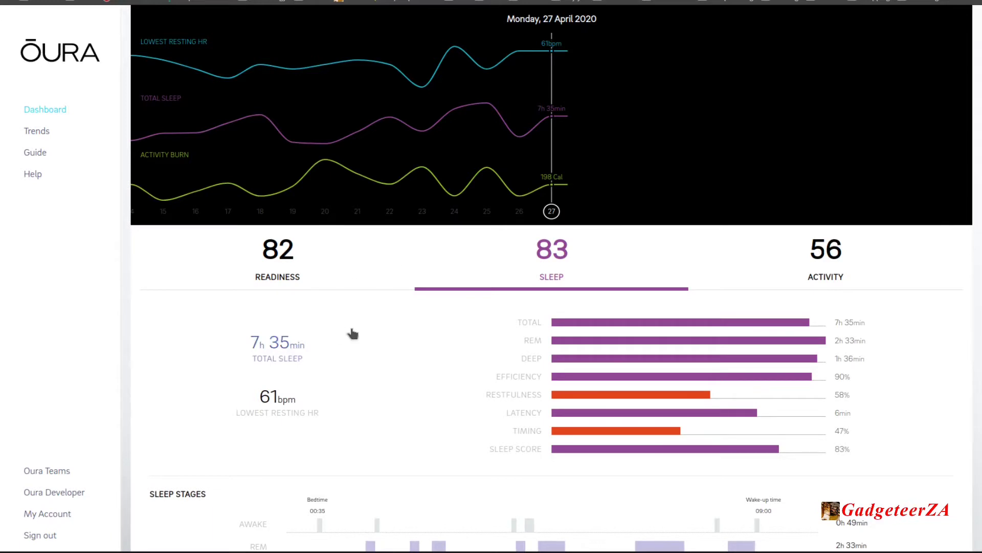
mouse_move(35, 112)
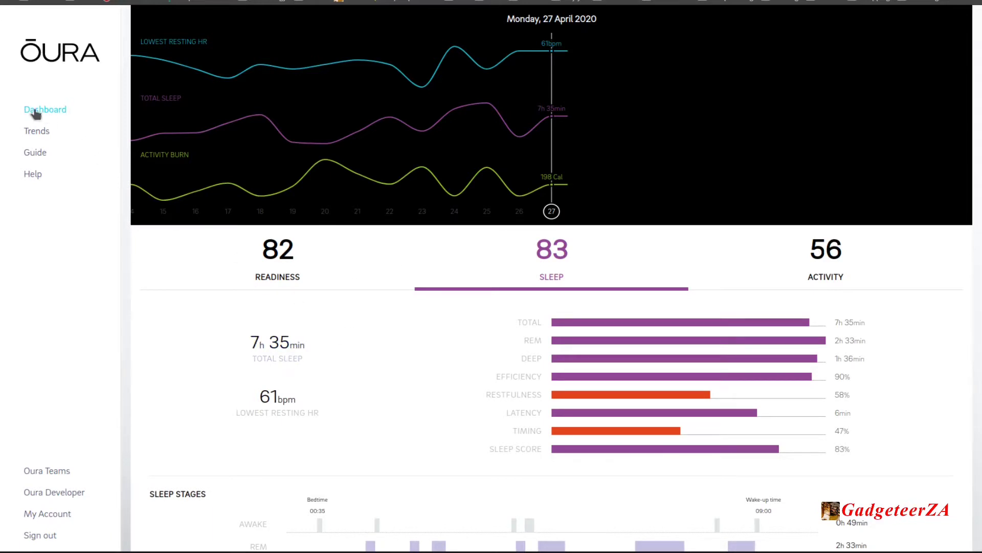
mouse_move(430, 221)
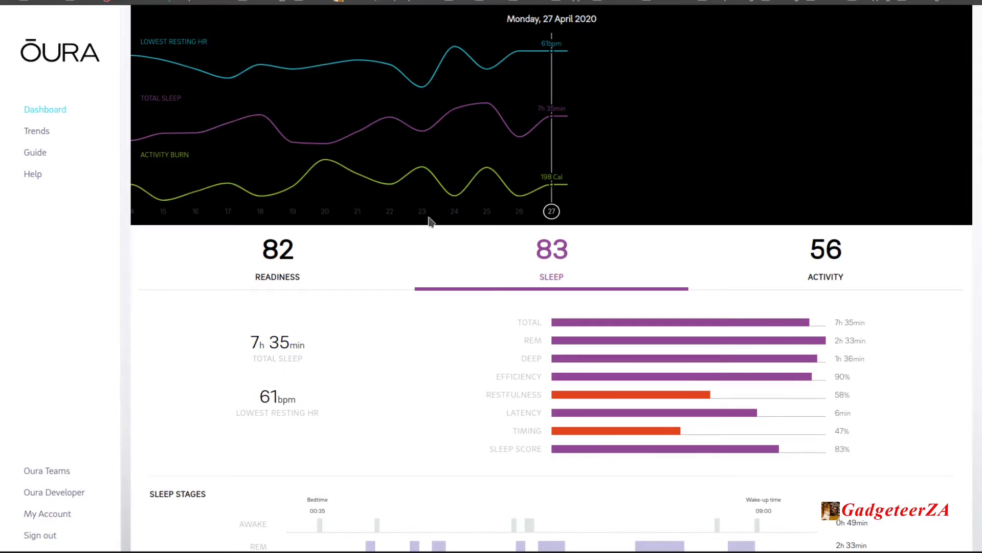
Step: Show the 27 April 2020 readiness breakdown, including HRV balance and recovery index contributors
click(552, 211)
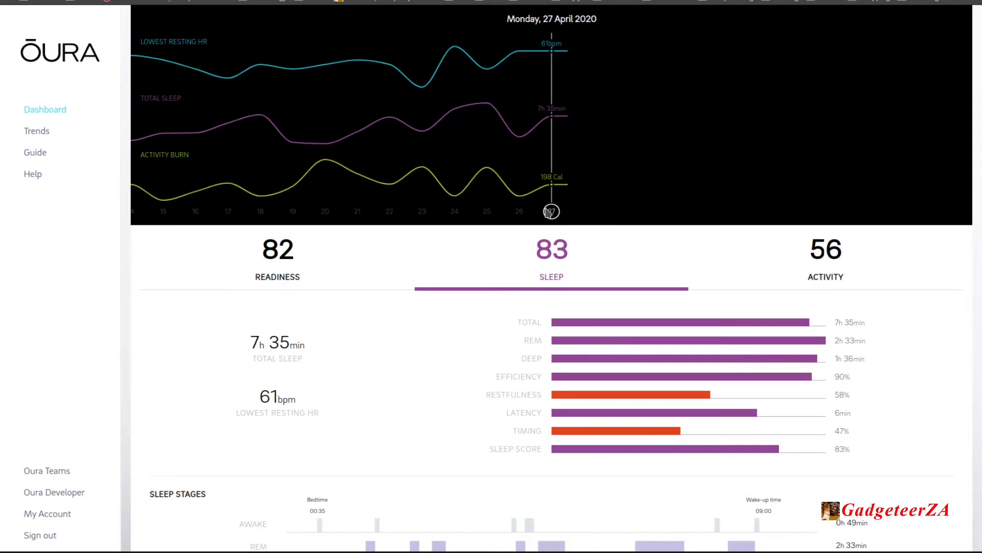
mouse_move(581, 214)
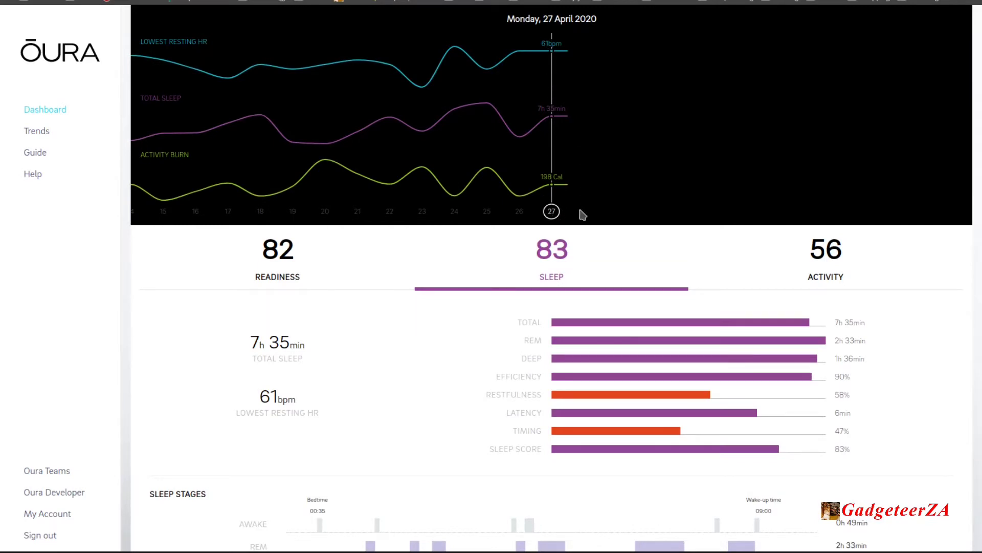
mouse_move(573, 243)
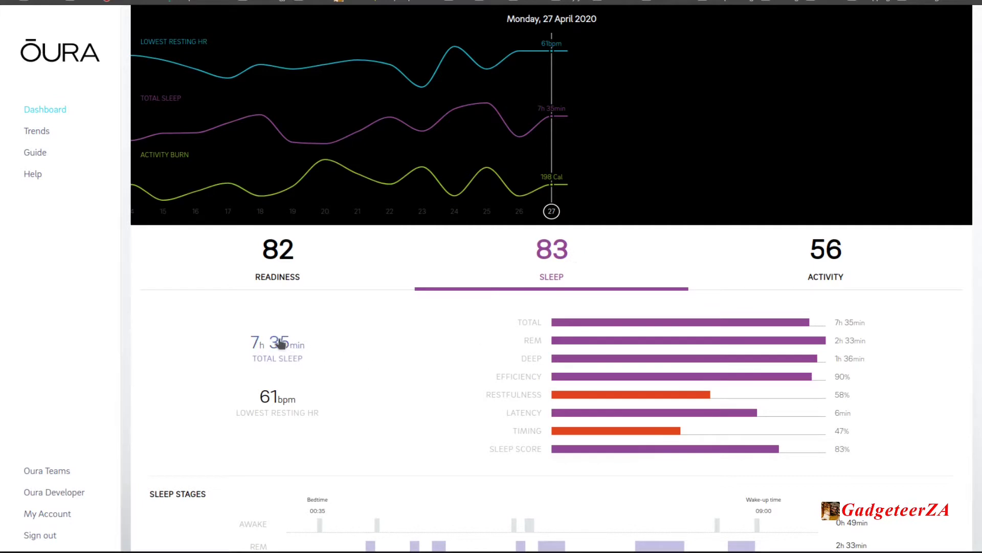
mouse_move(249, 330)
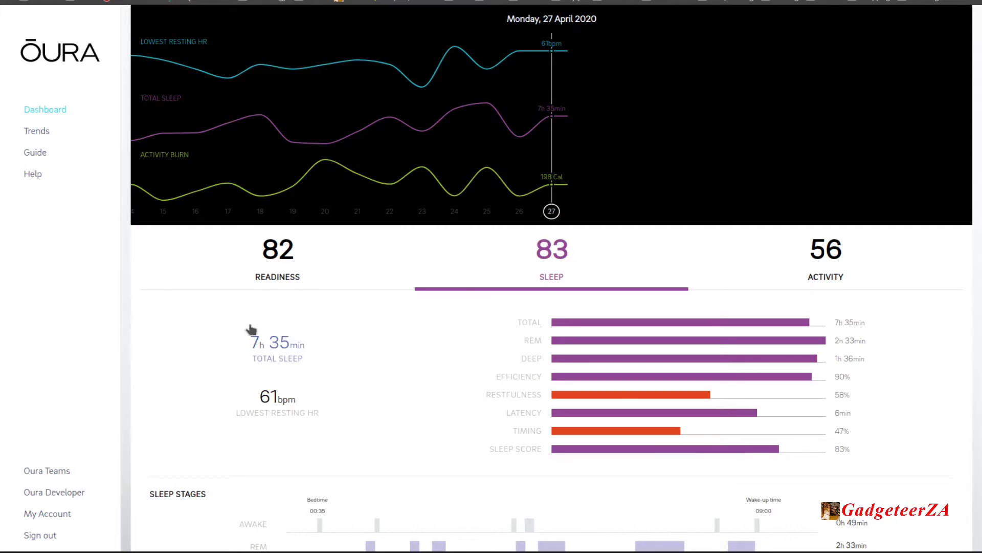
mouse_move(259, 402)
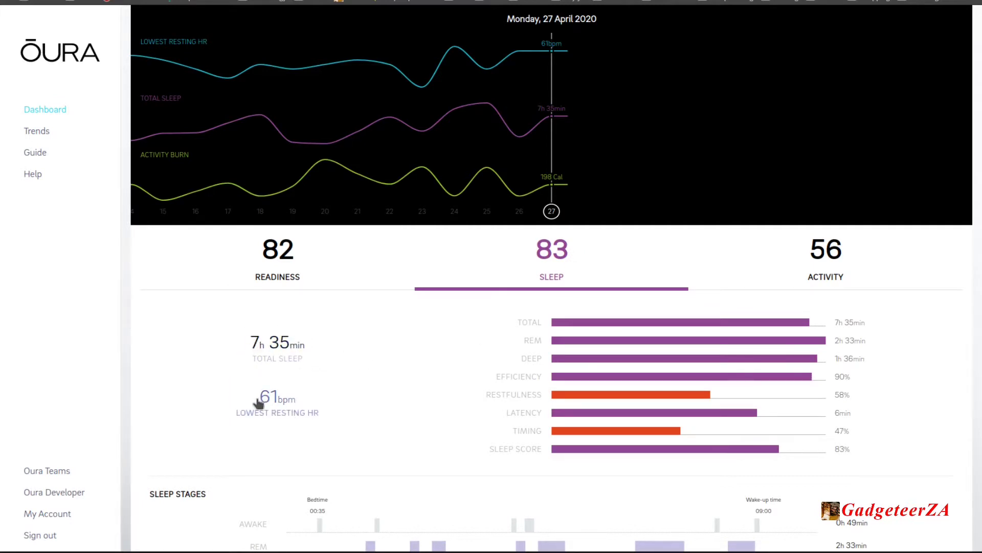
mouse_move(769, 326)
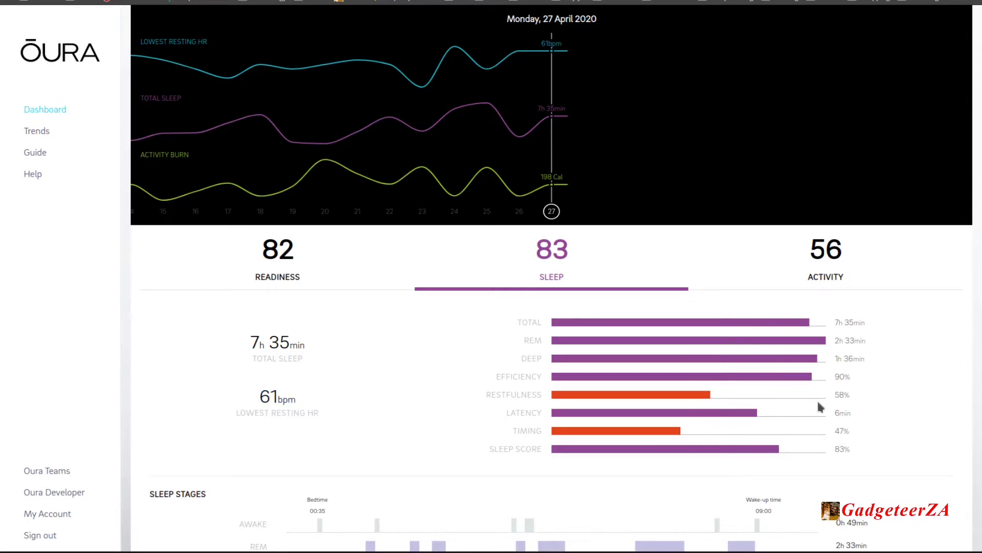
mouse_move(769, 350)
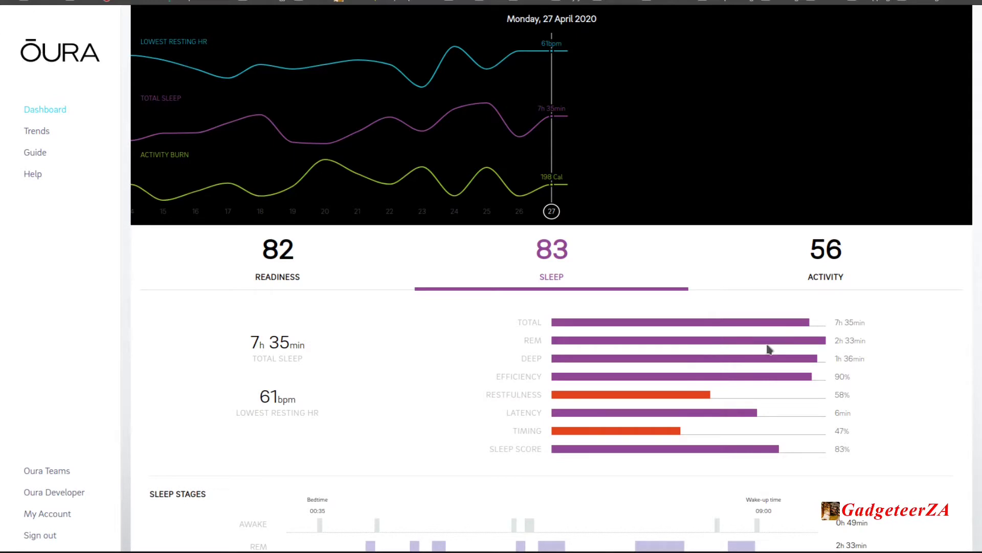
scroll(down, 3)
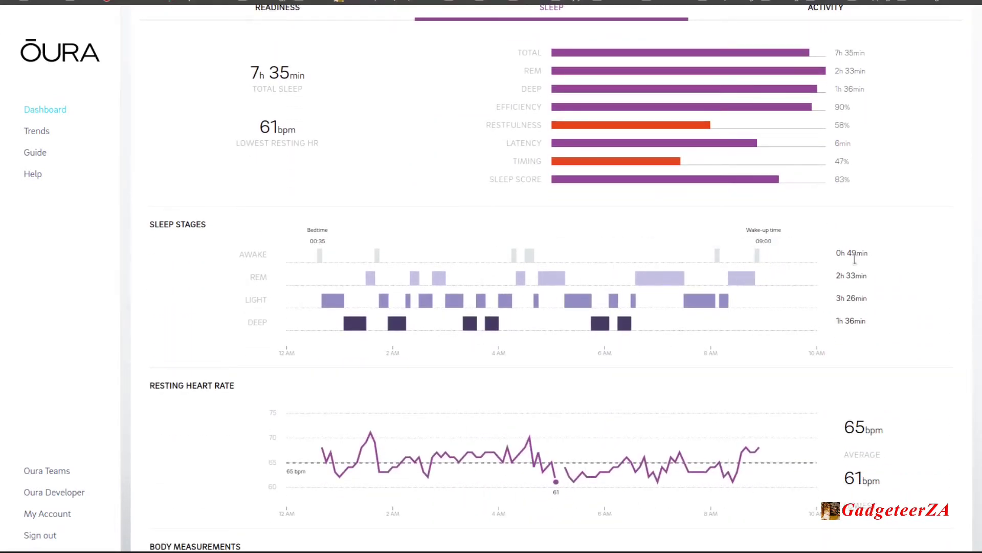
scroll(down, 3)
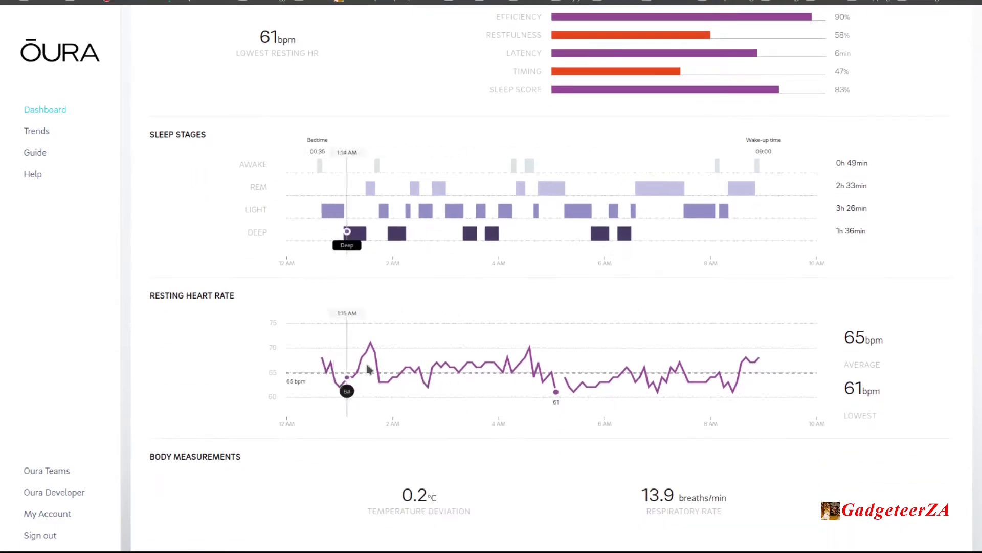
mouse_move(777, 164)
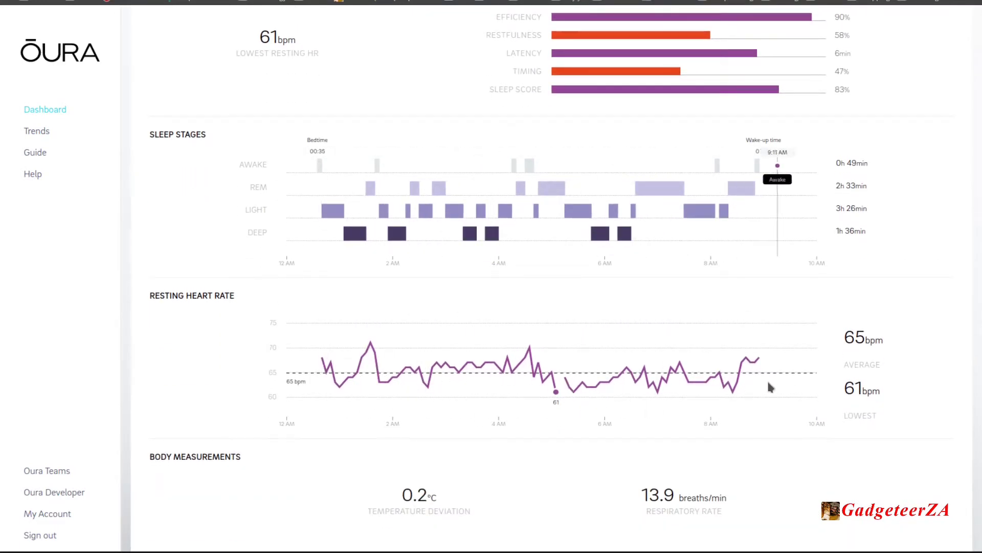
mouse_move(561, 186)
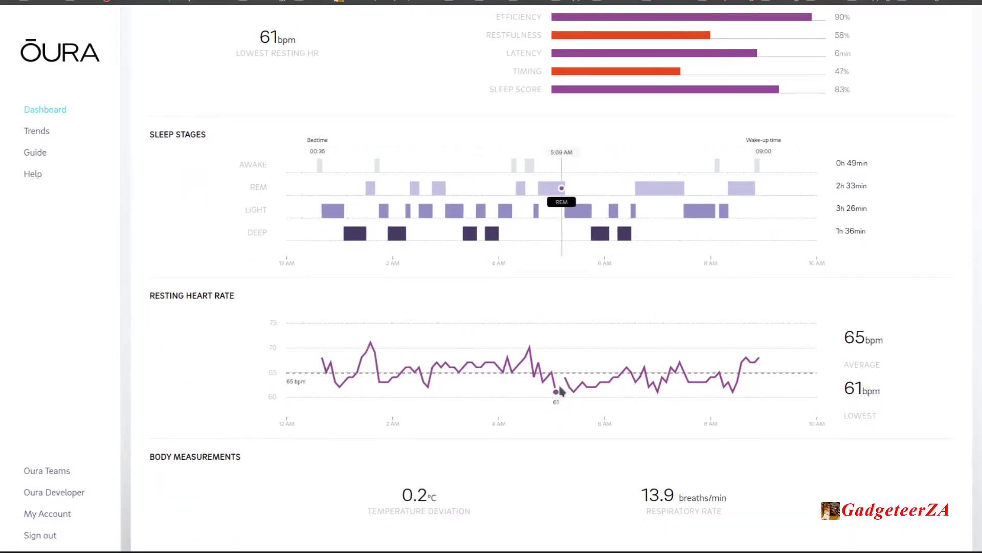
mouse_move(582, 505)
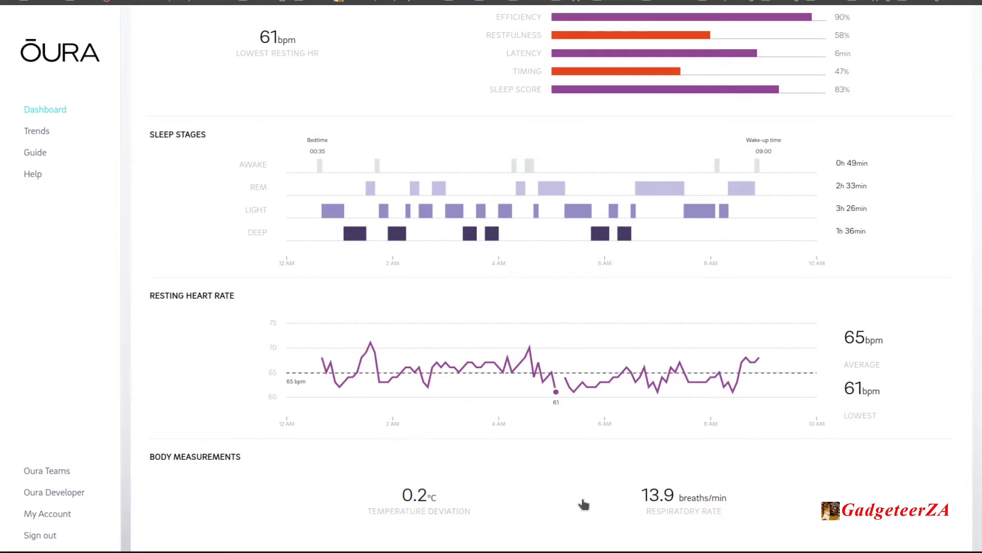
mouse_move(543, 395)
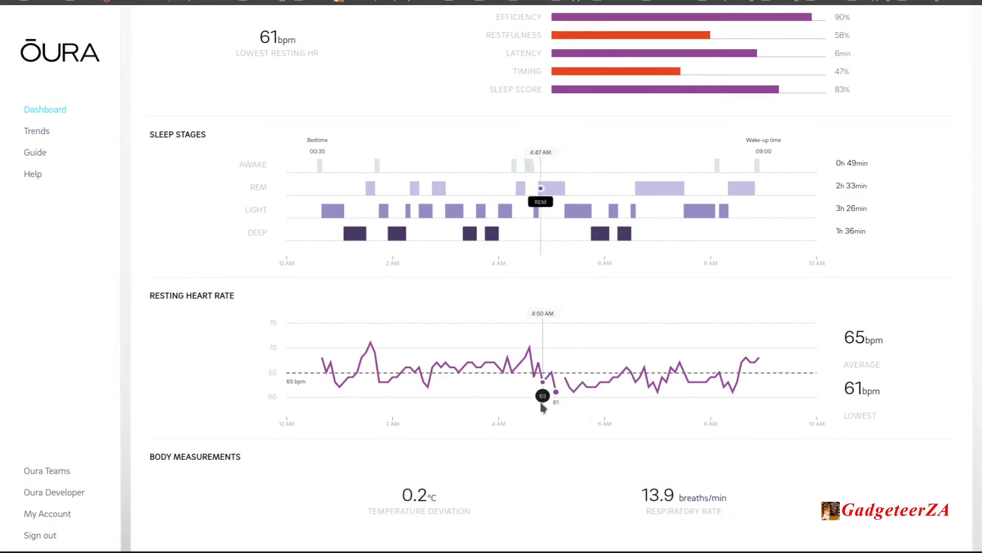
mouse_move(492, 446)
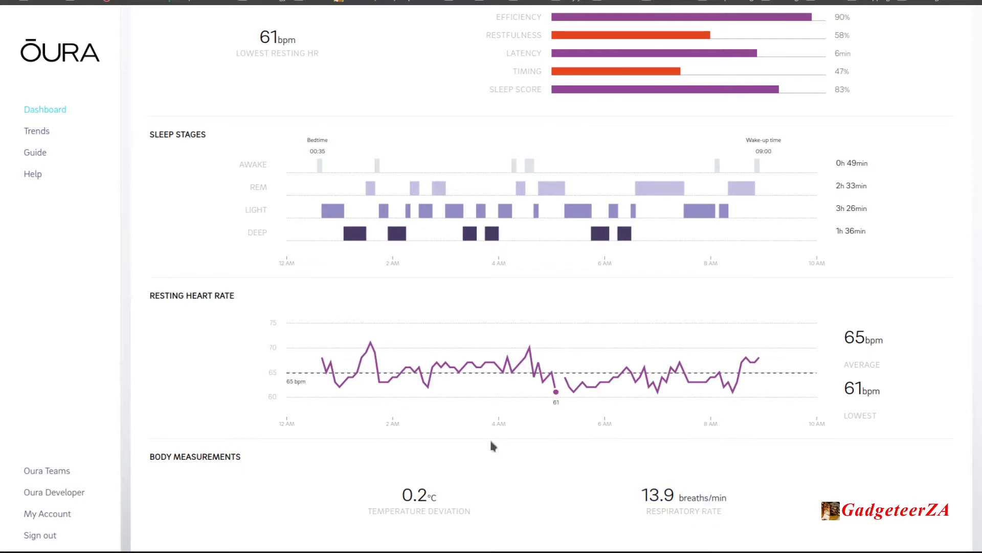
mouse_move(346, 485)
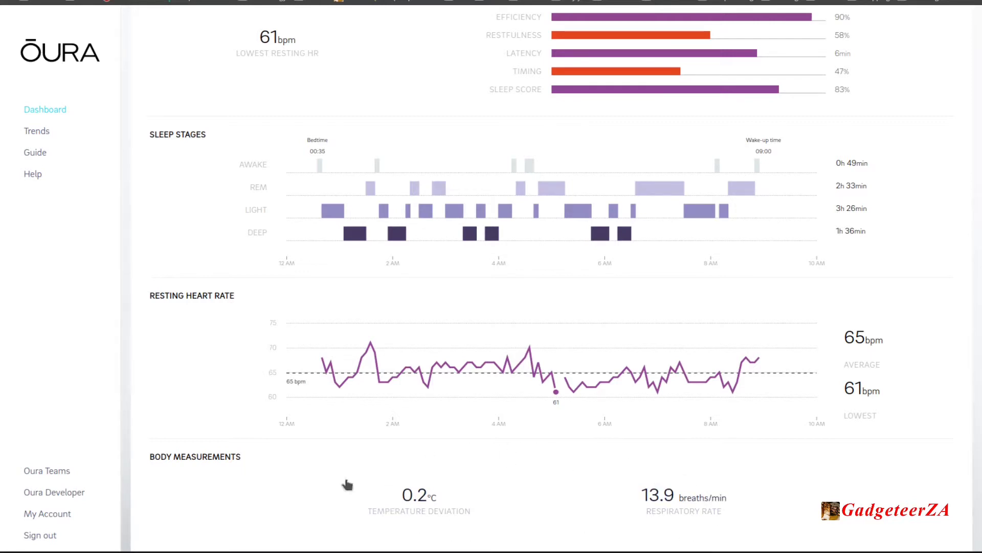
mouse_move(536, 474)
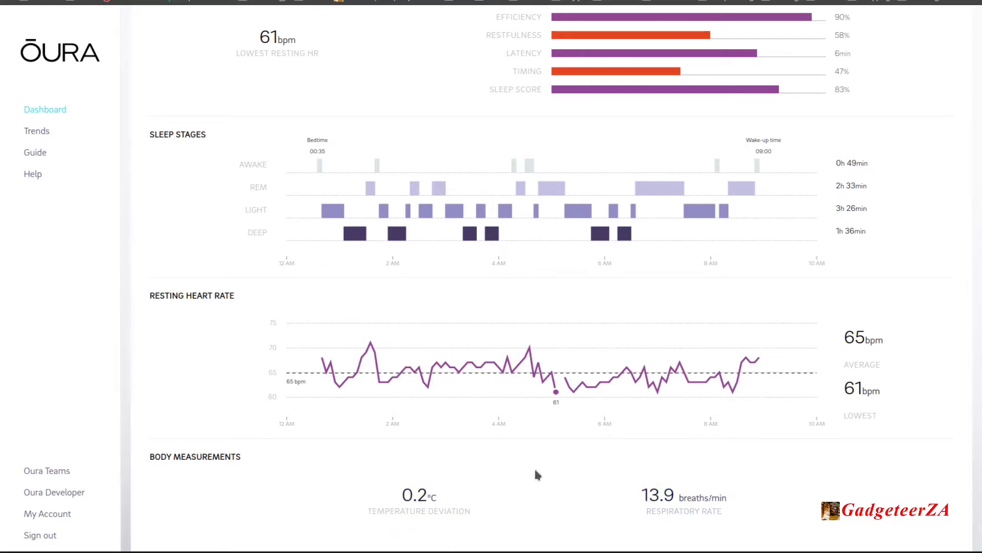
mouse_move(511, 480)
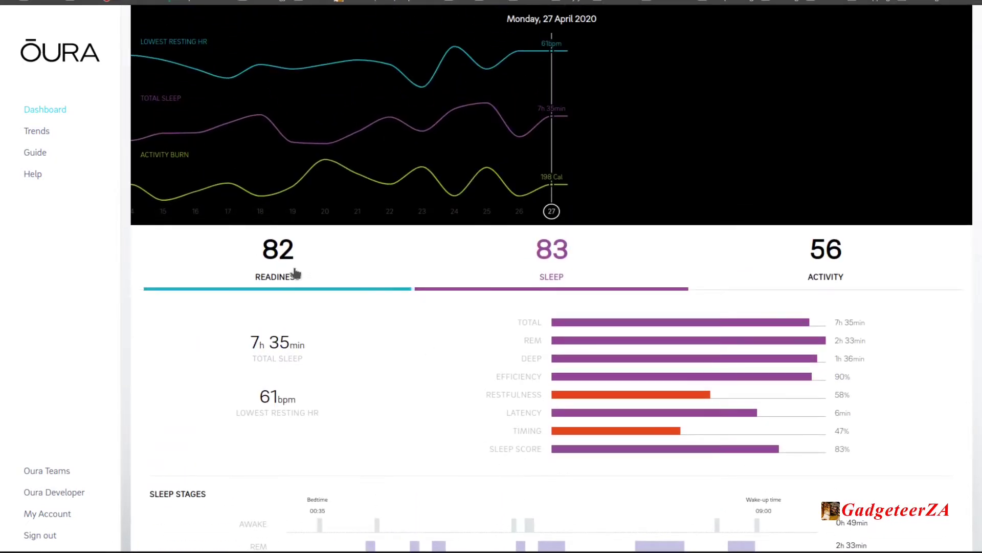
click(277, 263)
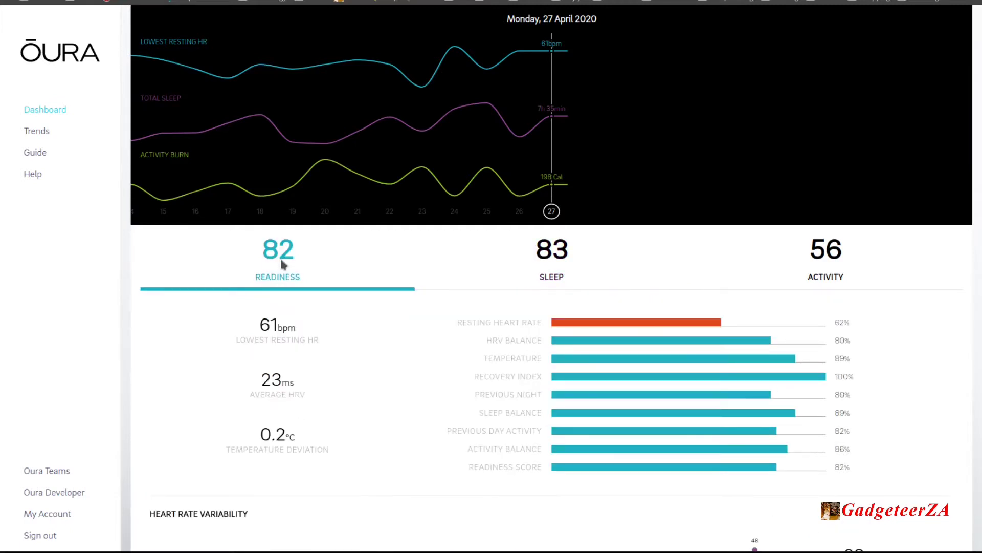
mouse_move(538, 460)
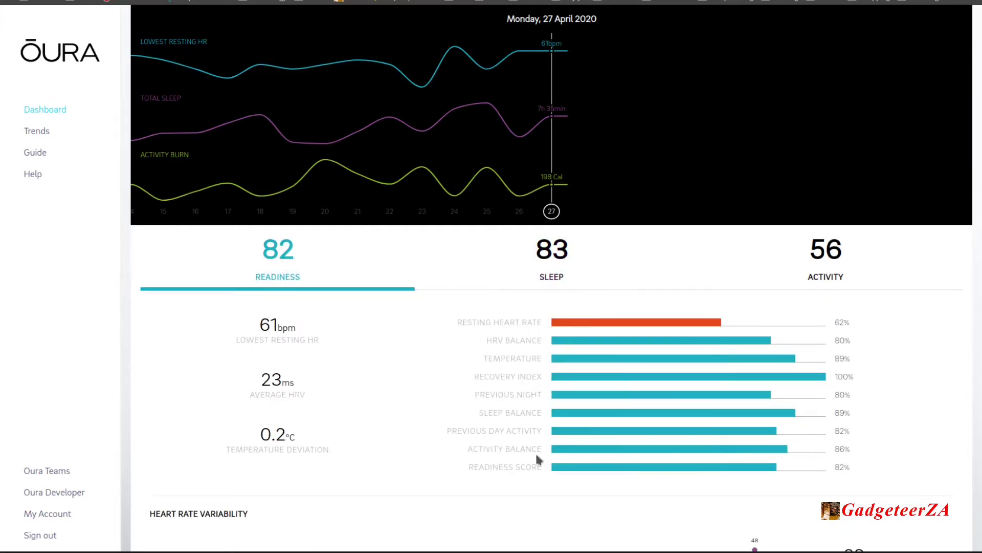
mouse_move(600, 390)
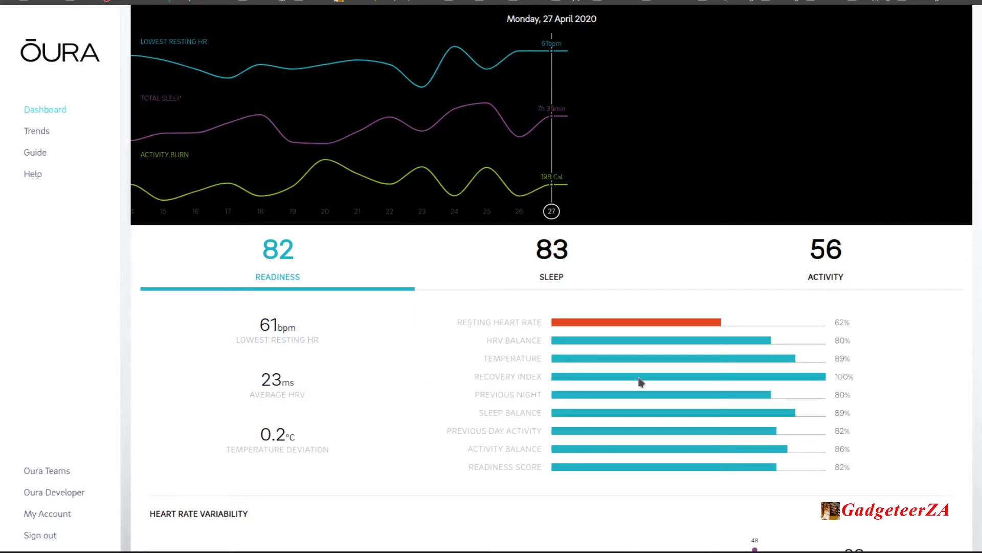
scroll(down, 3)
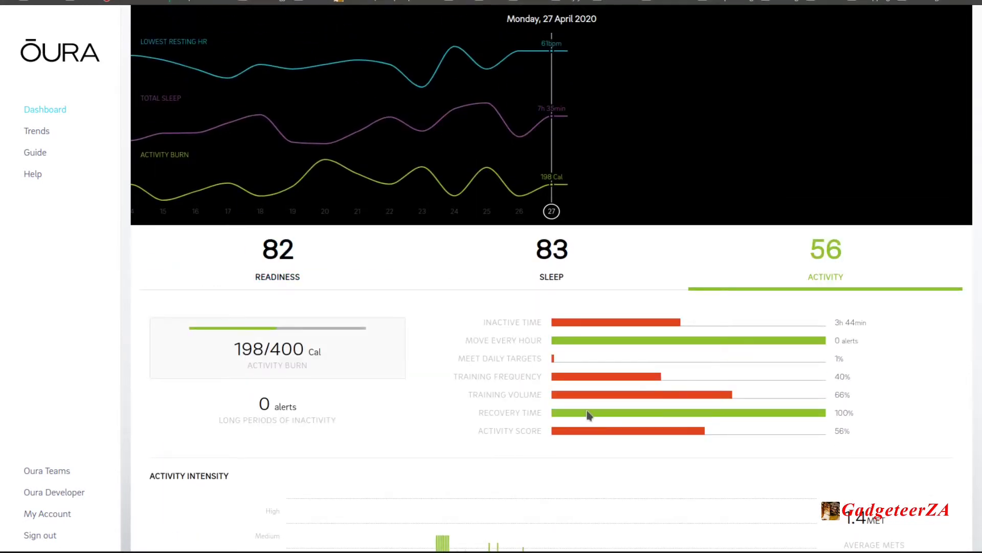
mouse_move(595, 368)
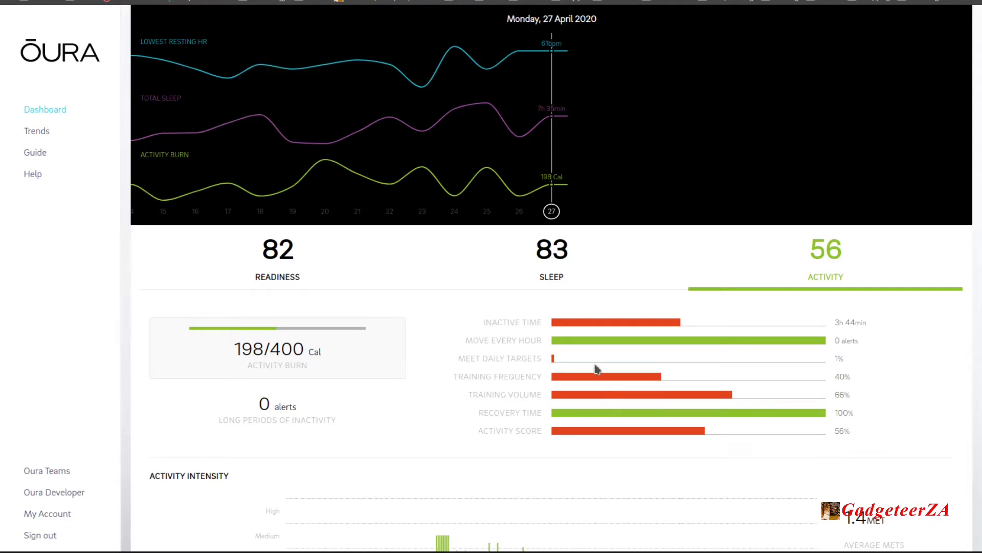
mouse_move(642, 349)
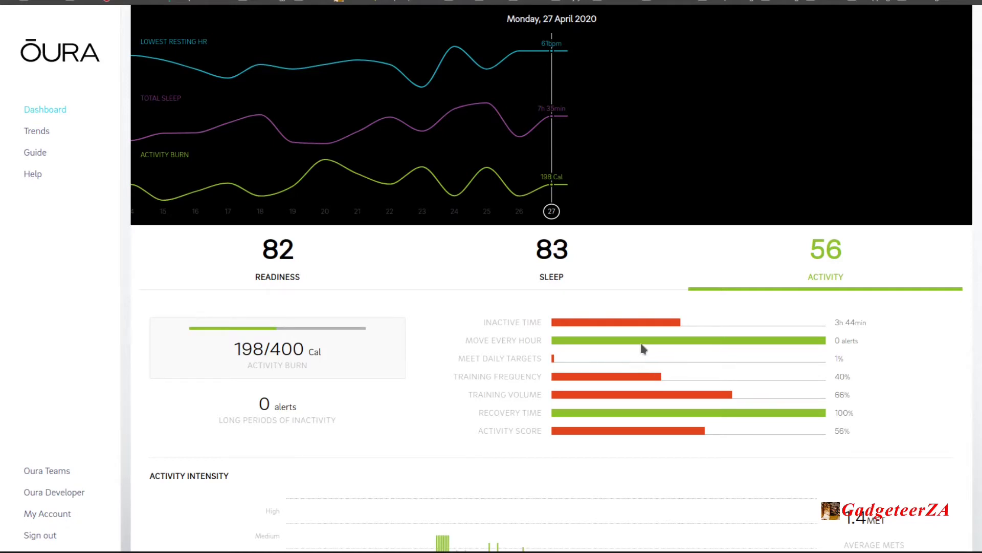
mouse_move(623, 402)
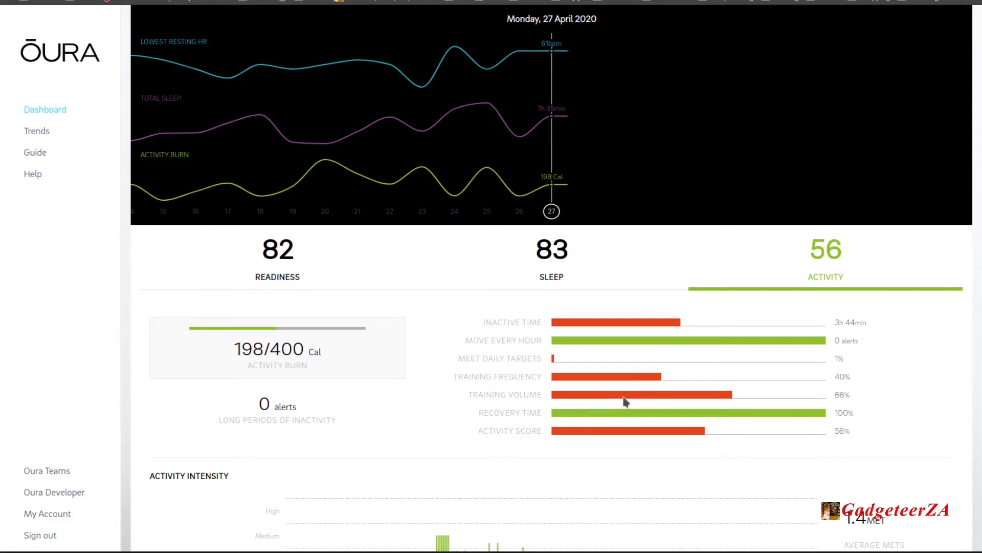
mouse_move(532, 415)
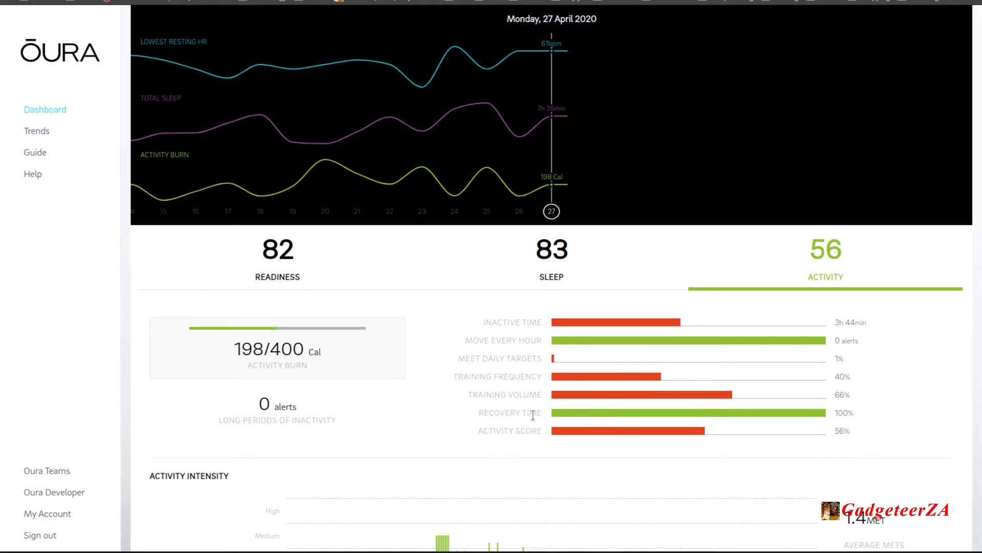
mouse_move(503, 390)
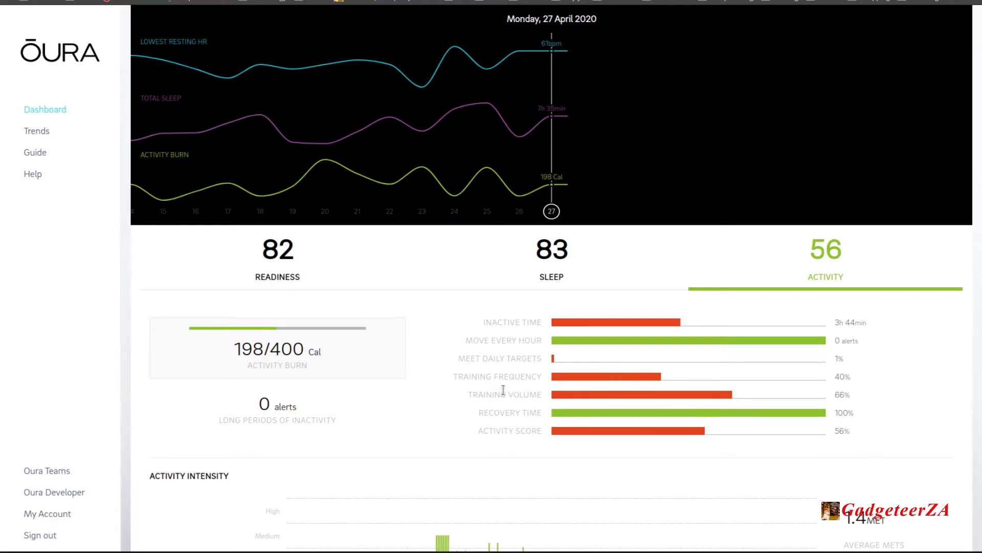
scroll(down, 3)
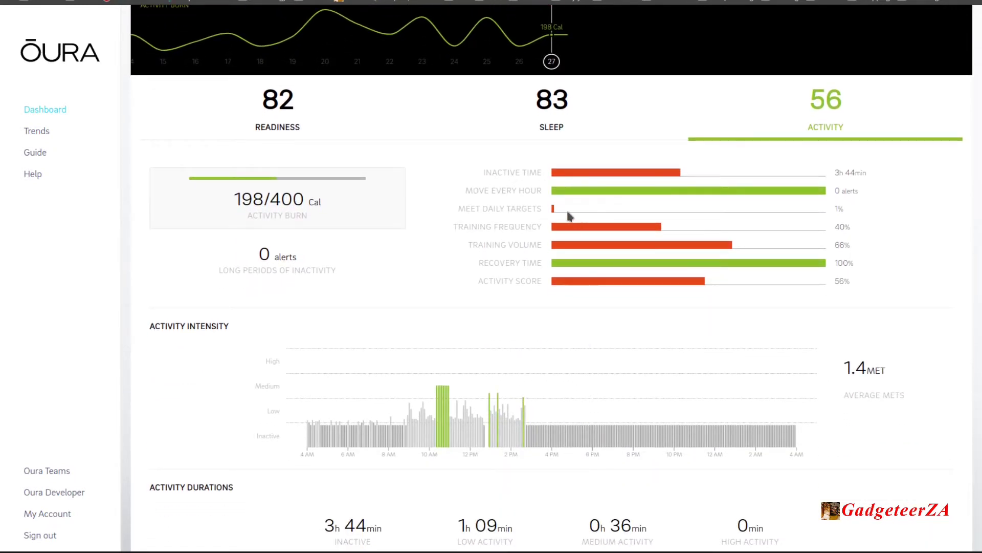
scroll(down, 3)
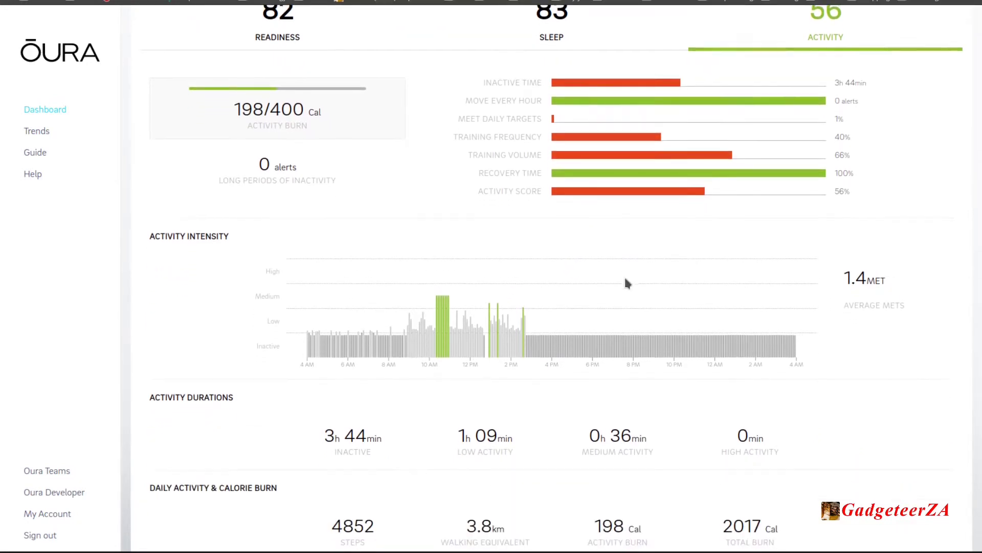
mouse_move(364, 331)
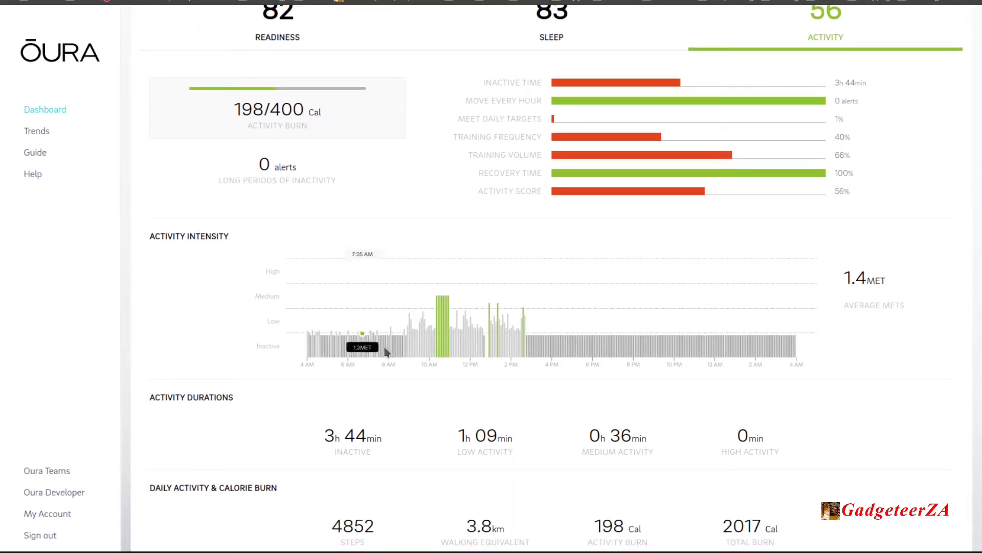
mouse_move(432, 353)
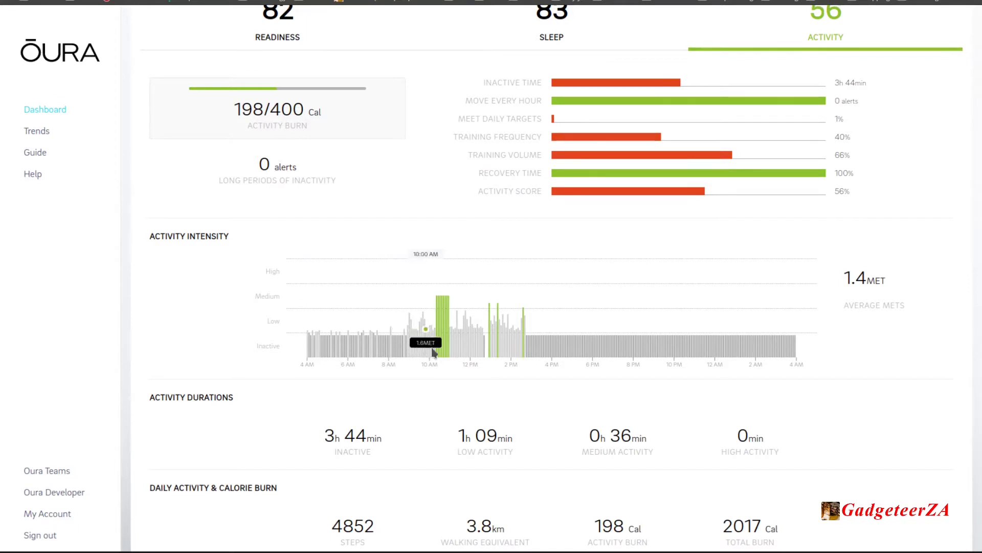
mouse_move(452, 347)
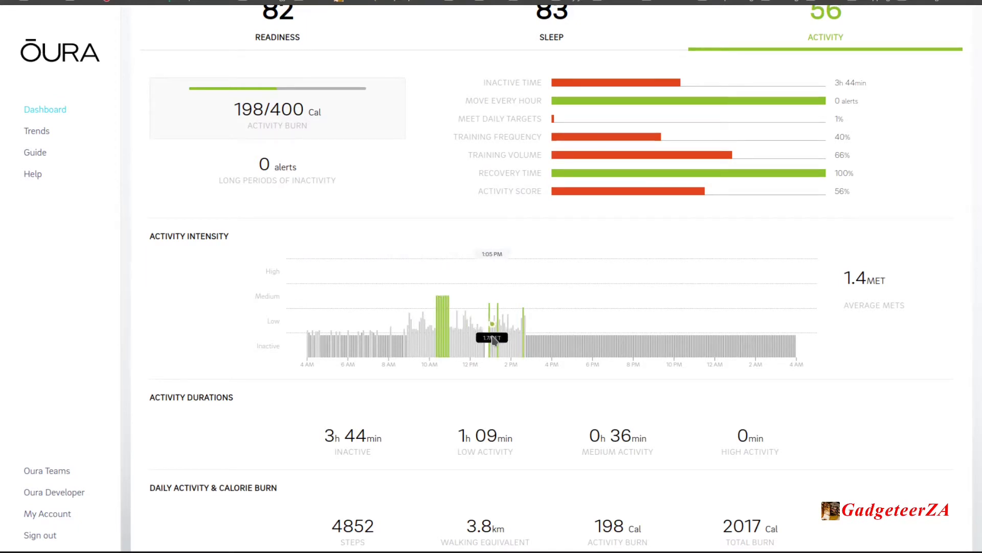
scroll(down, 3)
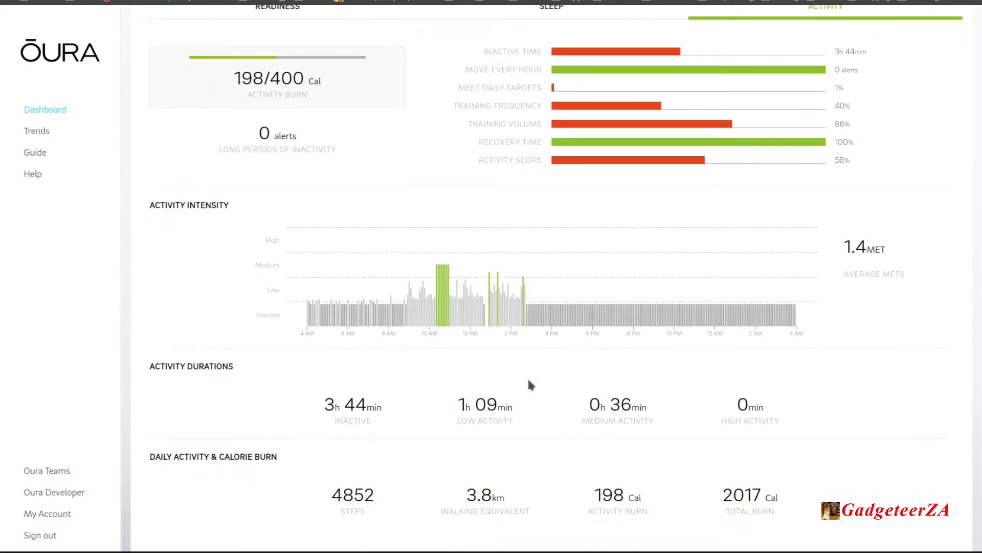
mouse_move(455, 452)
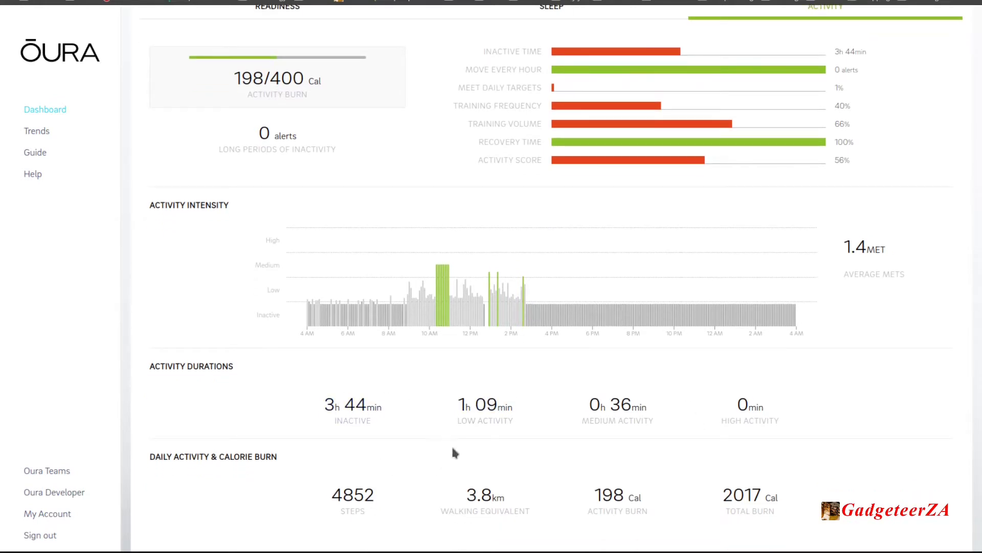
mouse_move(636, 413)
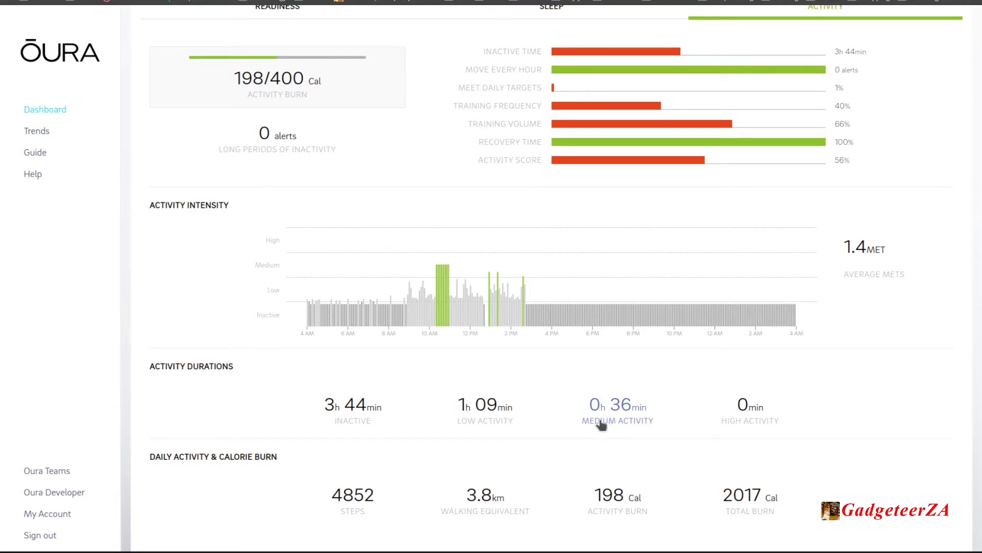
mouse_move(352, 495)
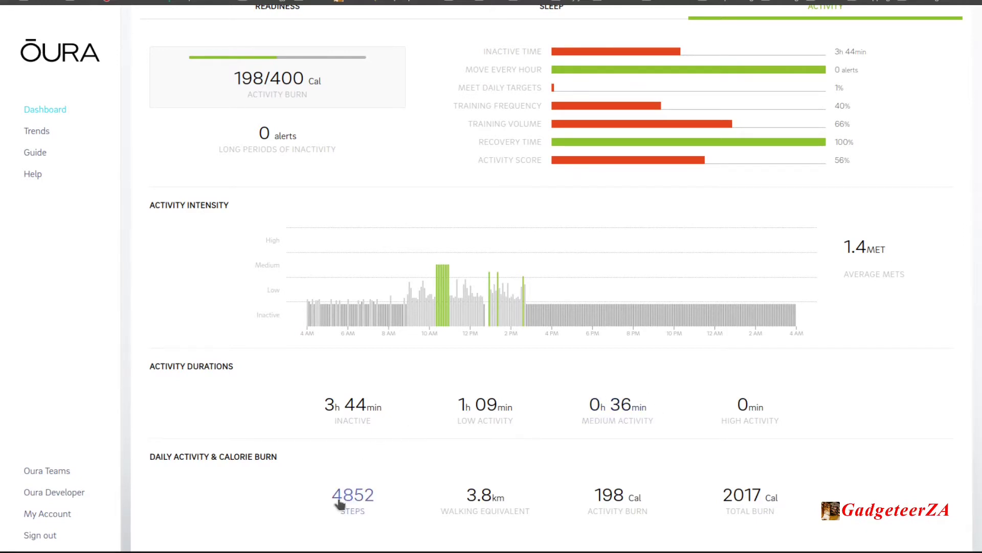
mouse_move(424, 480)
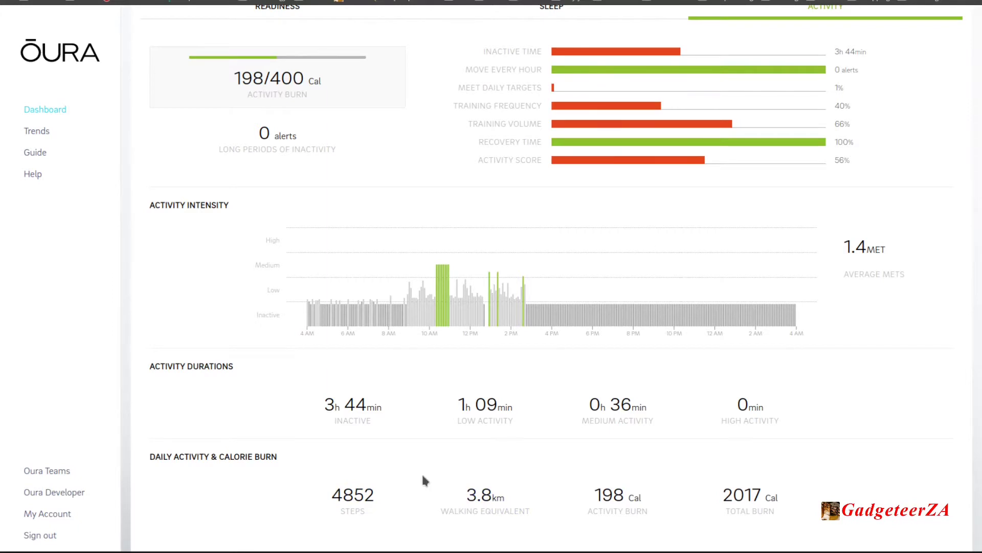
scroll(down, 3)
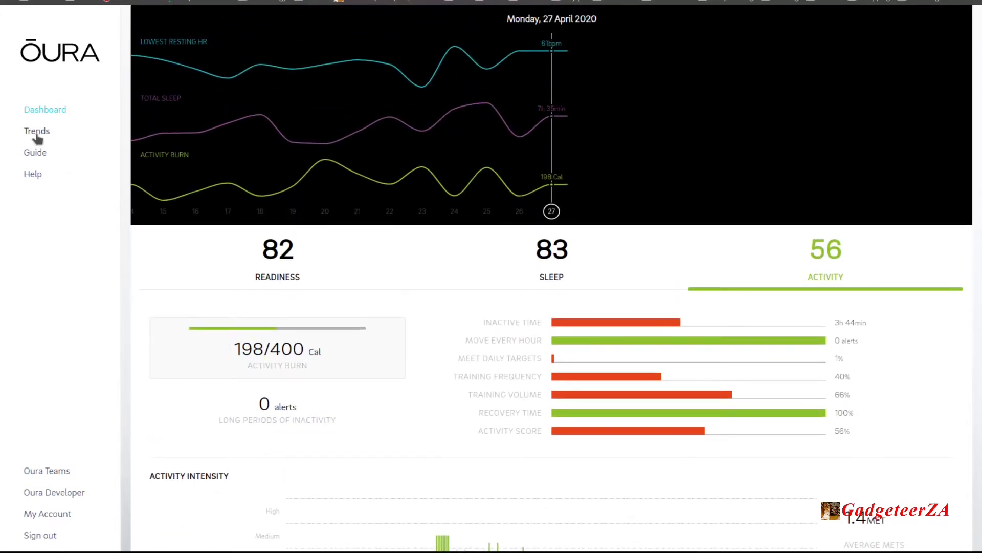
Step: Open Trends, charting temperature deviation against readiness for 4–27 April 2020
click(36, 131)
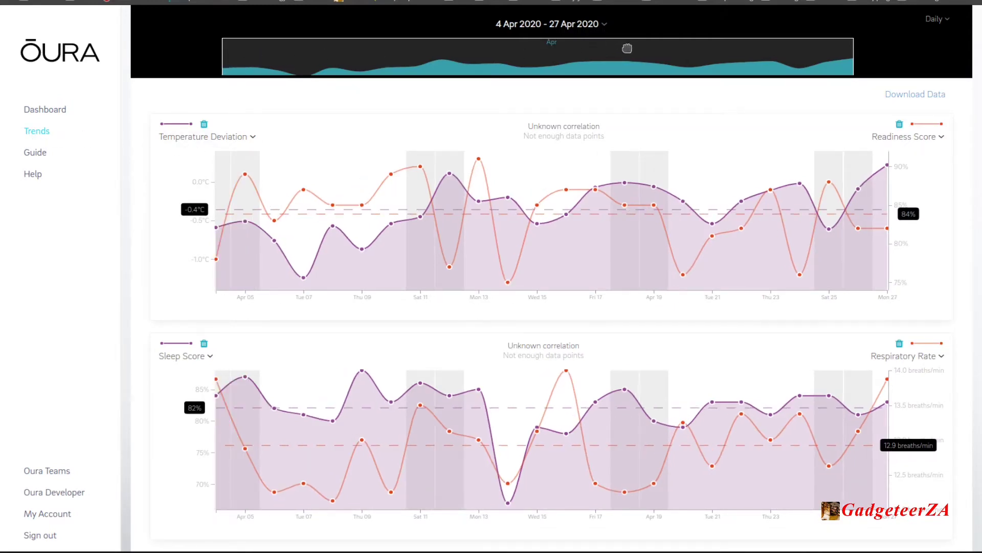
mouse_move(347, 284)
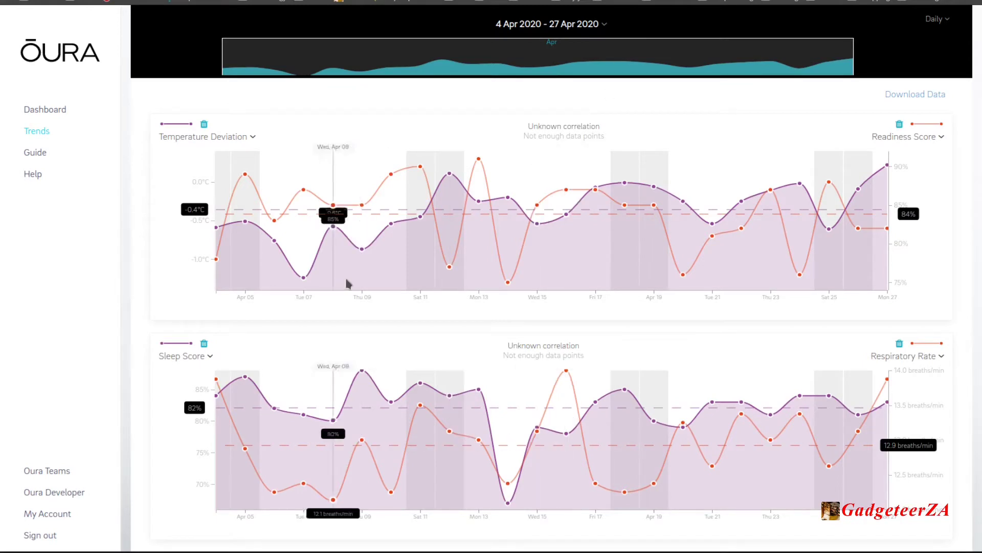
mouse_move(216, 143)
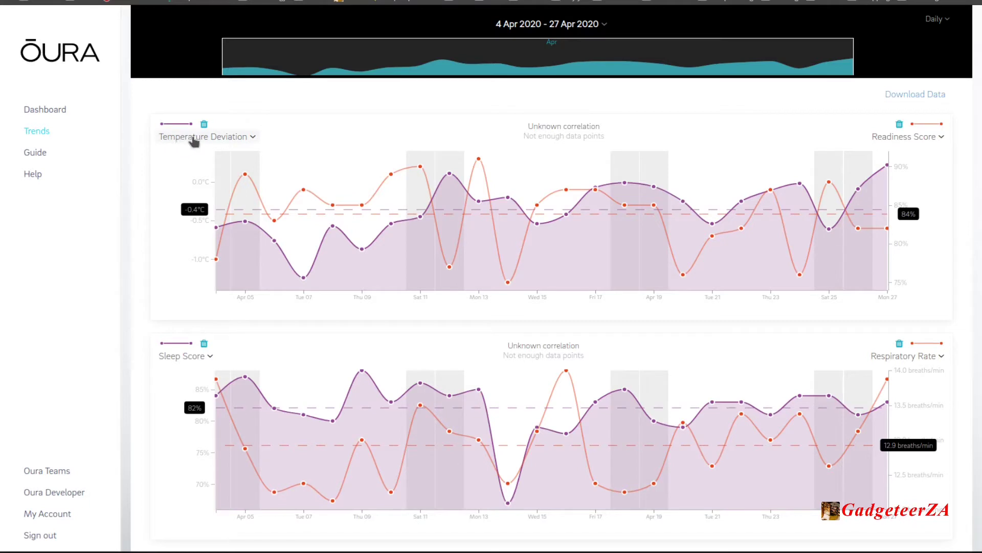
mouse_move(191, 139)
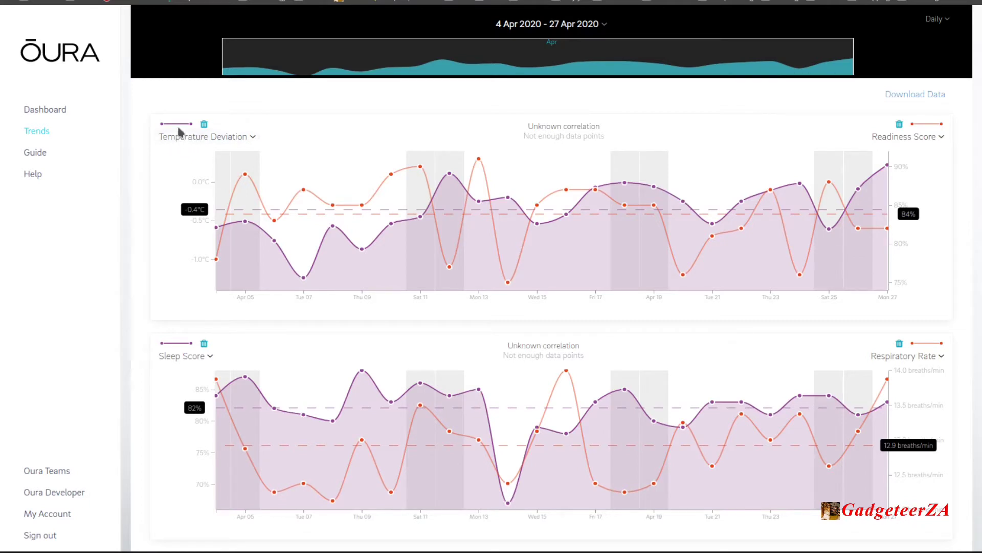
mouse_move(904, 145)
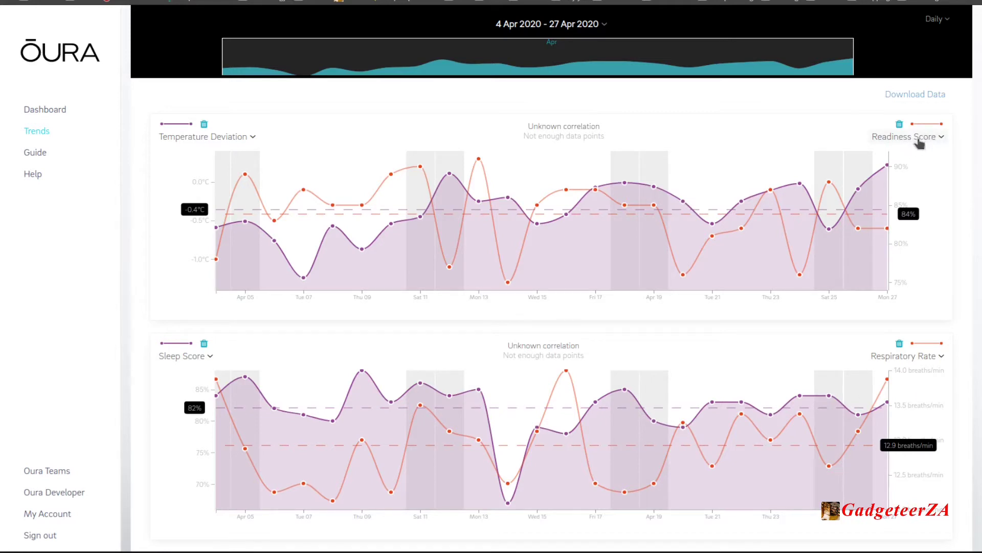
mouse_move(478, 201)
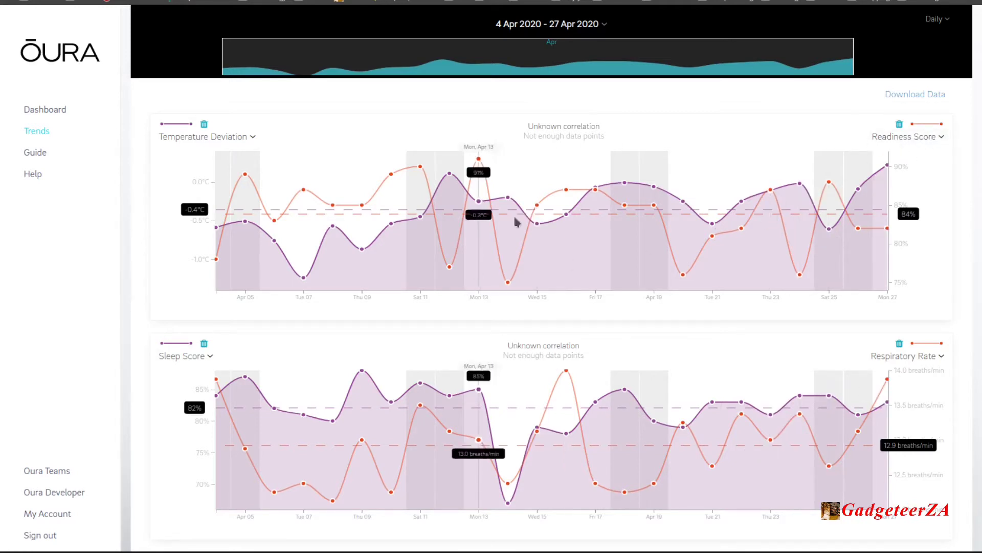
mouse_move(598, 154)
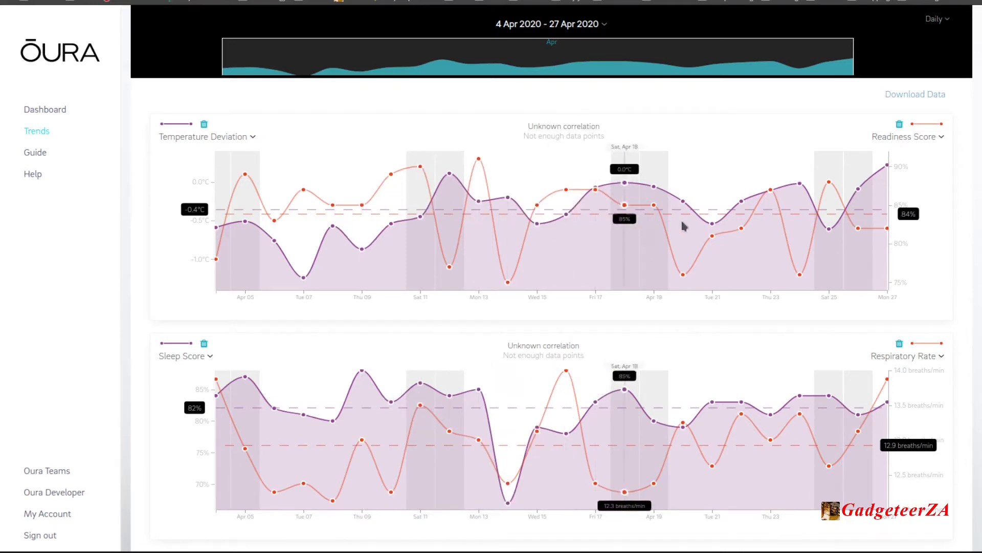
mouse_move(362, 241)
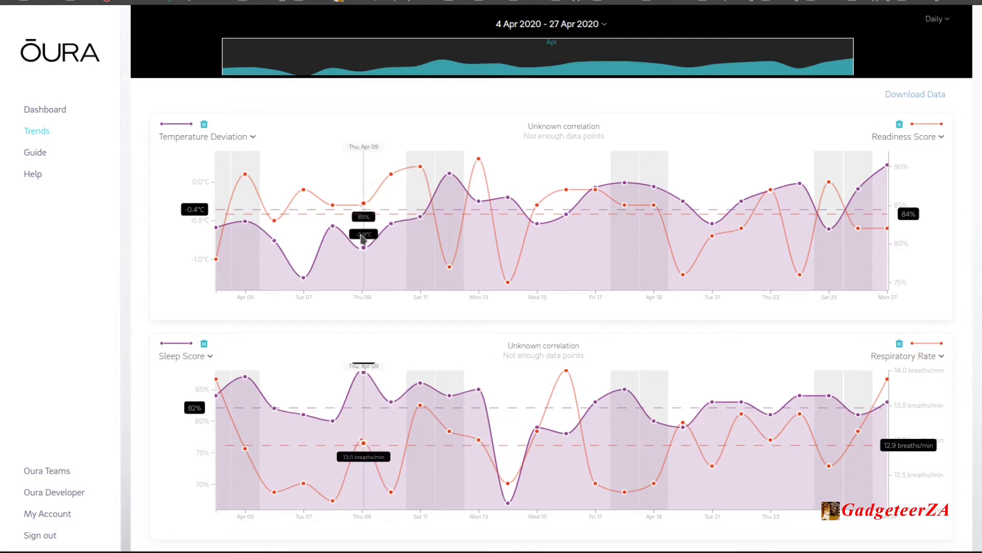
mouse_move(537, 238)
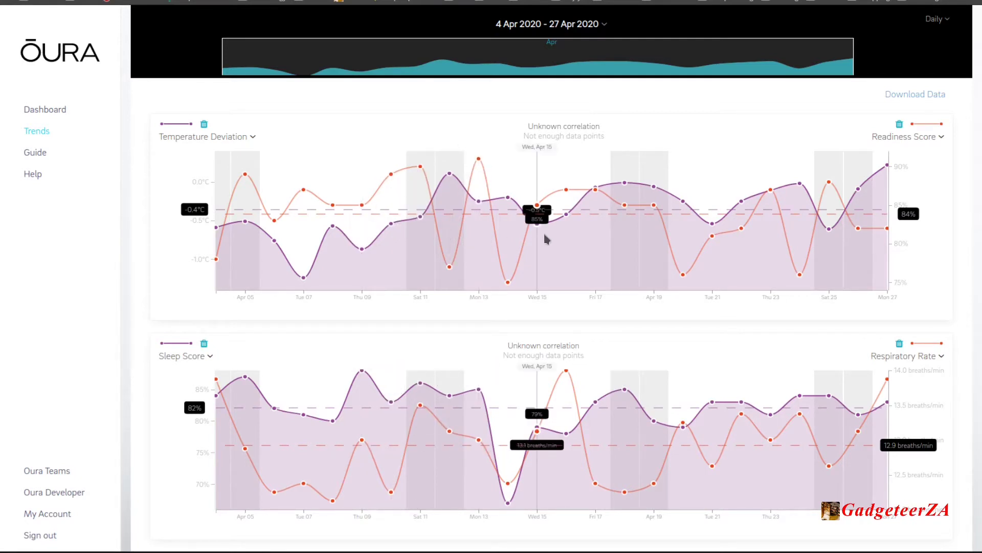
scroll(down, 3)
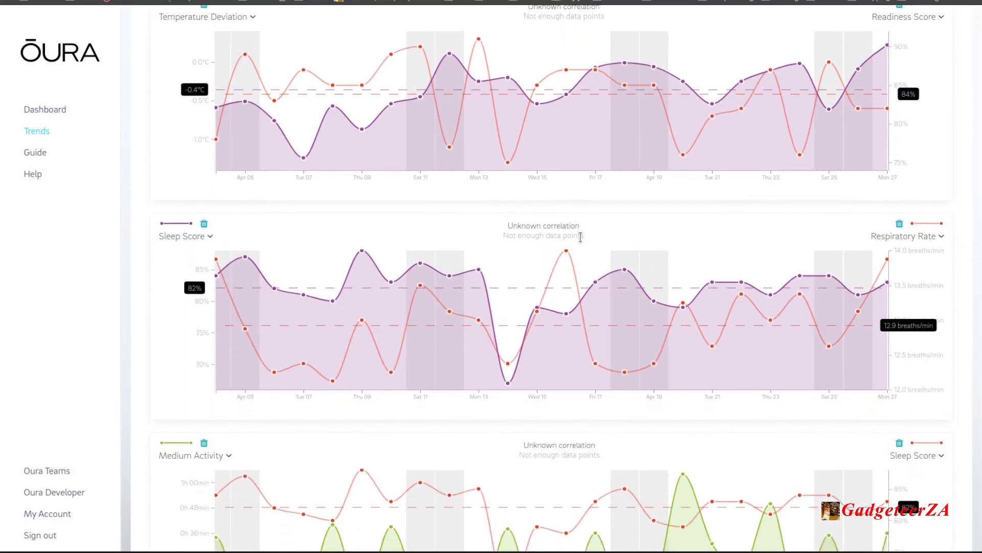
scroll(down, 3)
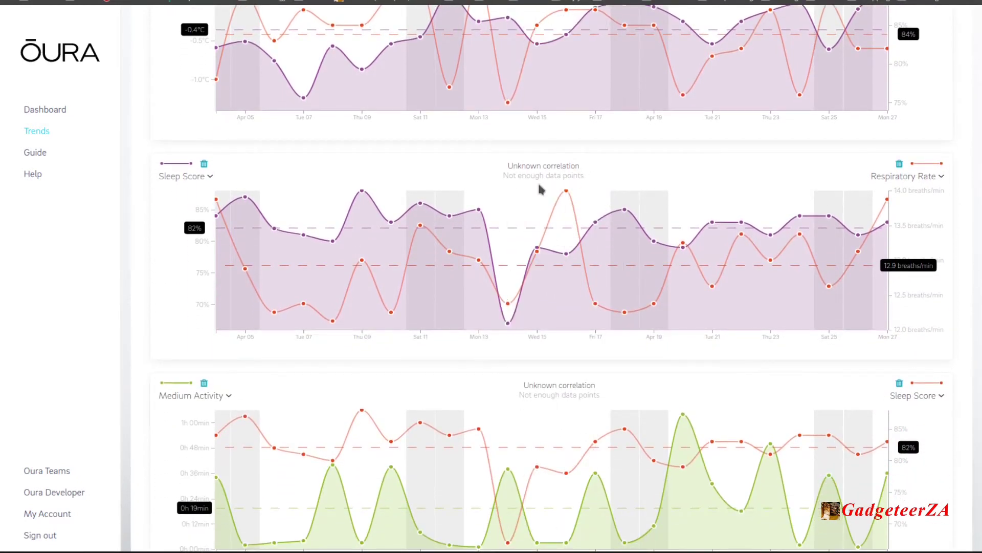
mouse_move(544, 174)
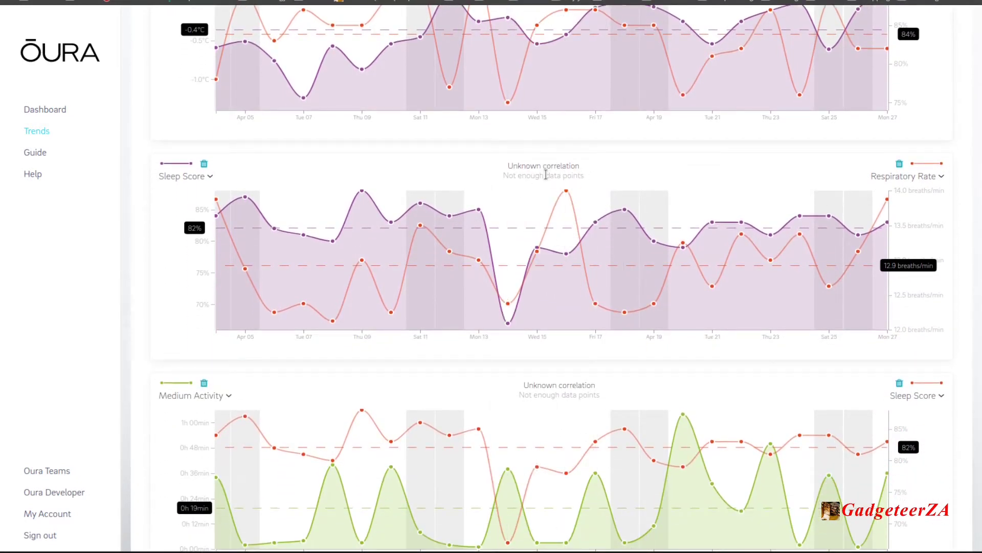
scroll(down, 3)
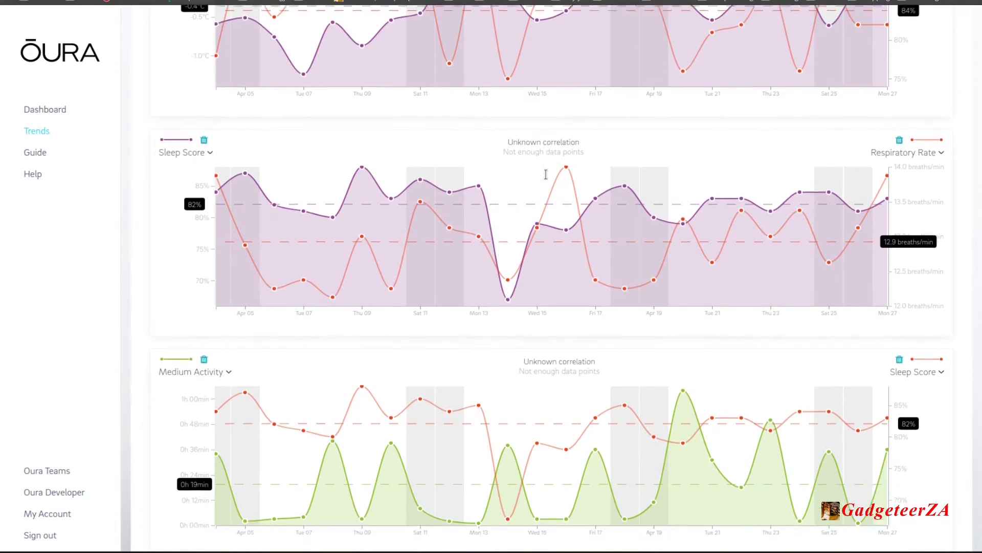
scroll(down, 3)
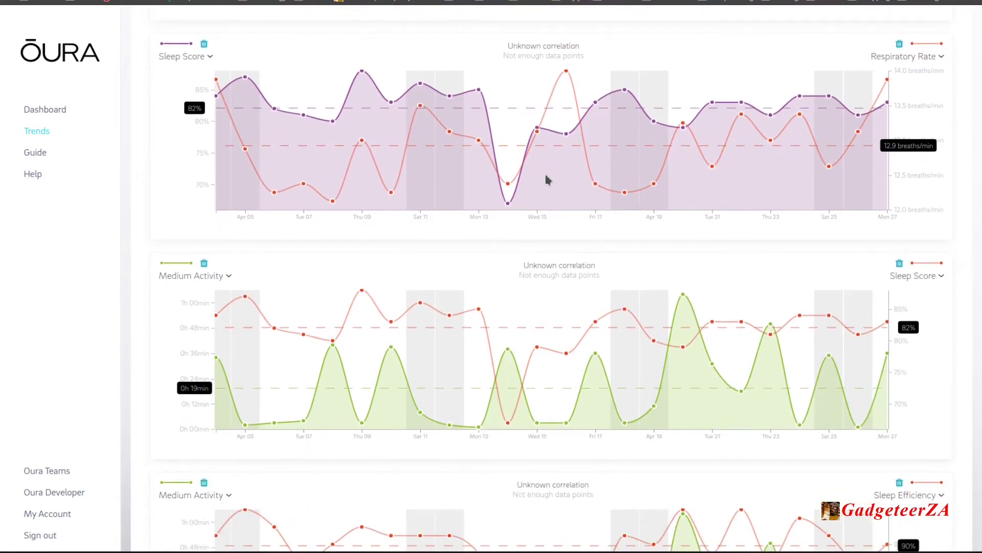
scroll(down, 3)
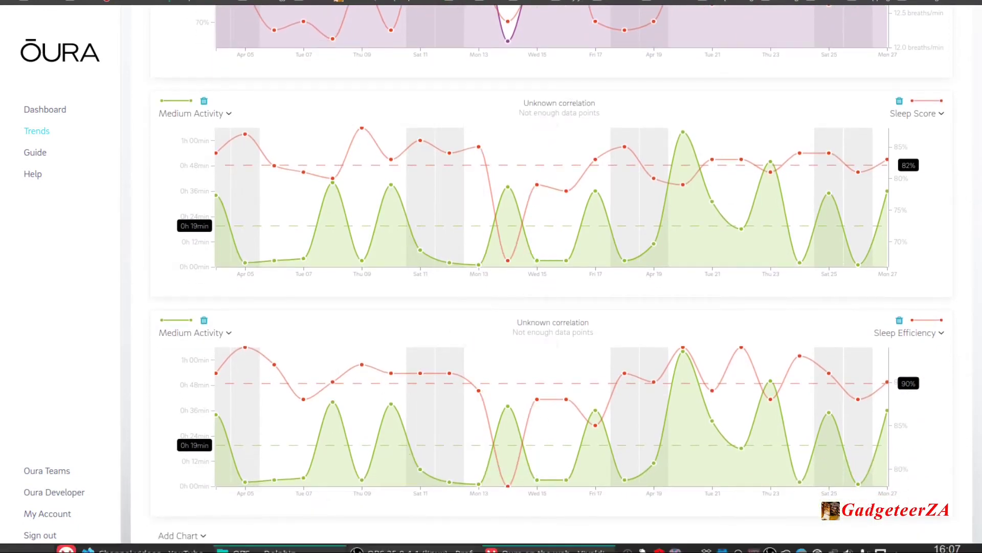
click(181, 535)
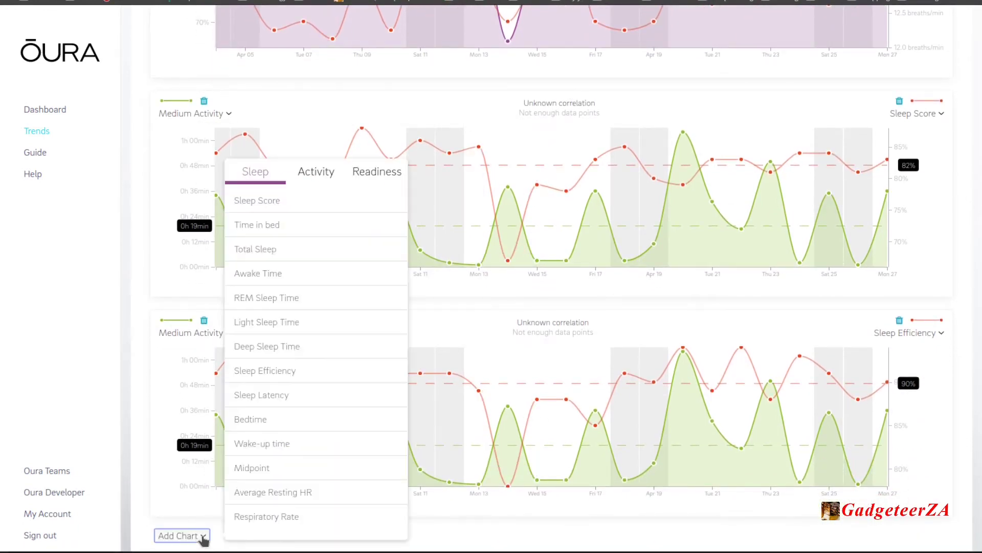
click(207, 407)
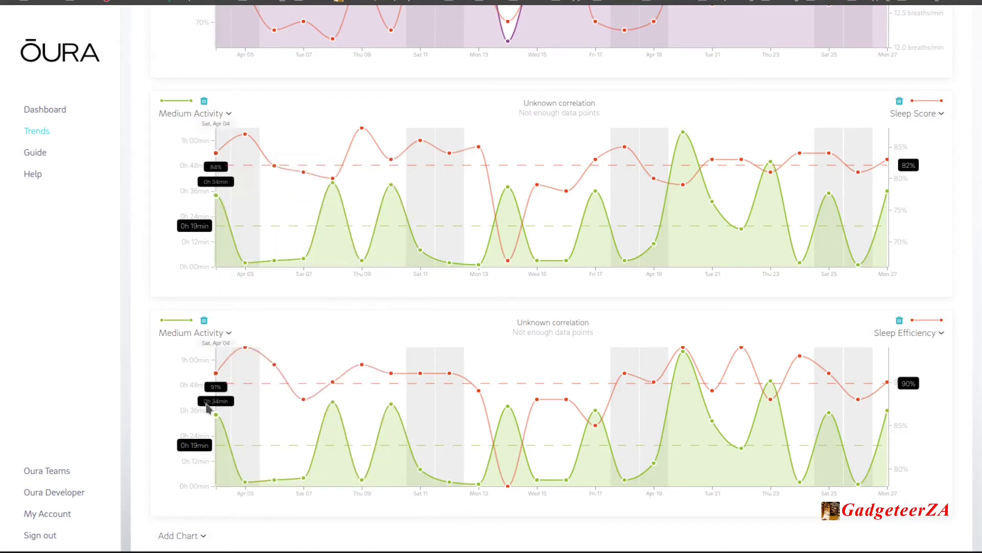
mouse_move(245, 128)
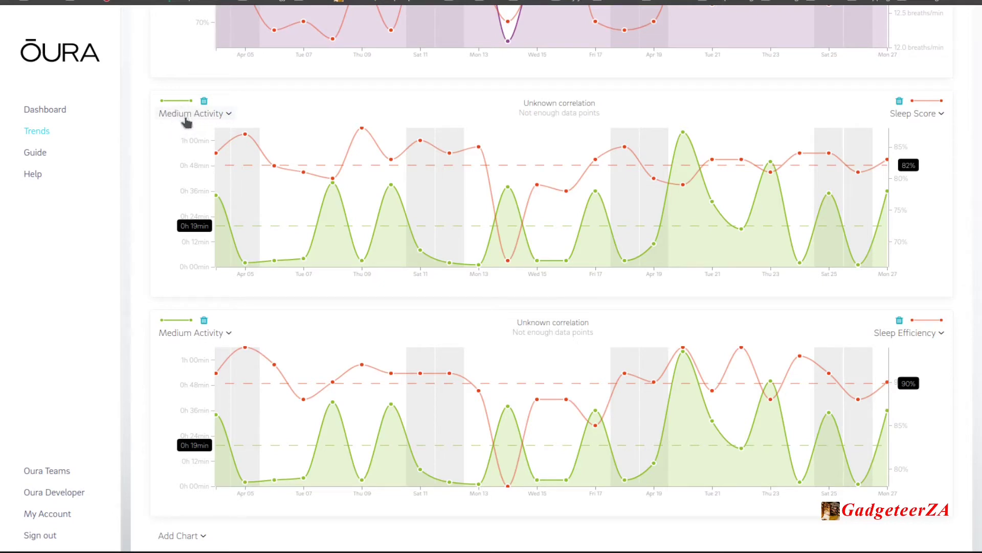
mouse_move(930, 105)
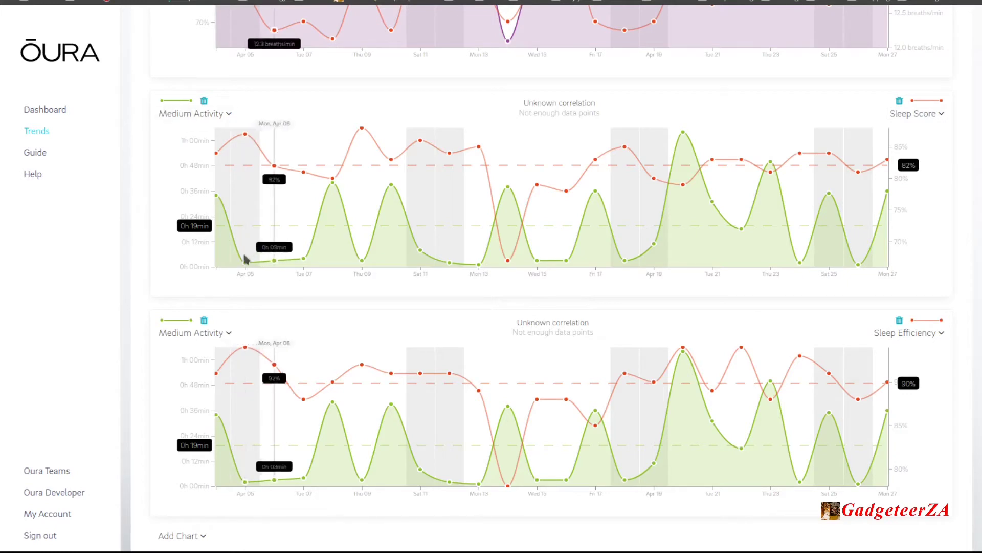
mouse_move(332, 190)
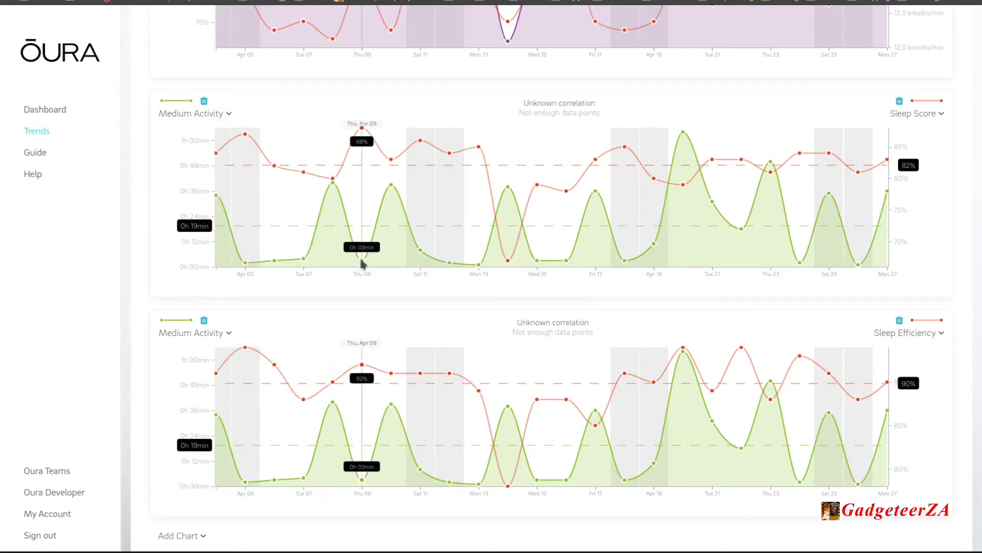
mouse_move(445, 271)
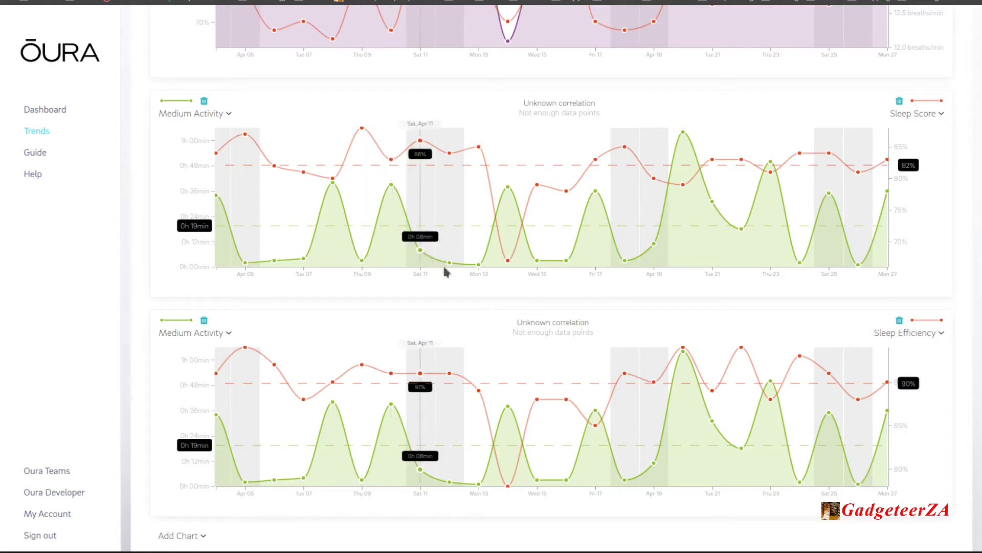
mouse_move(514, 223)
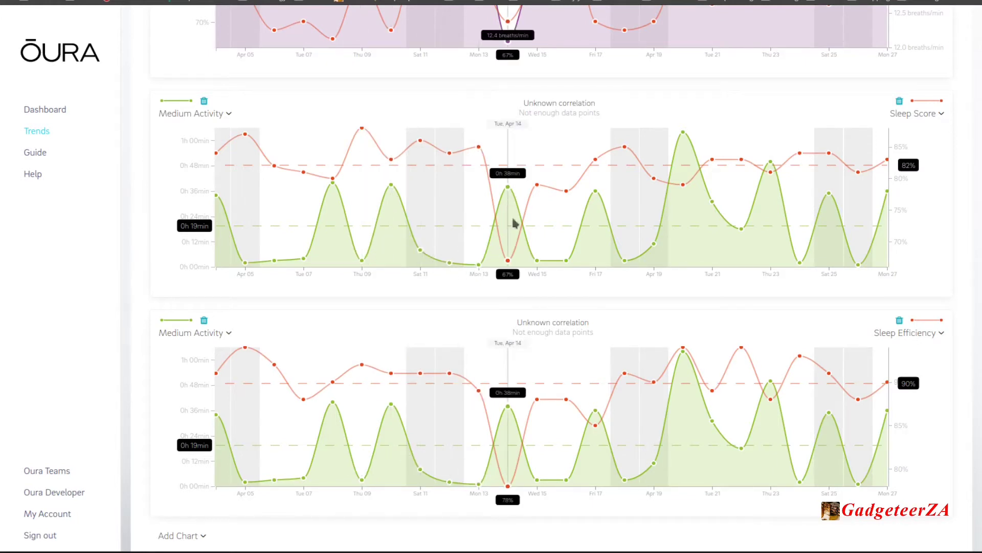
mouse_move(595, 195)
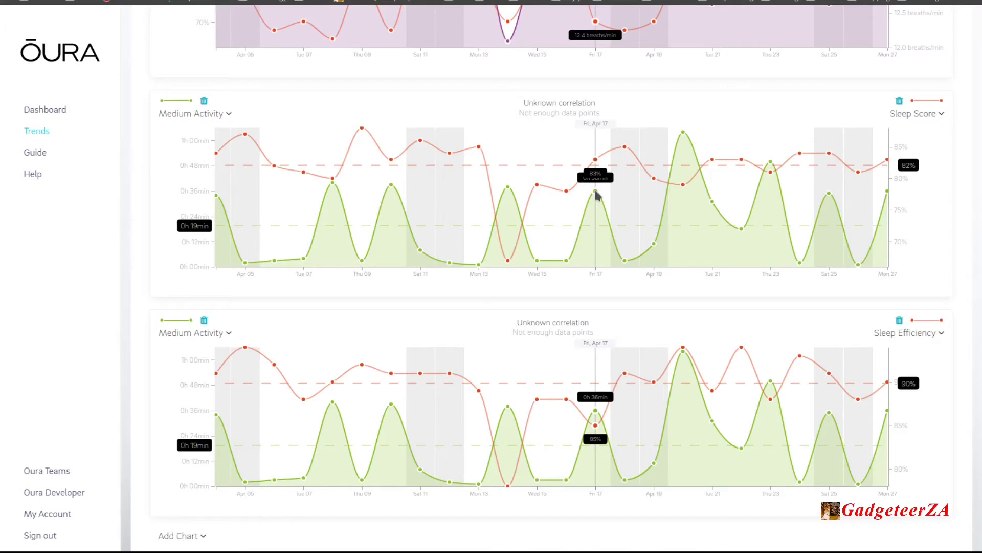
mouse_move(341, 182)
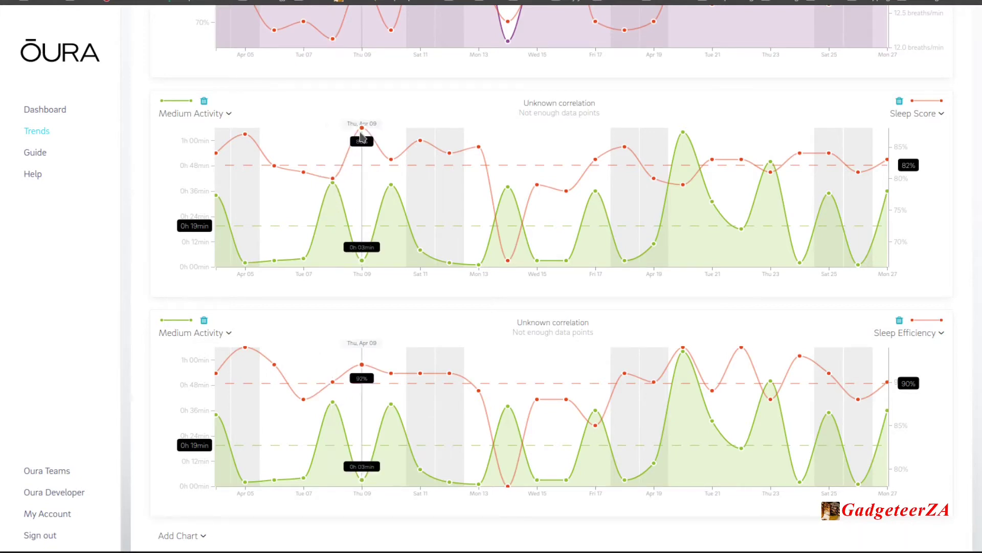
mouse_move(349, 182)
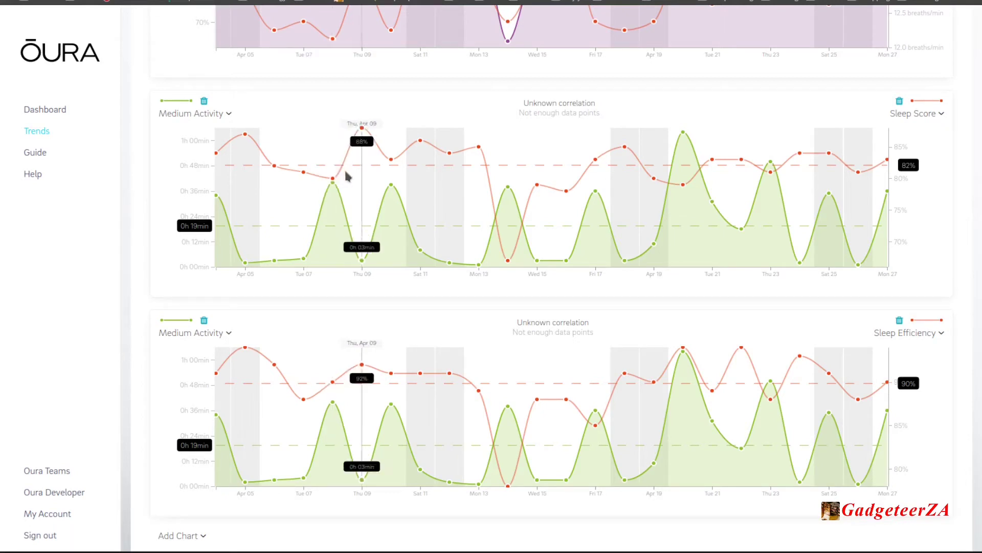
mouse_move(326, 176)
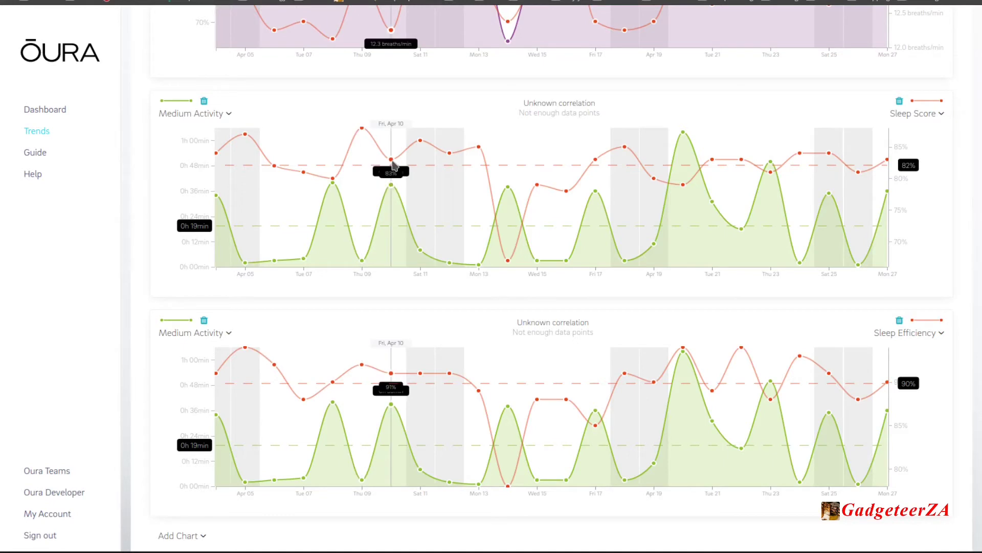
mouse_move(438, 156)
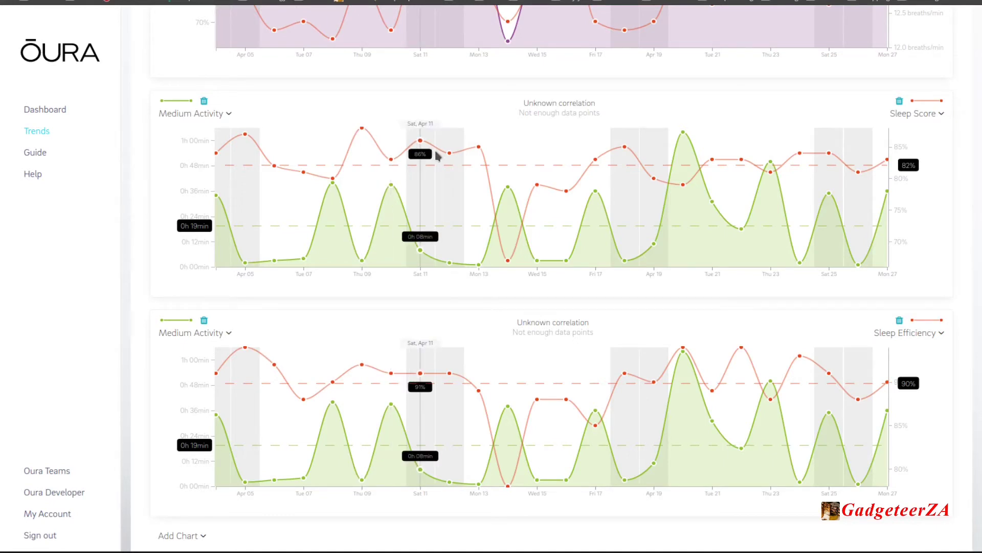
mouse_move(449, 155)
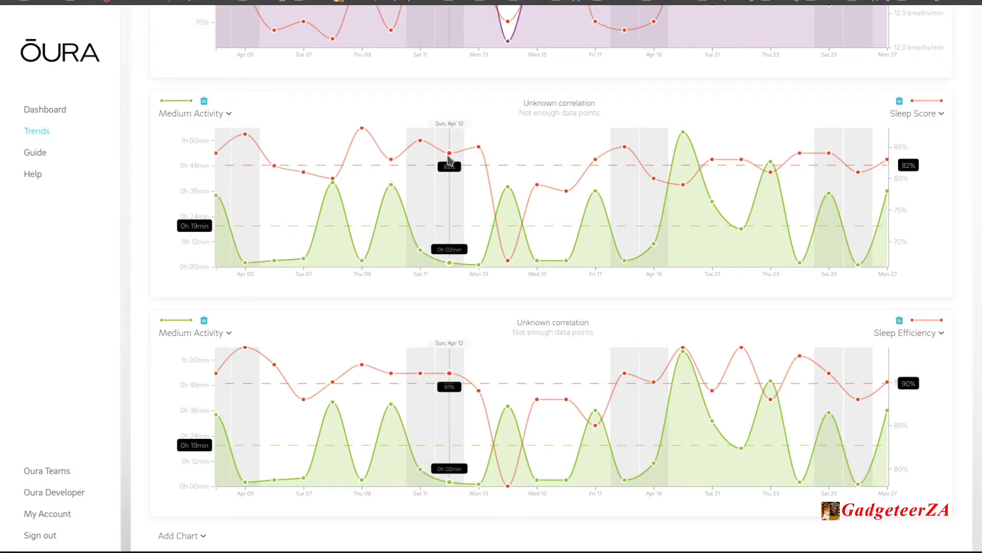
mouse_move(480, 241)
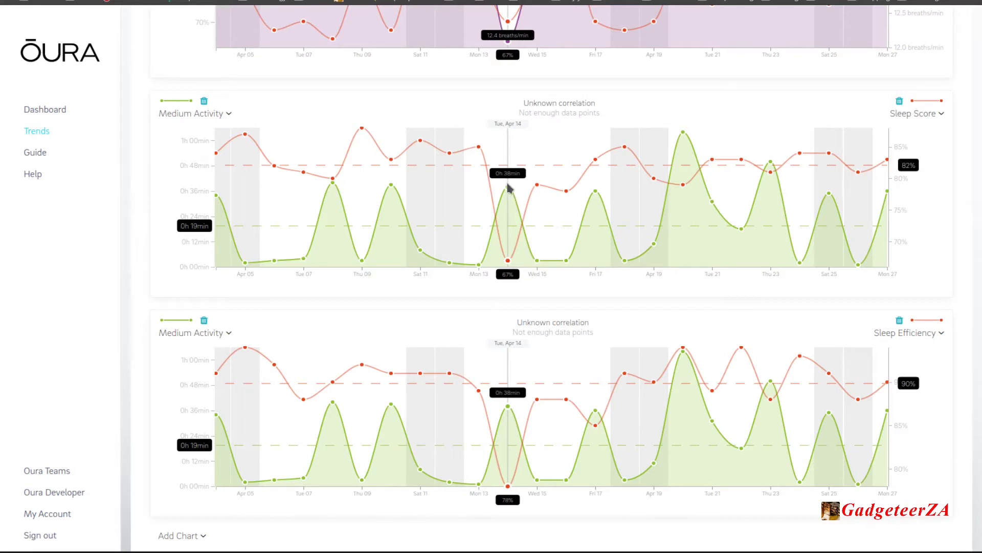
mouse_move(510, 256)
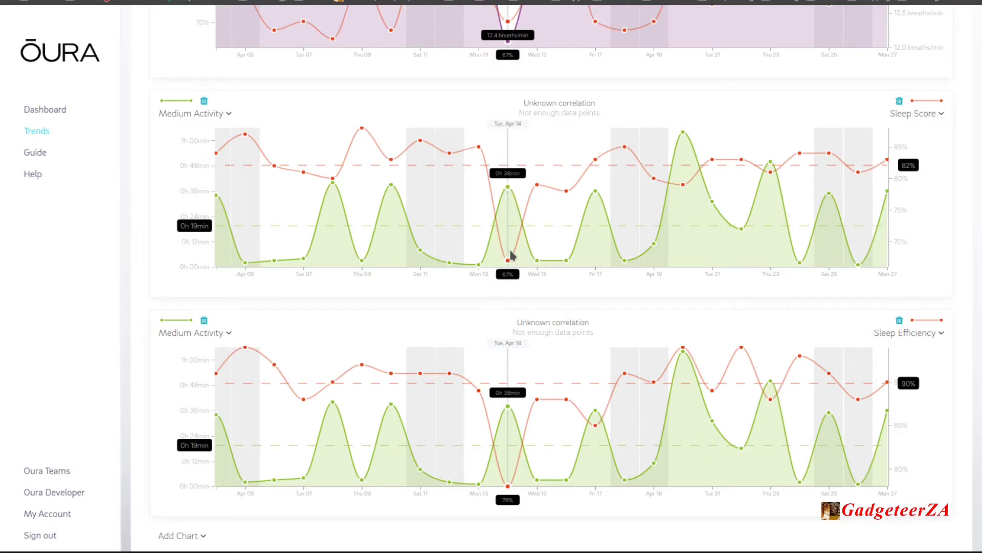
mouse_move(538, 188)
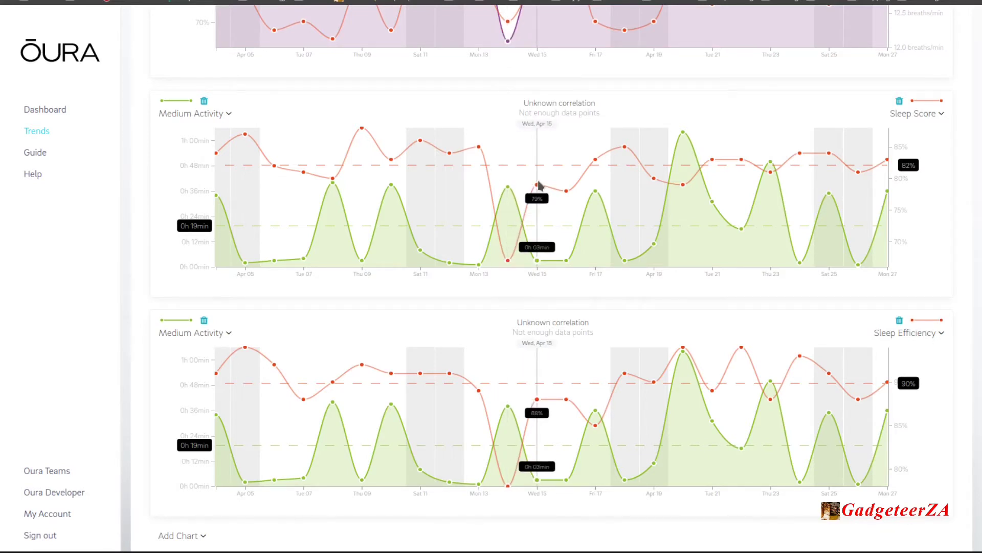
mouse_move(539, 185)
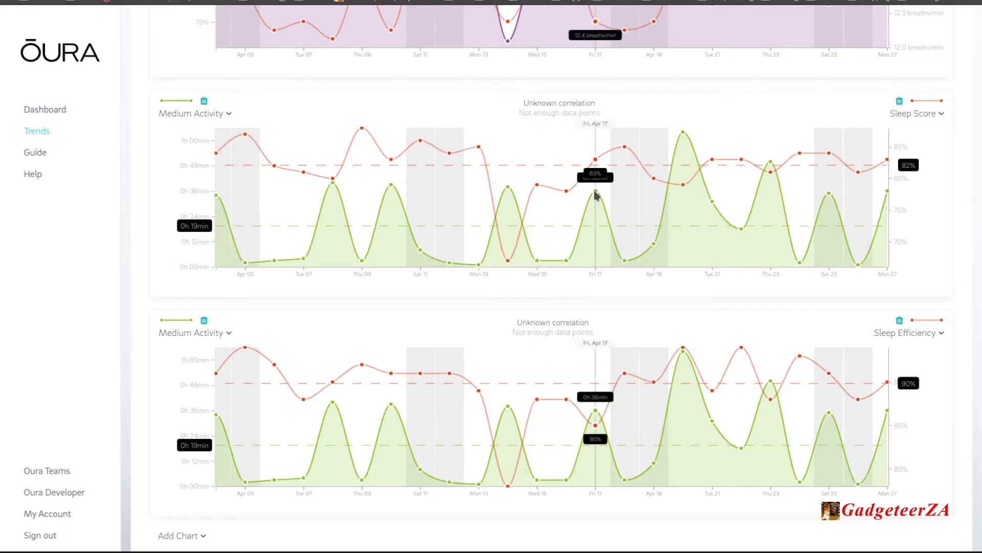
mouse_move(624, 149)
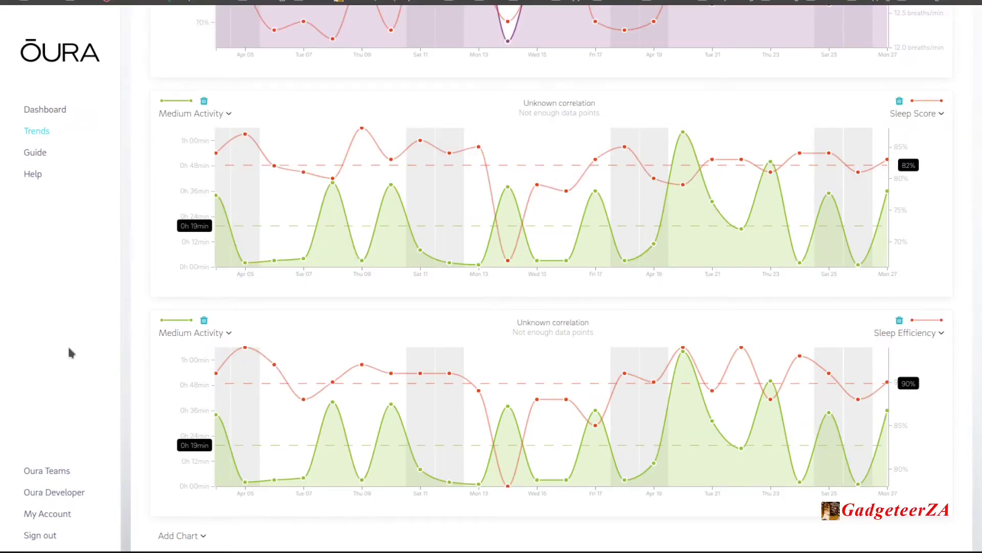
mouse_move(244, 339)
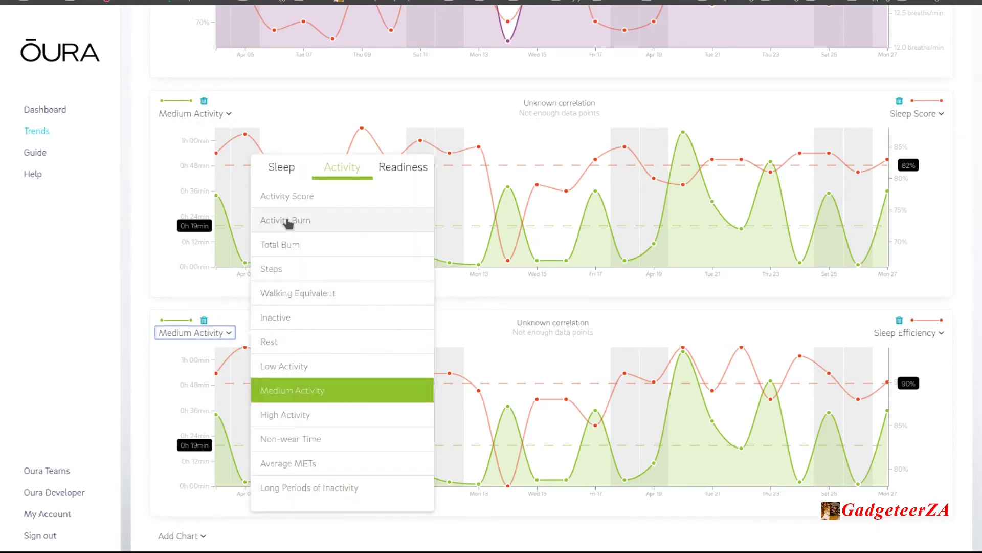
mouse_move(298, 462)
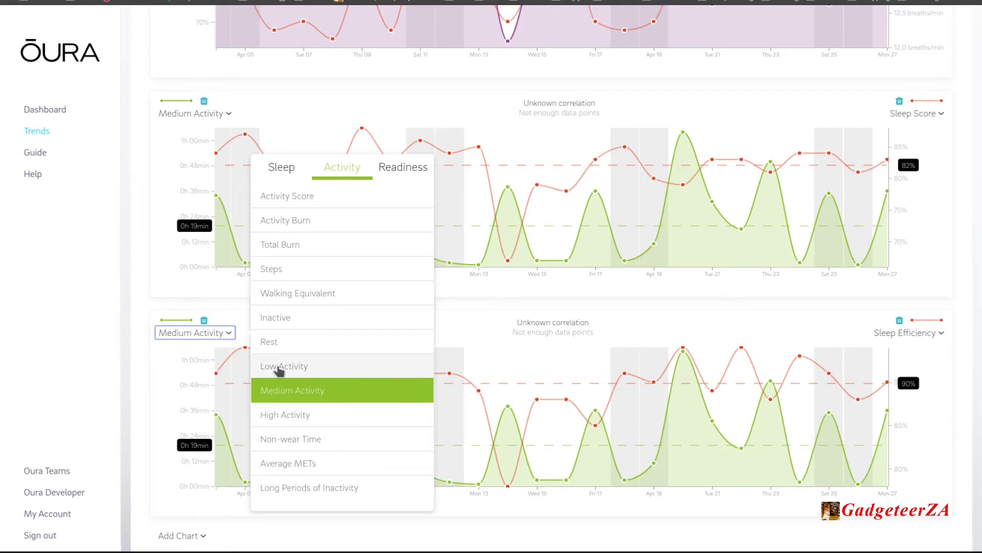
Step: Plot Low Activity in the lower chart and open its sleep metric choices for Deep Sleep Time
click(283, 366)
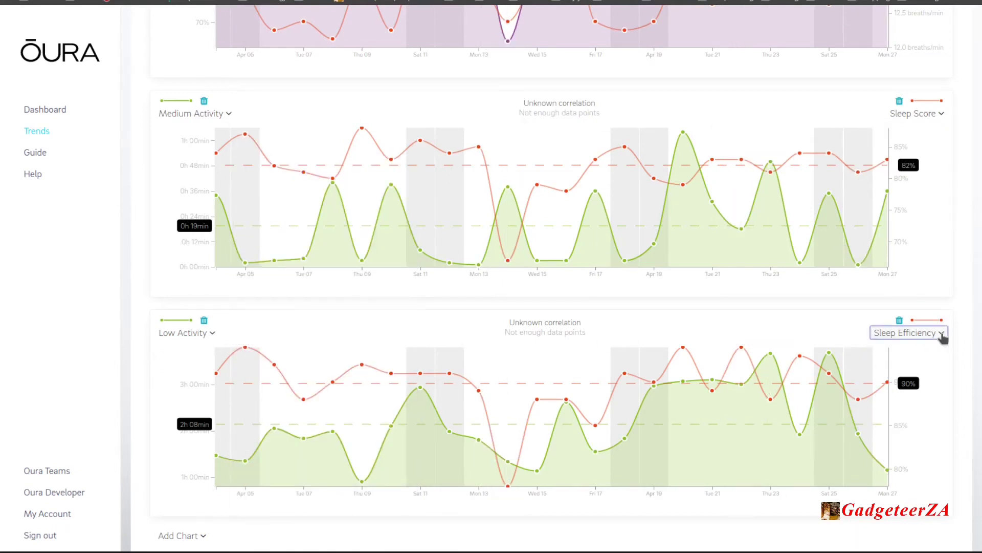
click(905, 332)
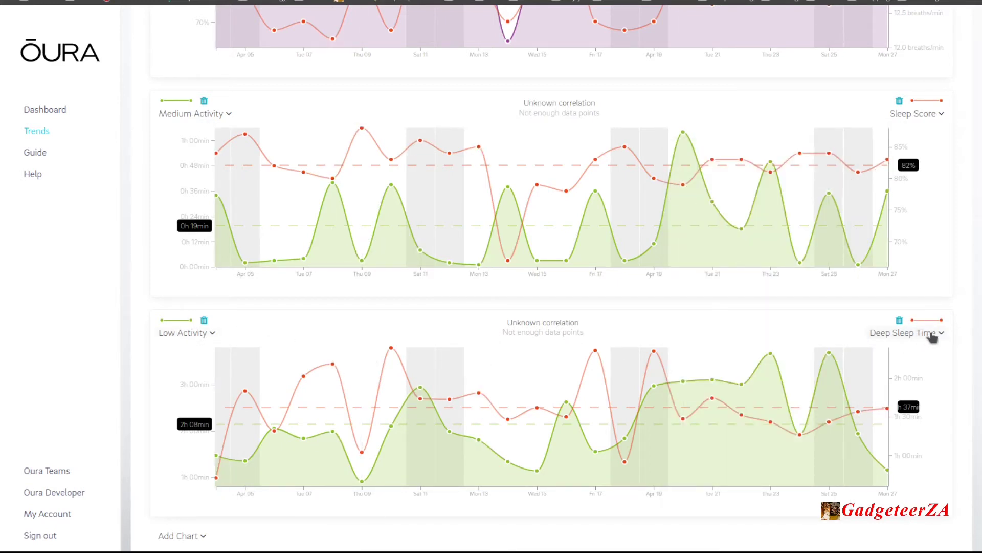
Step: Set the lower chart to Temperature Deviation from the readiness metrics, against Deep Sleep Time
click(186, 332)
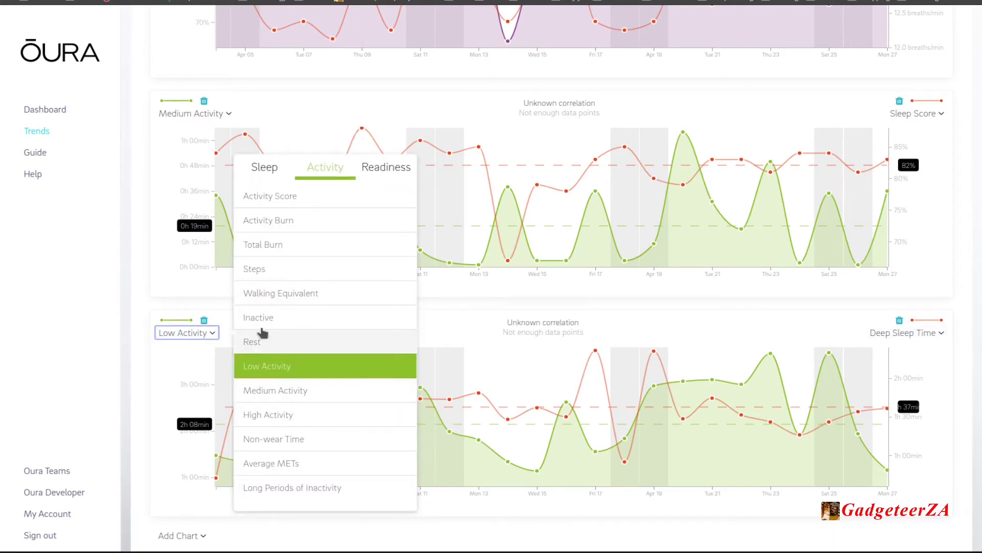
mouse_move(285, 463)
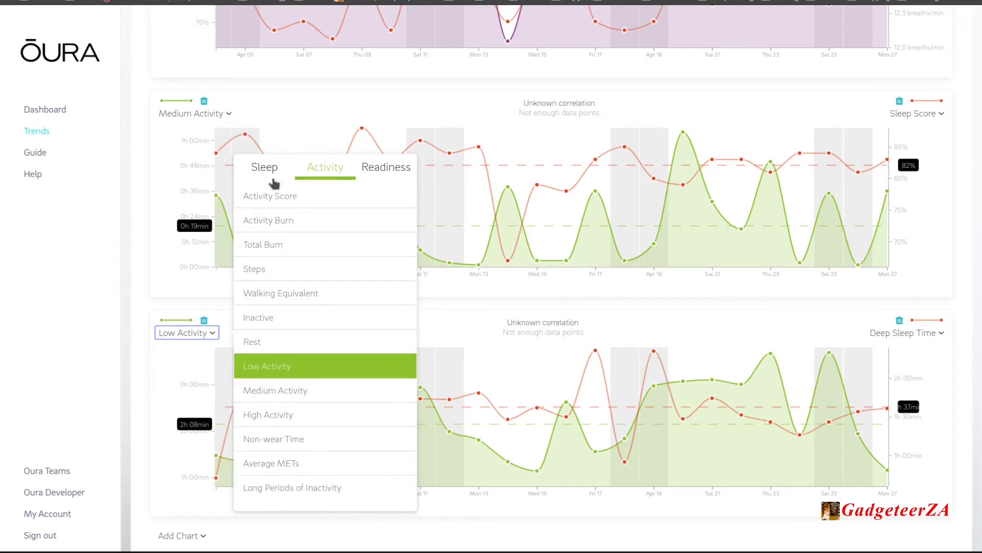
click(385, 167)
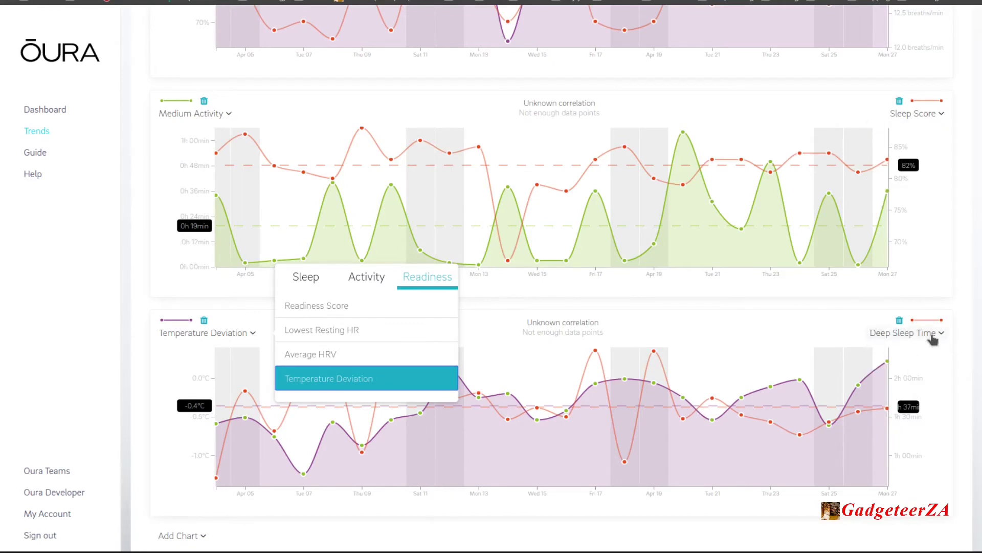
click(904, 332)
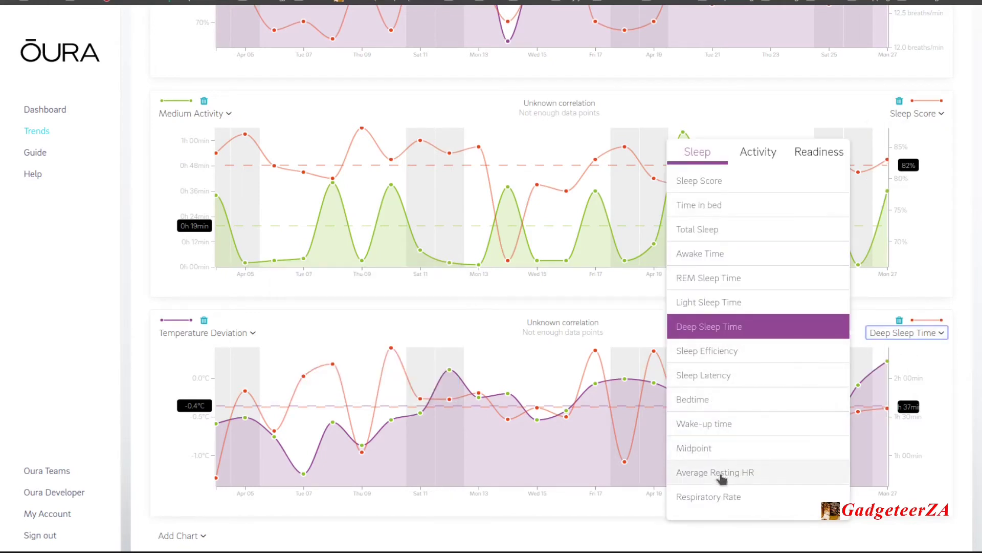
mouse_move(706, 256)
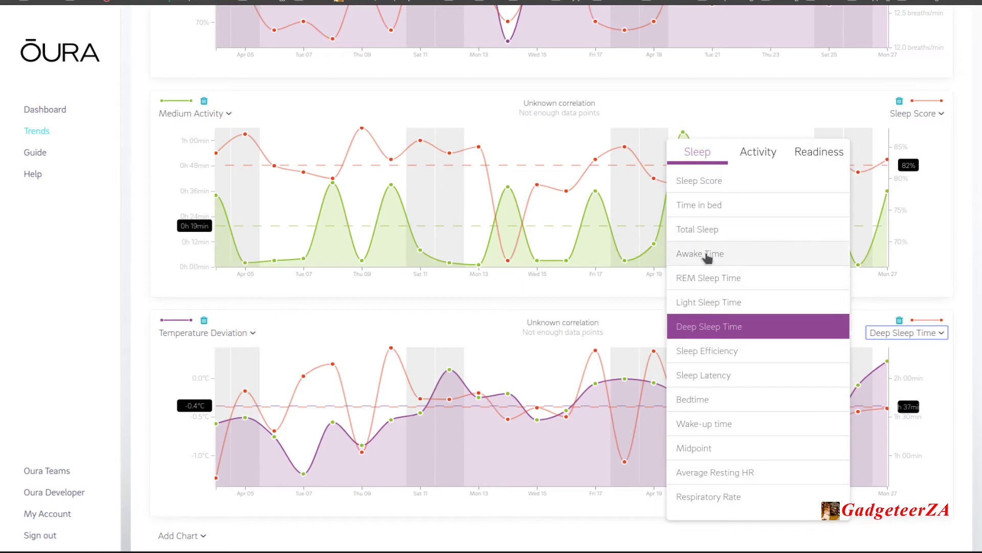
mouse_move(712, 513)
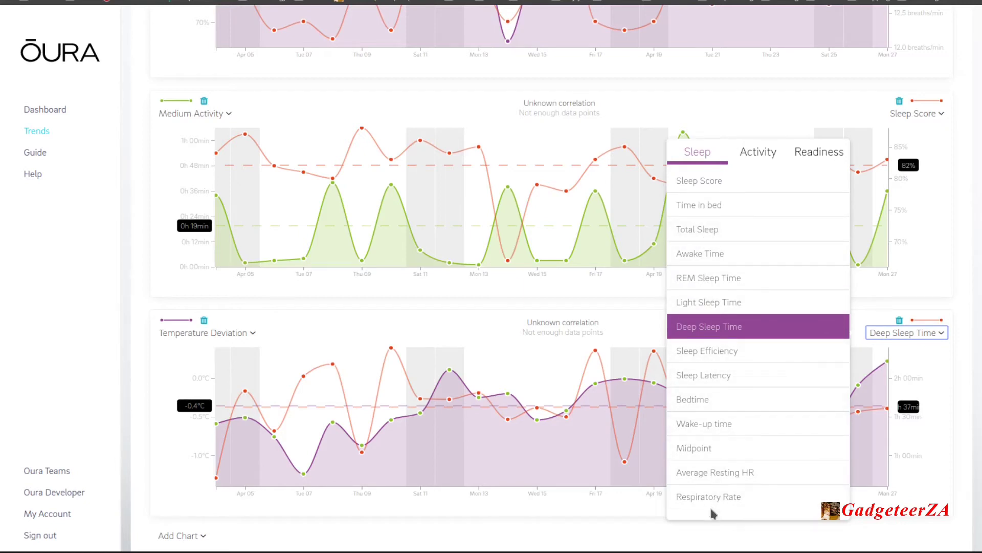
mouse_move(704, 350)
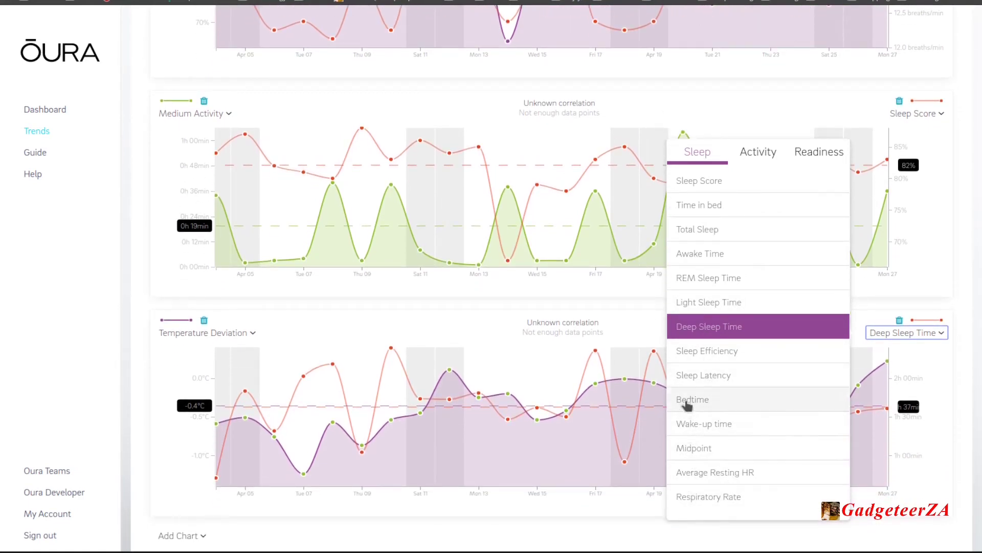
mouse_move(734, 373)
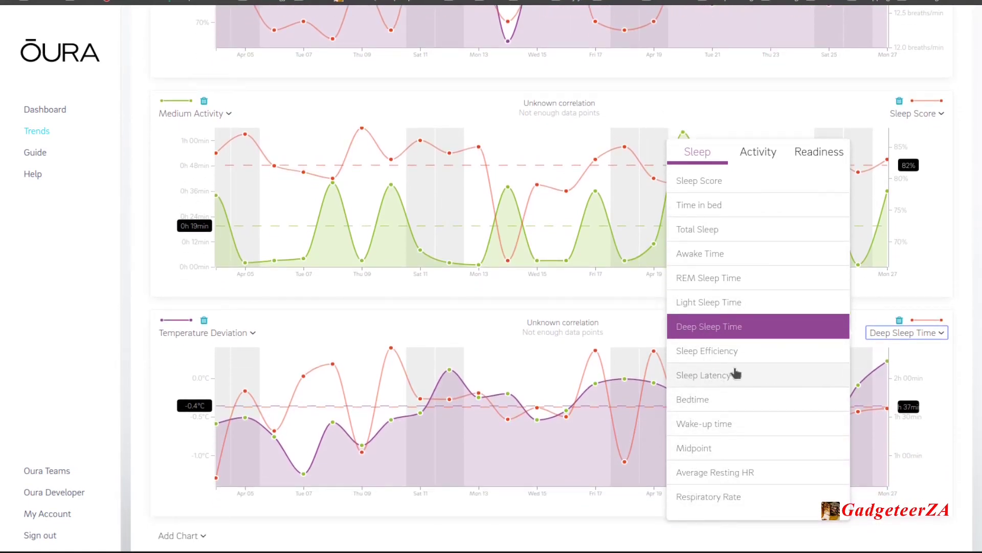
mouse_move(767, 379)
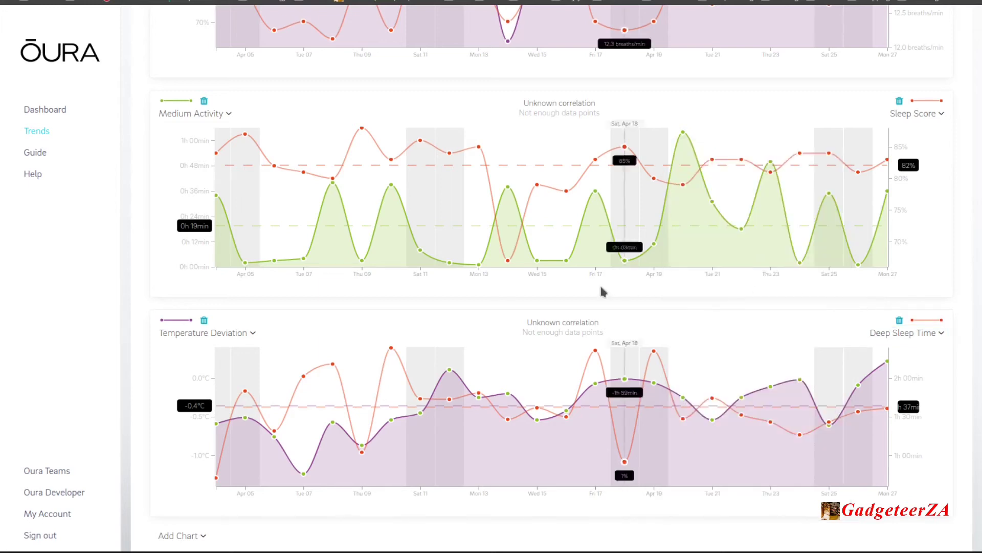
mouse_move(436, 174)
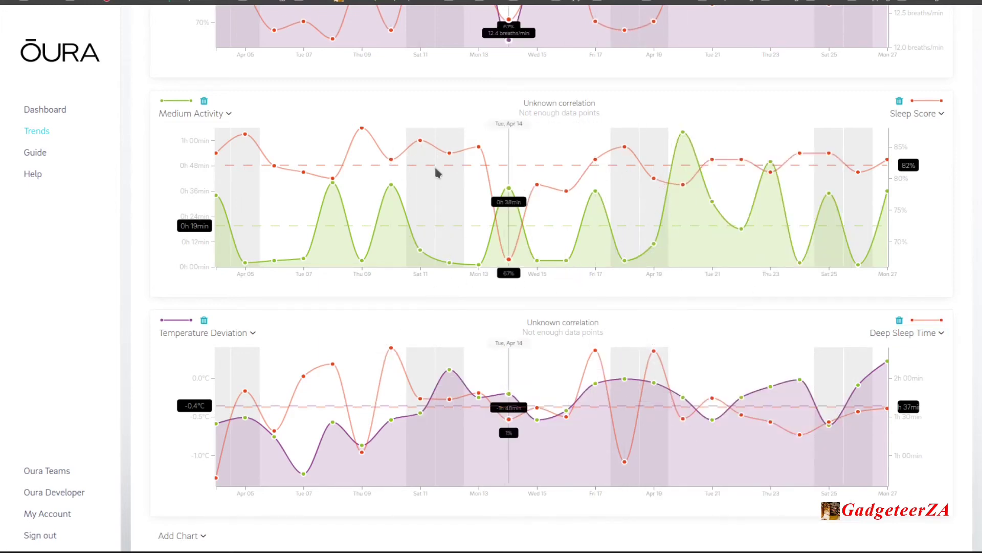
mouse_move(769, 363)
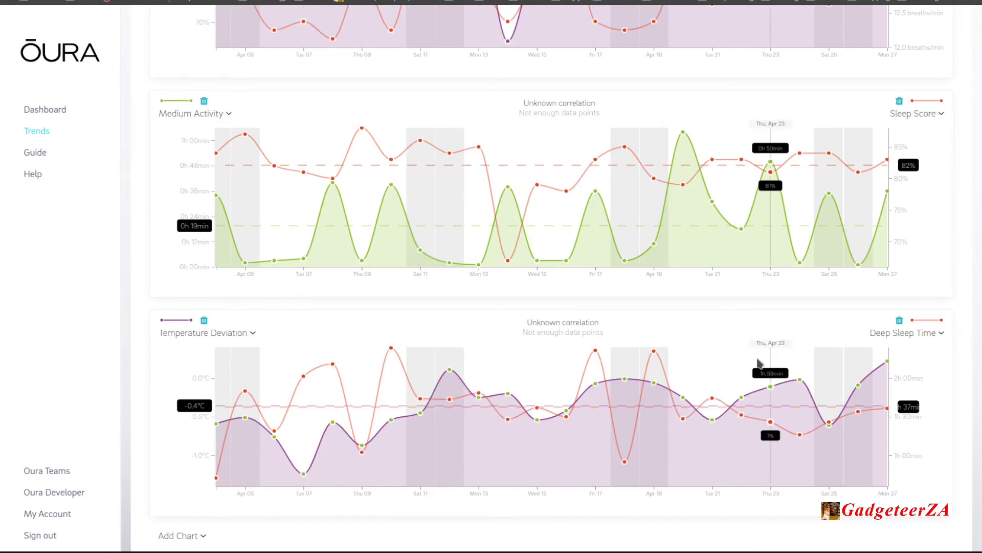
mouse_move(575, 299)
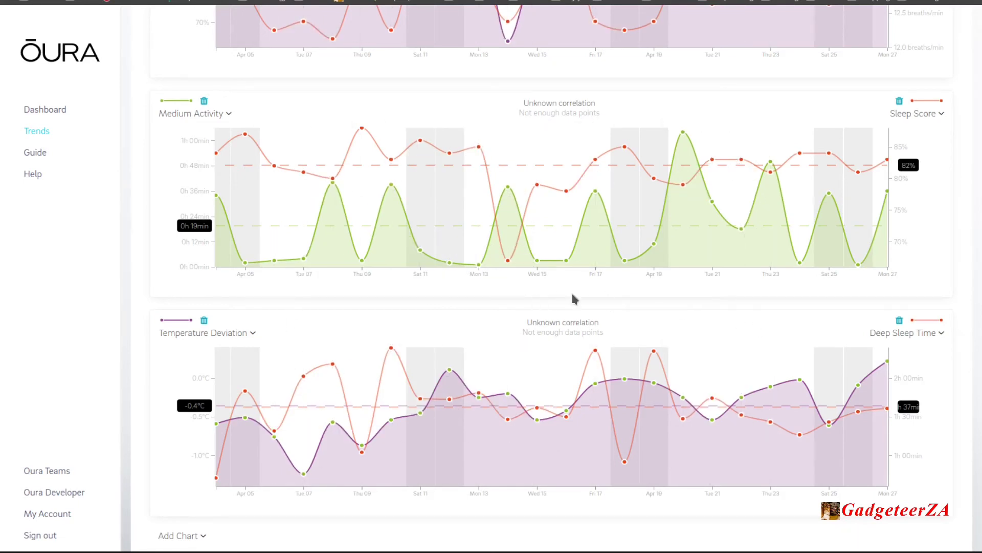
mouse_move(532, 308)
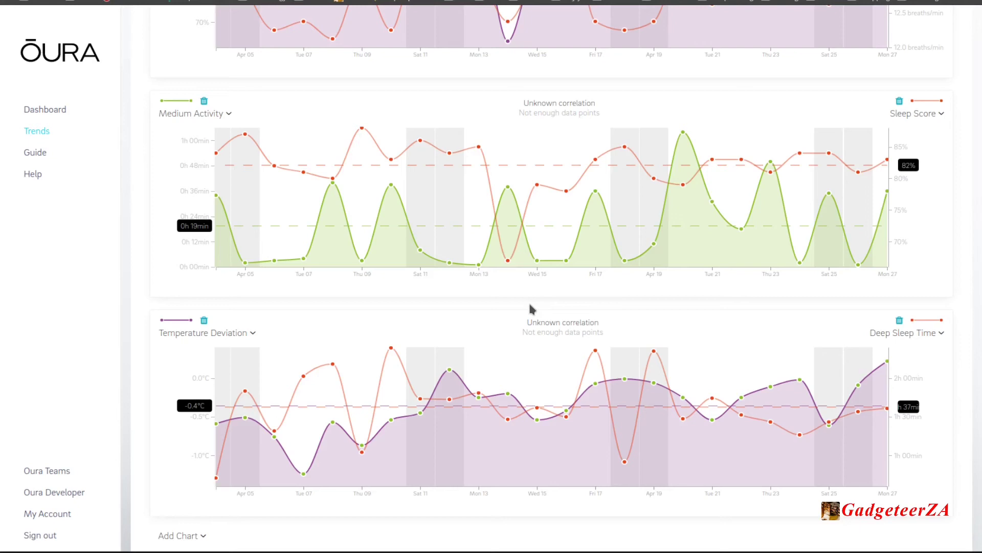
mouse_move(384, 296)
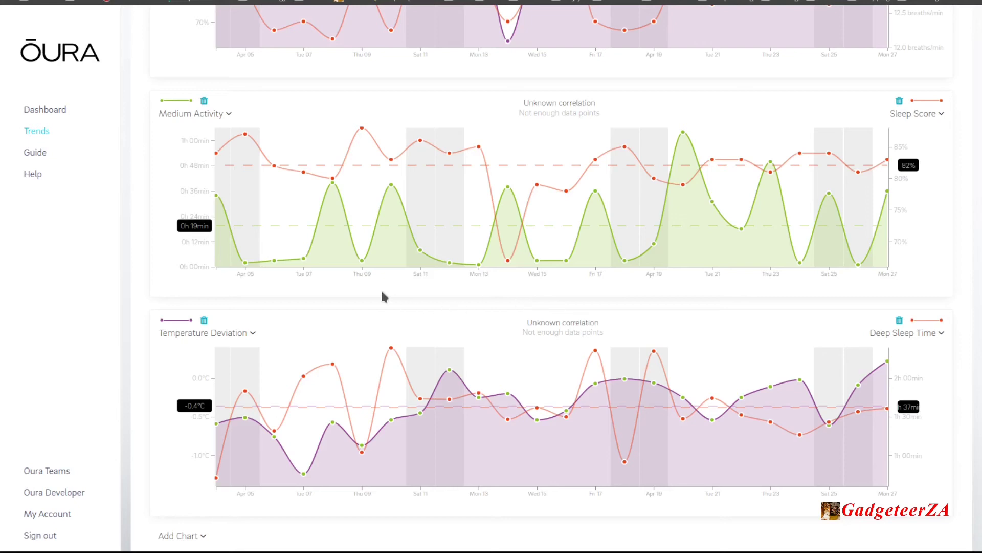
mouse_move(153, 287)
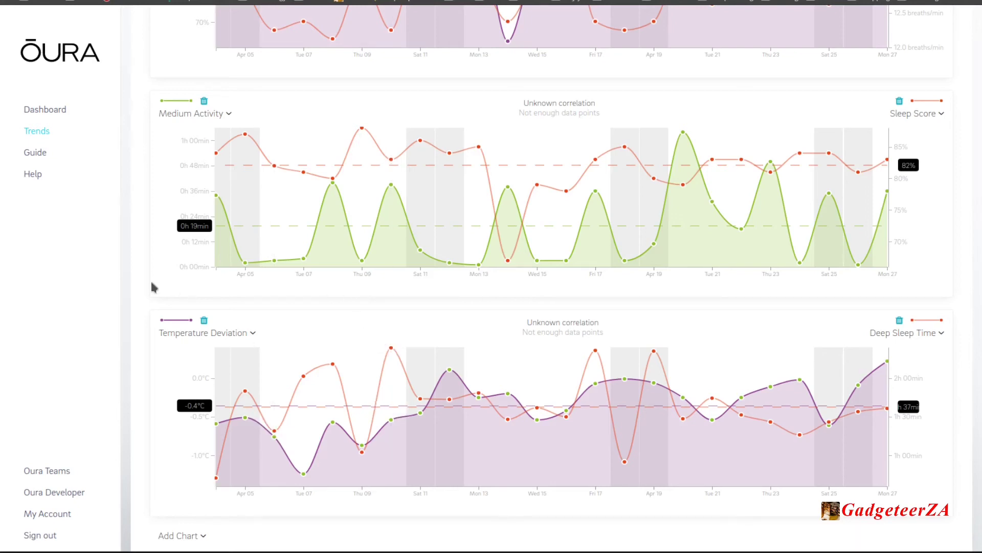
mouse_move(182, 295)
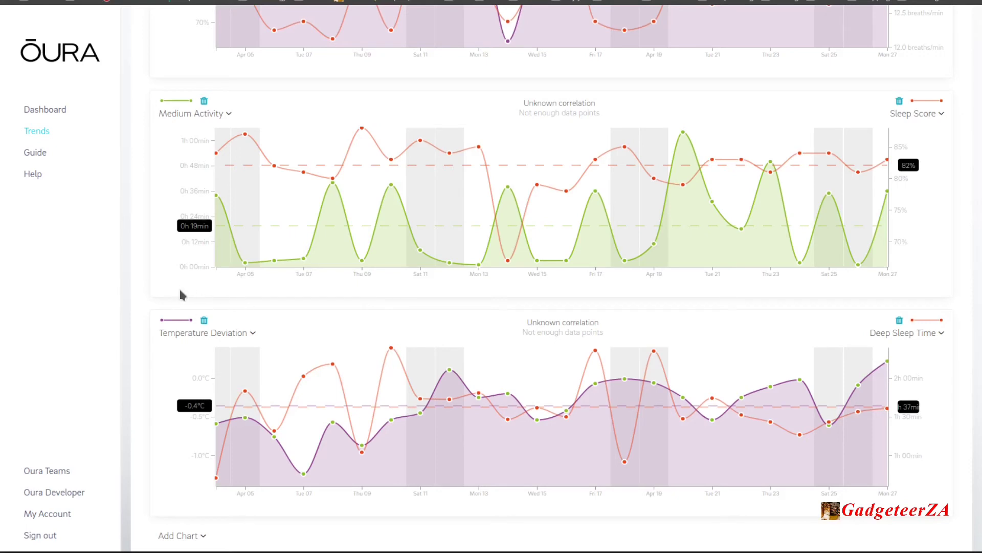
mouse_move(182, 302)
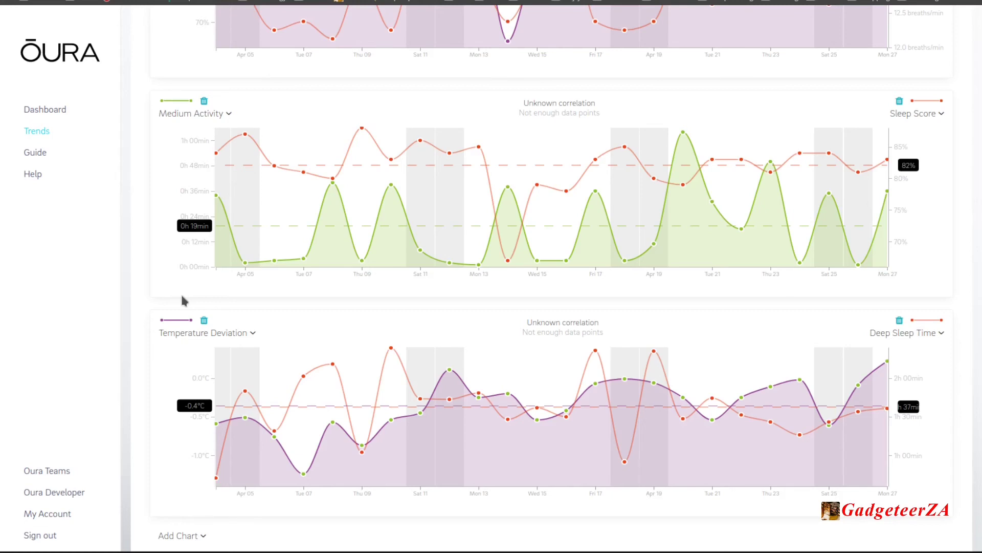
mouse_move(103, 189)
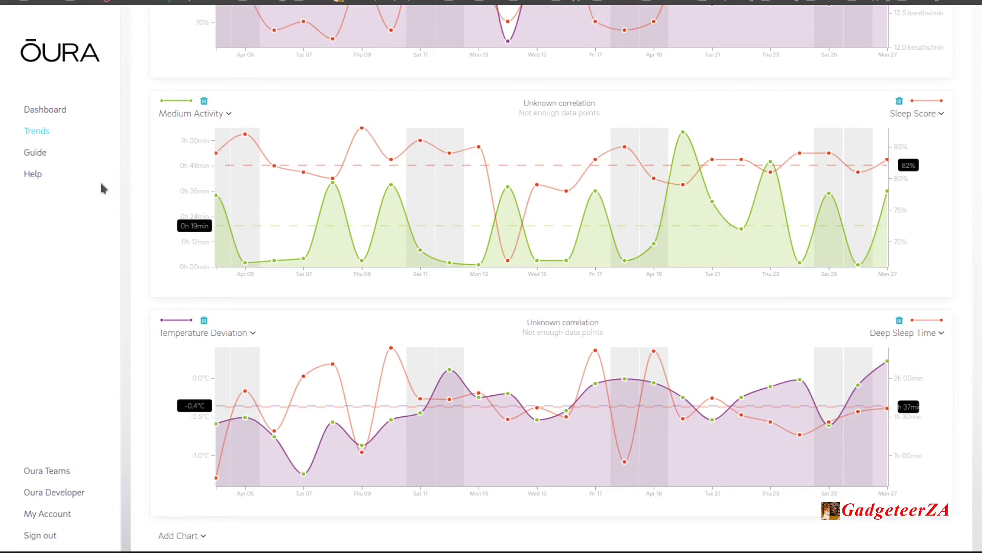
mouse_move(35, 153)
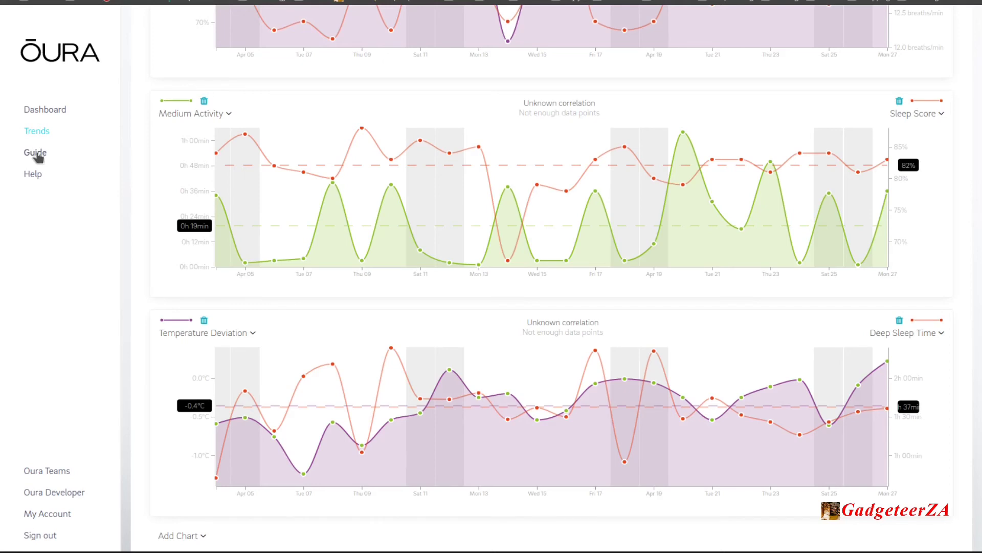
Step: Open the Guide and read the Sleep Latency, Bedtime, Deep Sleep and Respiratory Rate entries
click(36, 151)
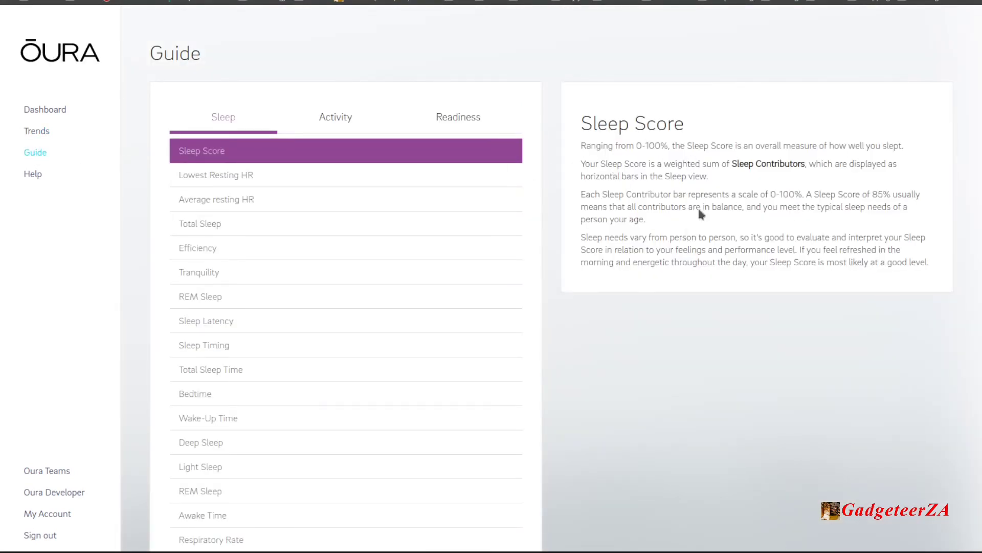
mouse_move(605, 246)
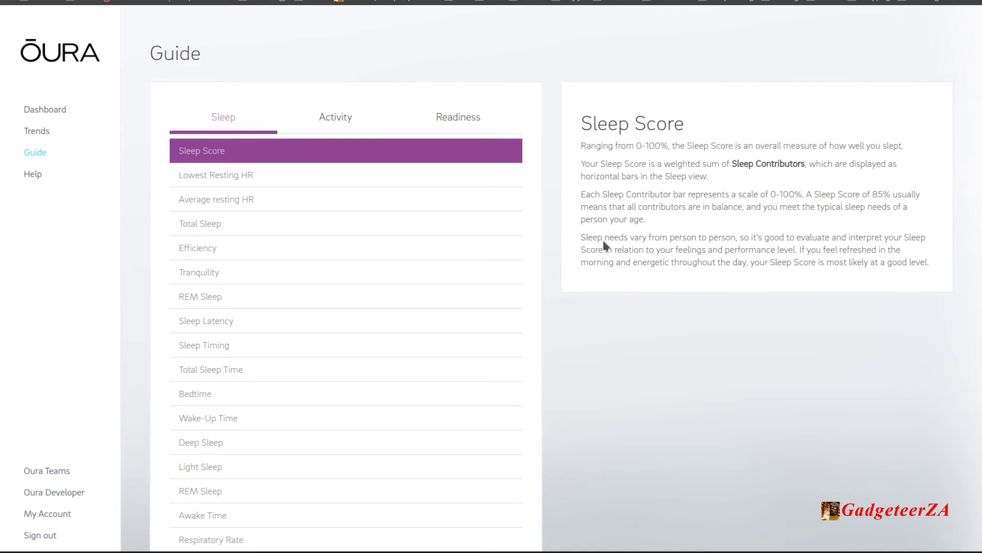
mouse_move(86, 156)
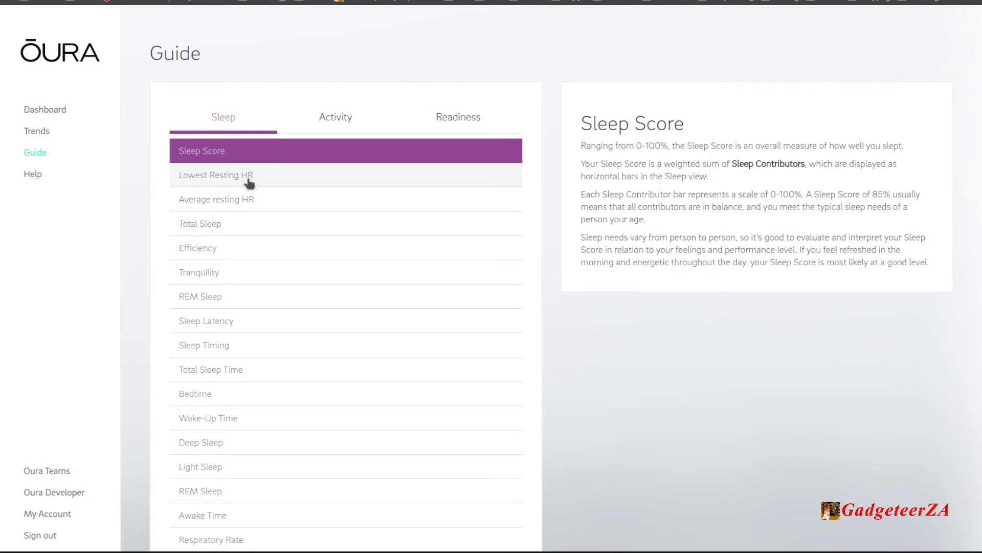
mouse_move(226, 232)
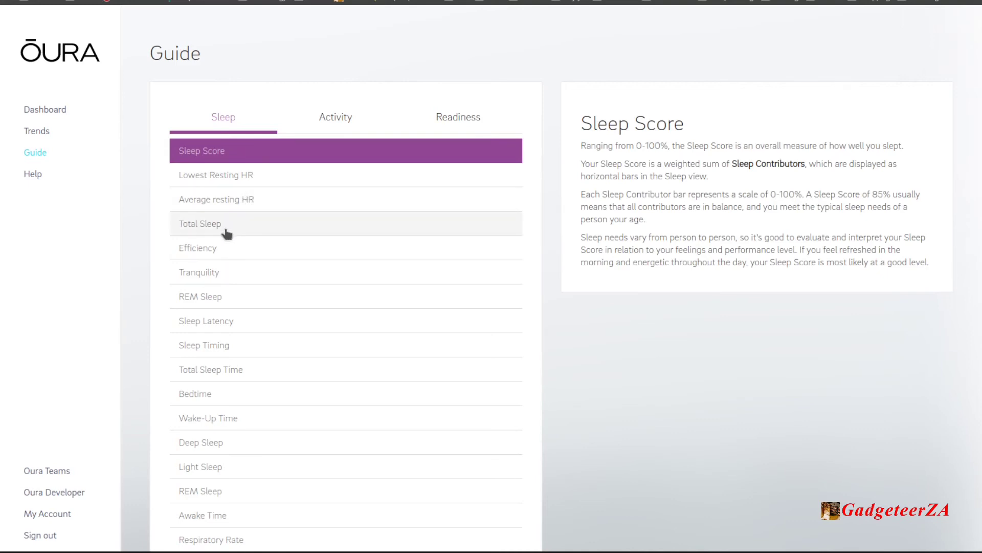
click(206, 321)
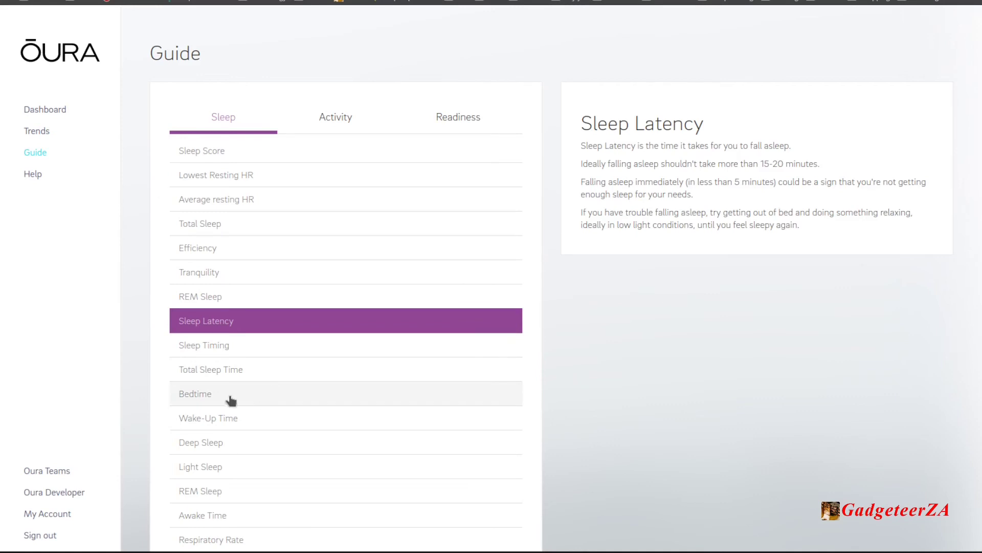
click(195, 393)
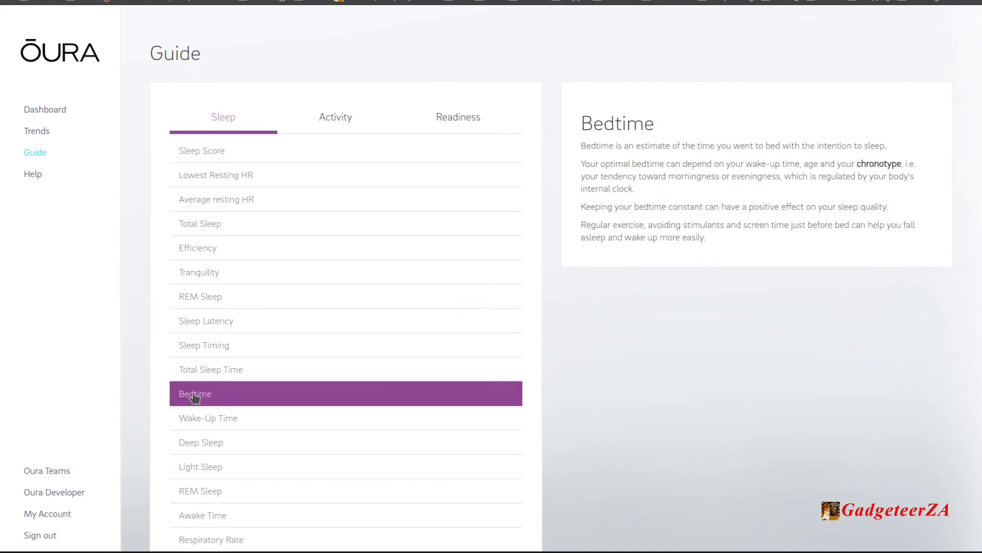
mouse_move(512, 325)
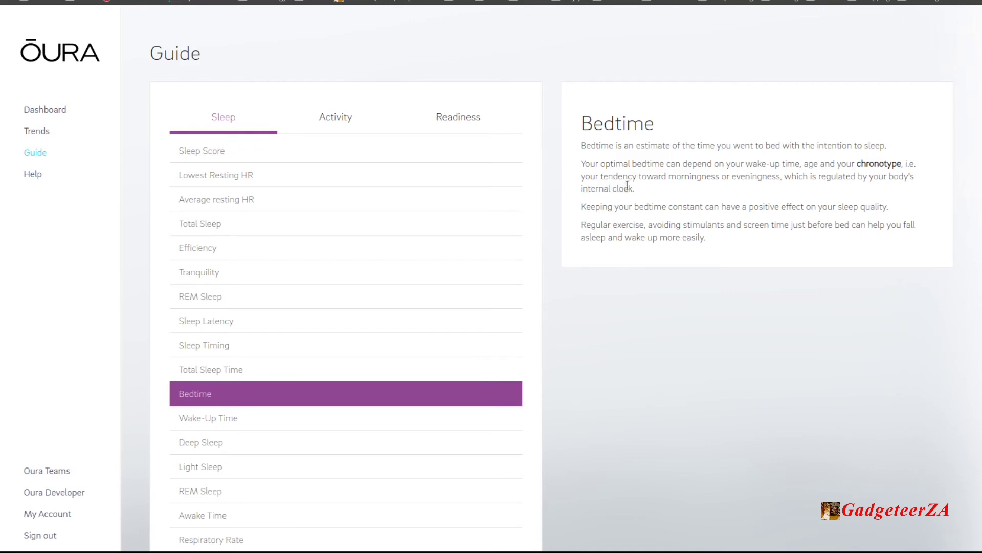
mouse_move(422, 315)
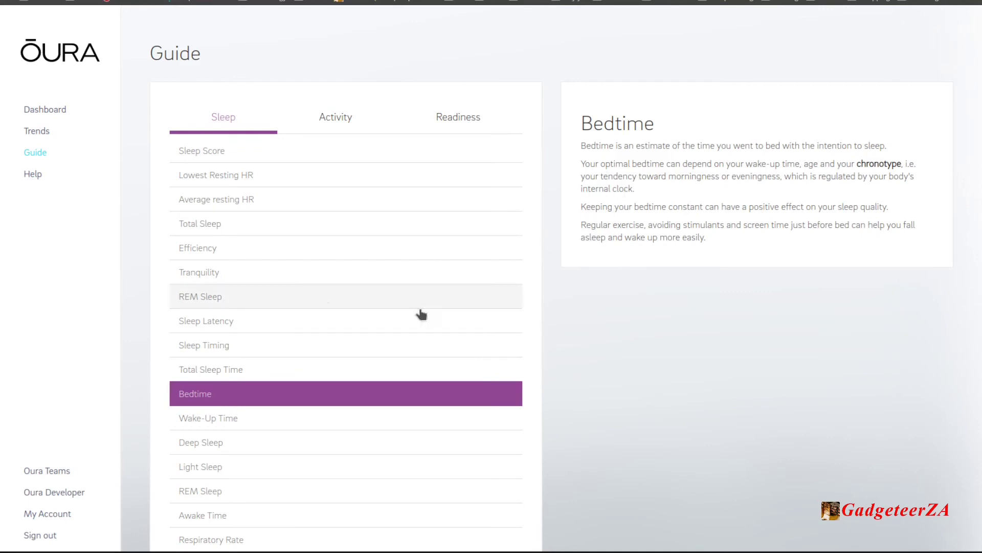
mouse_move(221, 425)
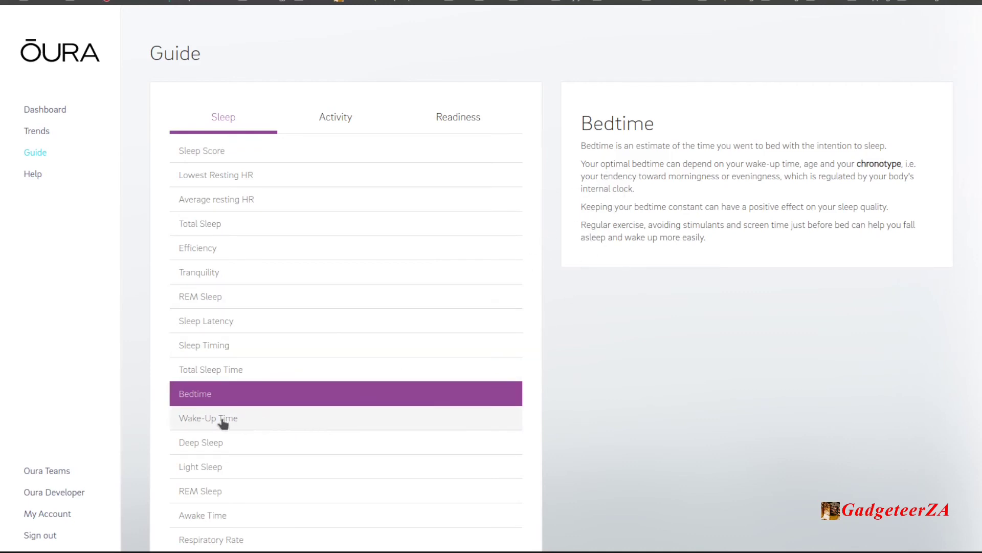
click(202, 442)
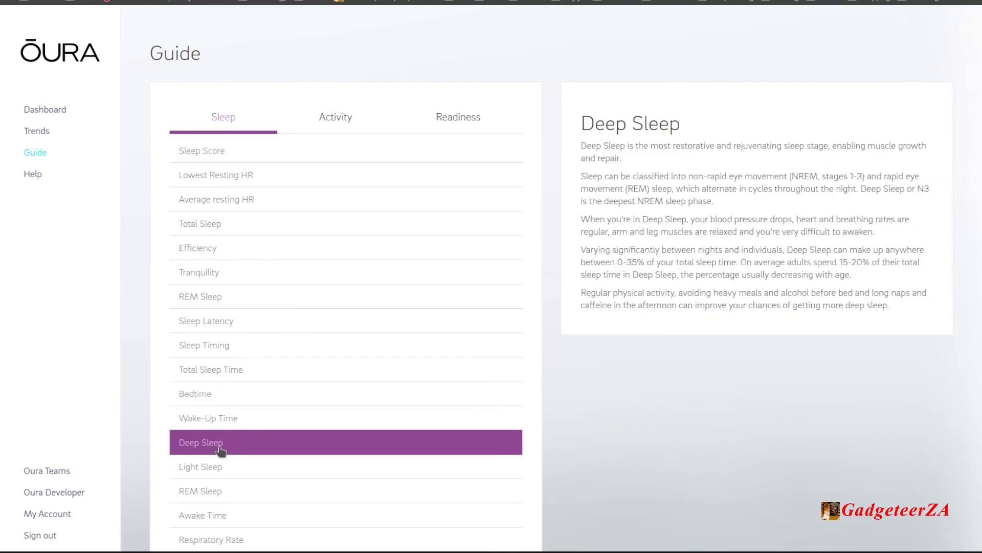
scroll(down, 3)
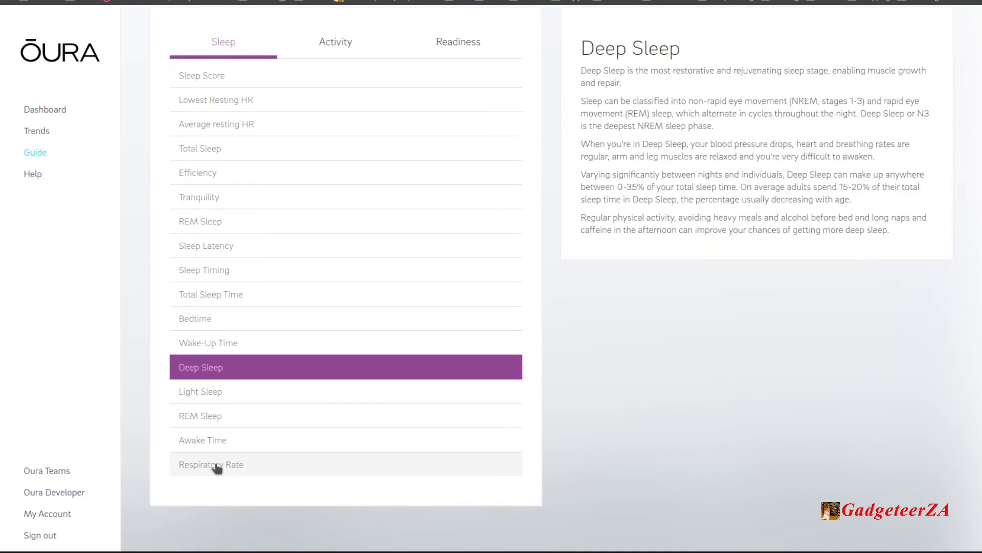
click(212, 464)
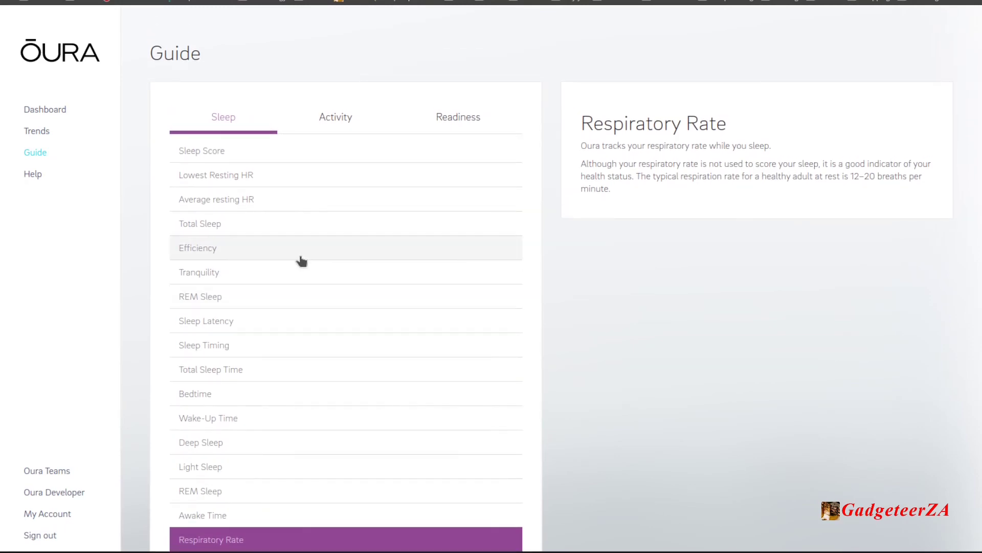
scroll(down, 3)
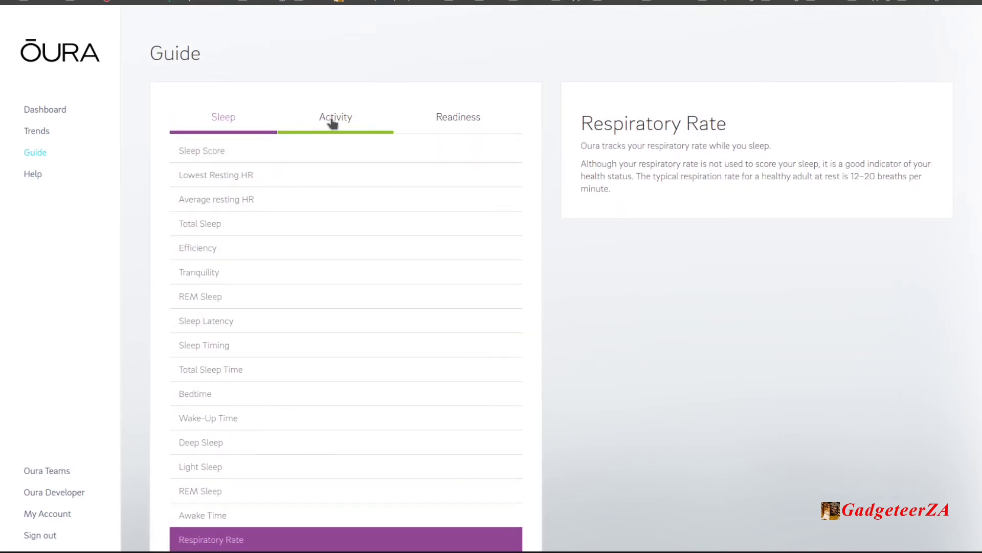
Step: Switch the Guide to activity metrics and read Move Every Hour and Training Frequency
click(335, 117)
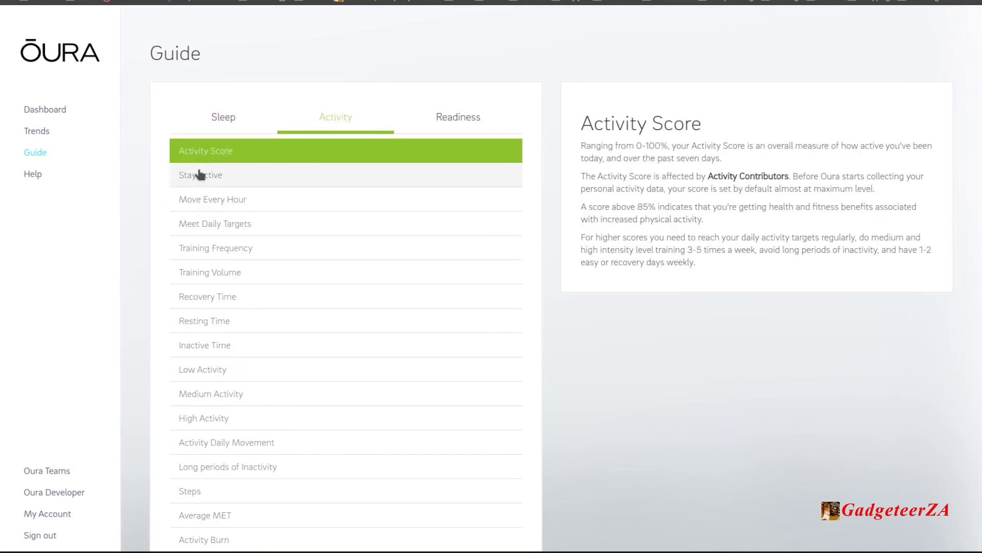
click(212, 199)
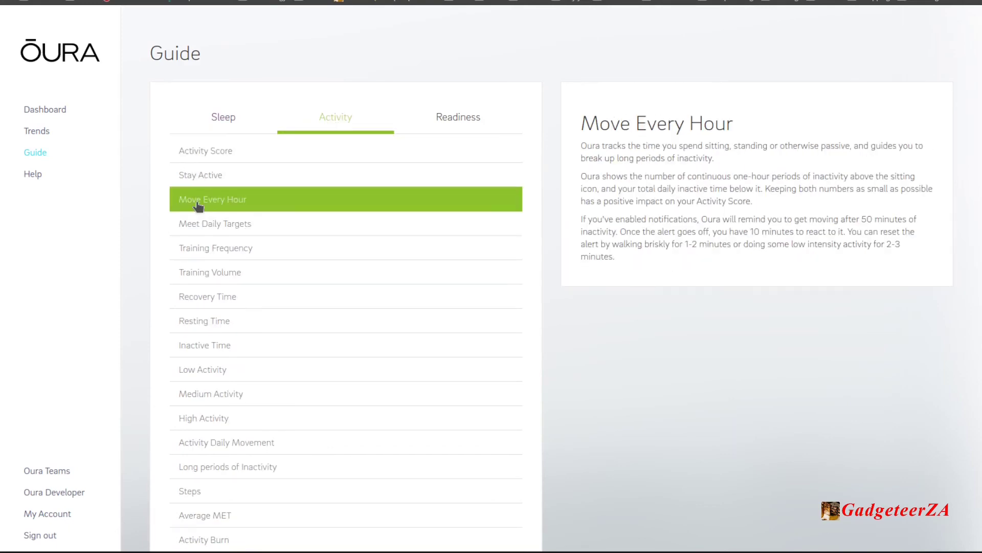
click(215, 248)
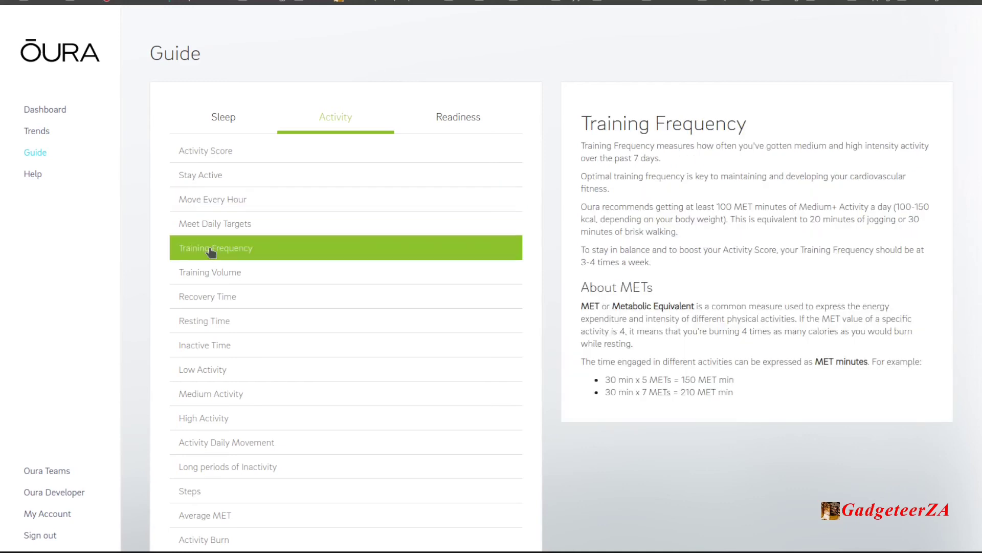
mouse_move(249, 249)
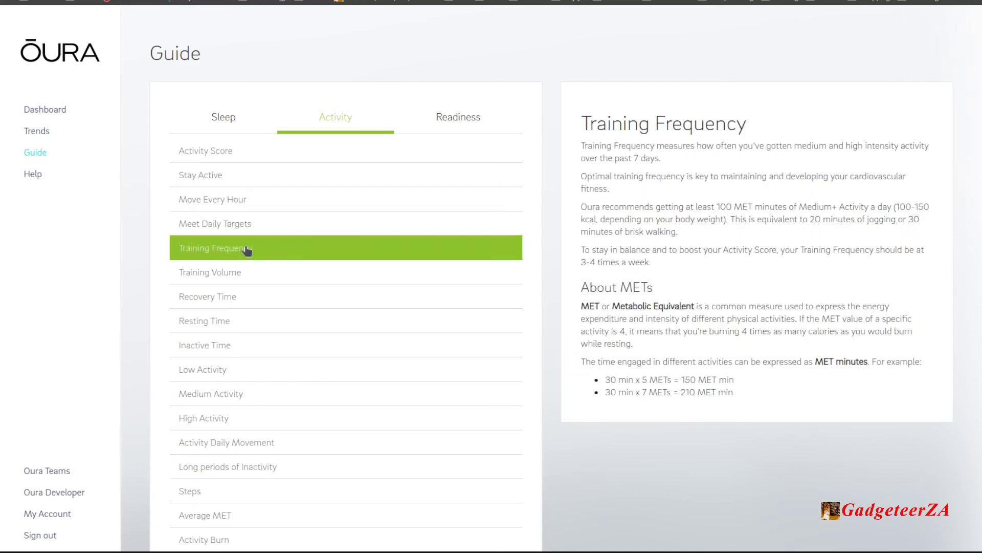
mouse_move(249, 330)
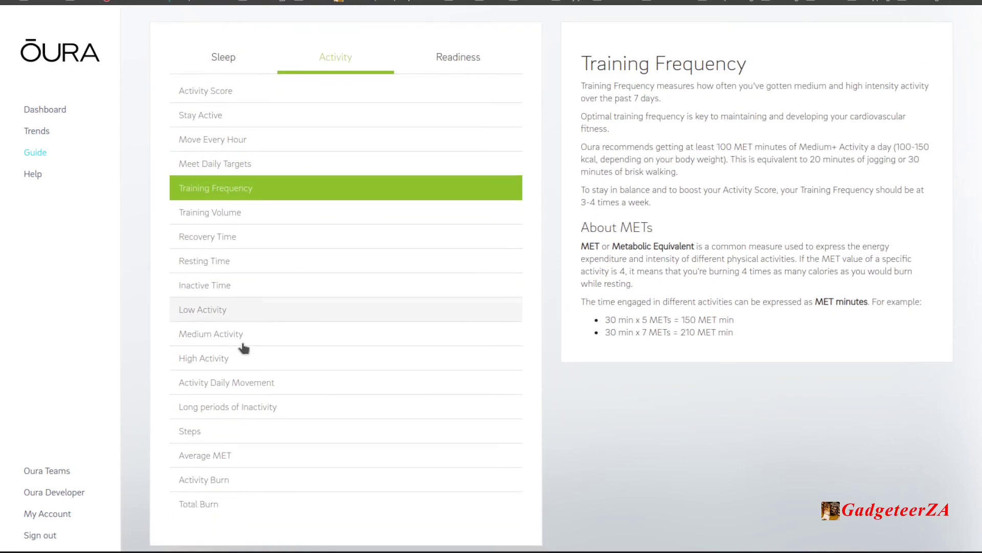
scroll(down, 3)
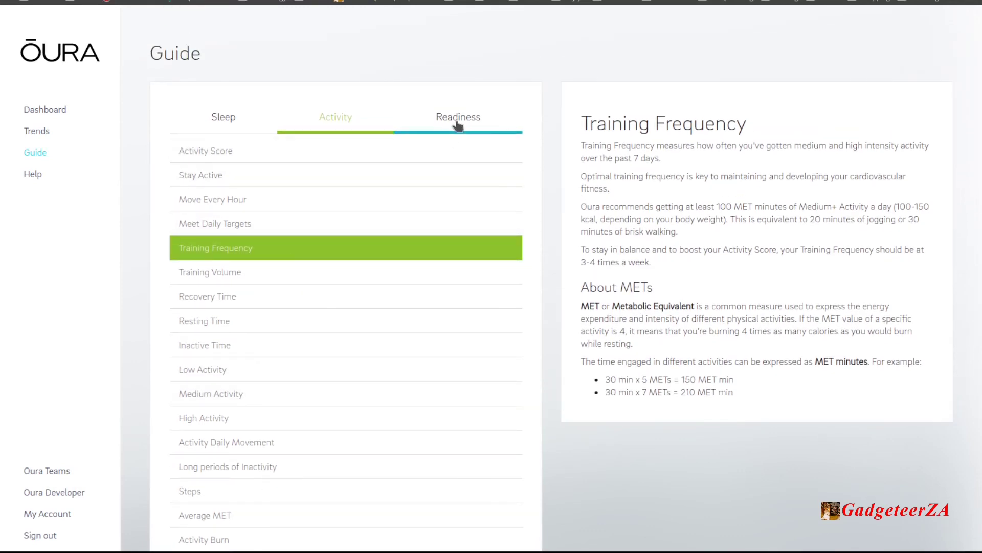
Step: Read the Body Temperature, Average HRV and Lowest Resting HR definitions, then return to Dashboard
click(461, 117)
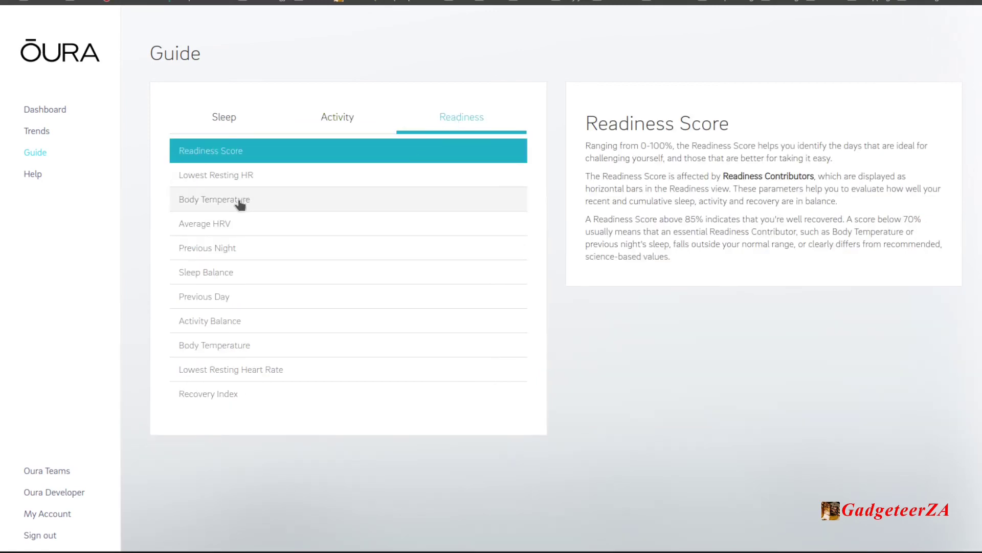
click(215, 198)
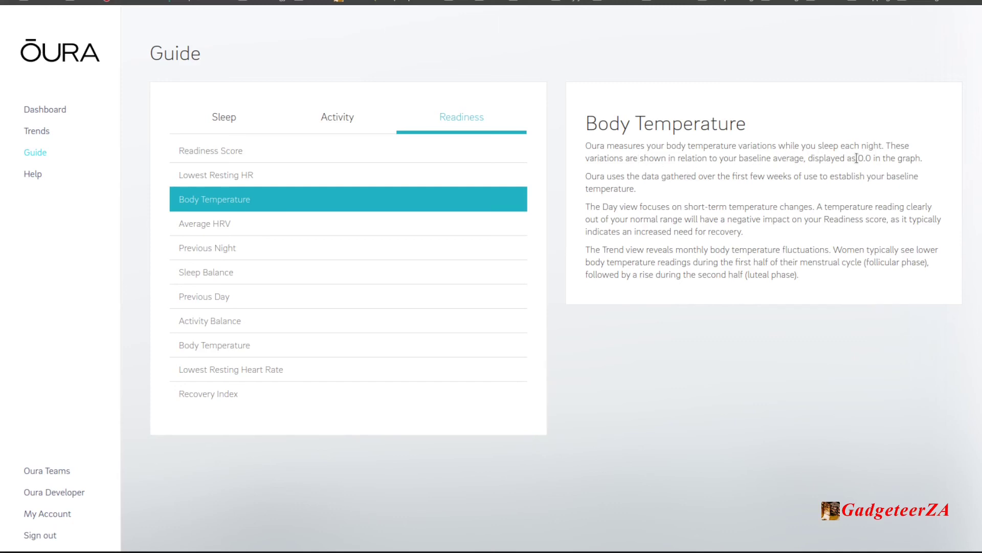
mouse_move(673, 200)
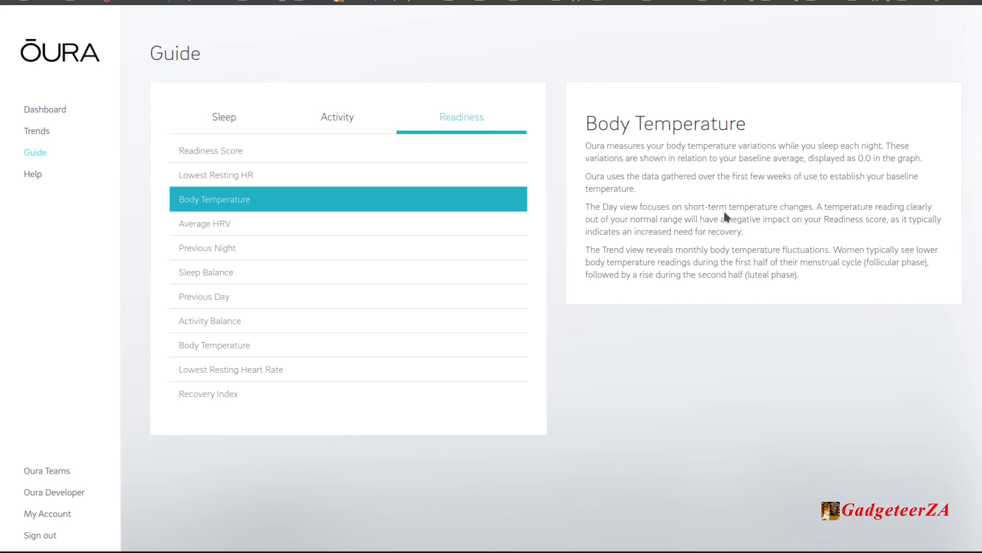
mouse_move(814, 234)
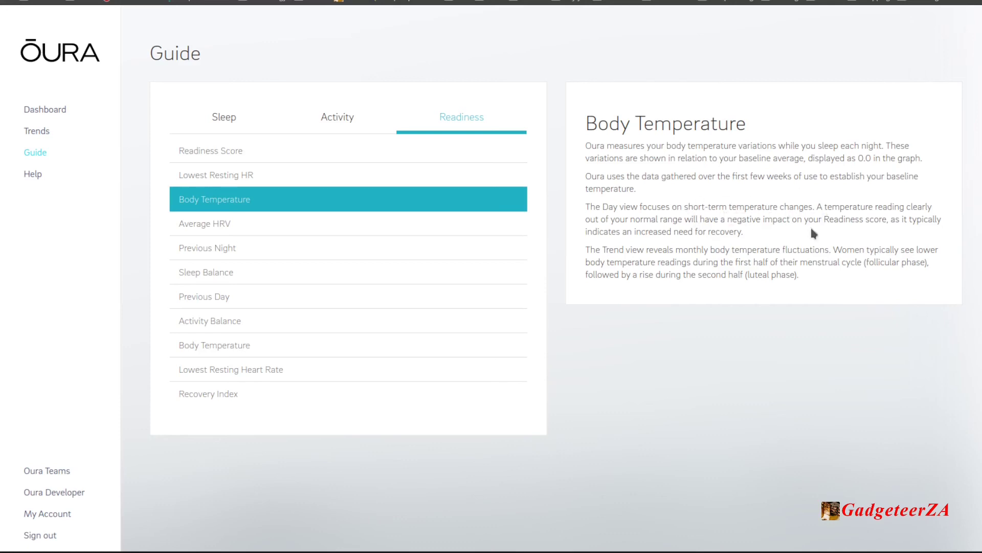
mouse_move(725, 246)
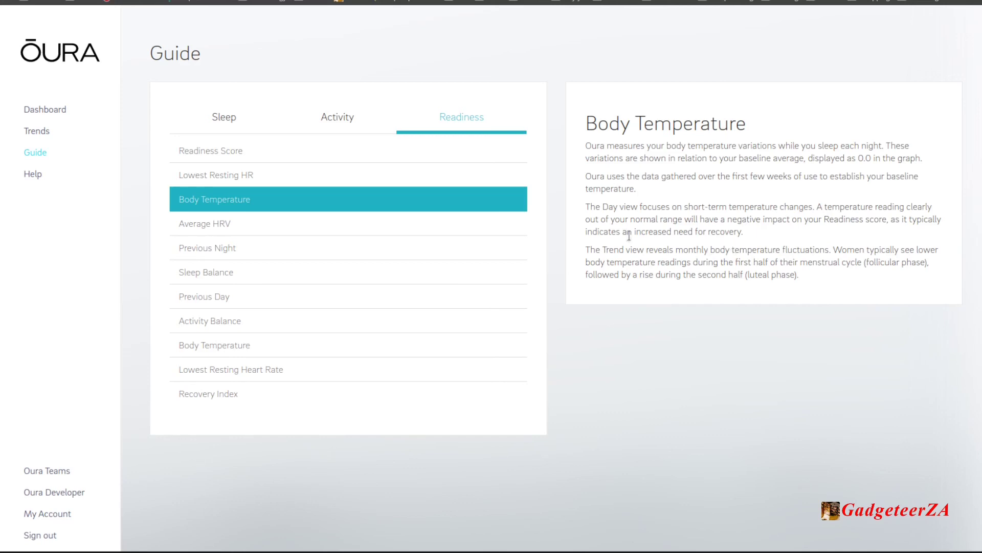
mouse_move(237, 223)
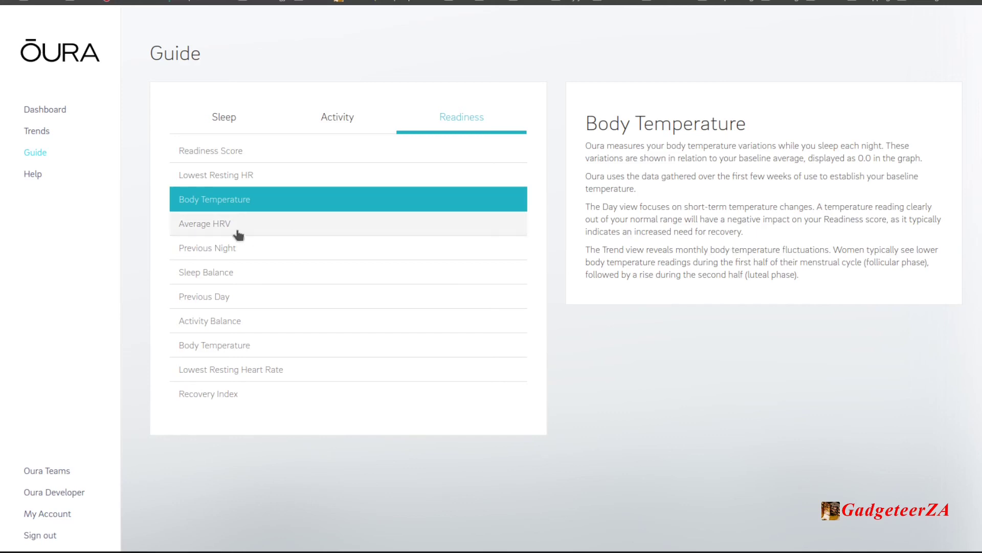
click(204, 224)
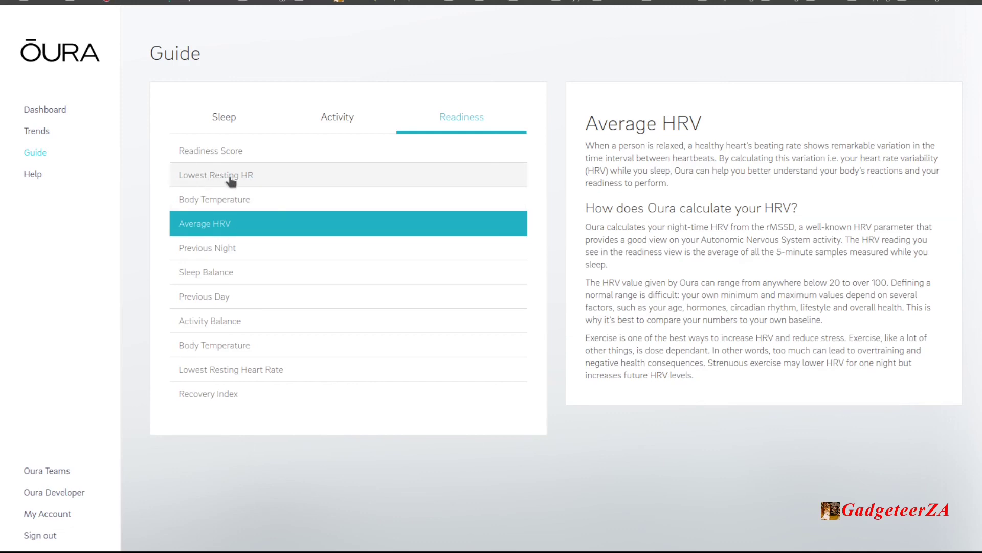
click(215, 175)
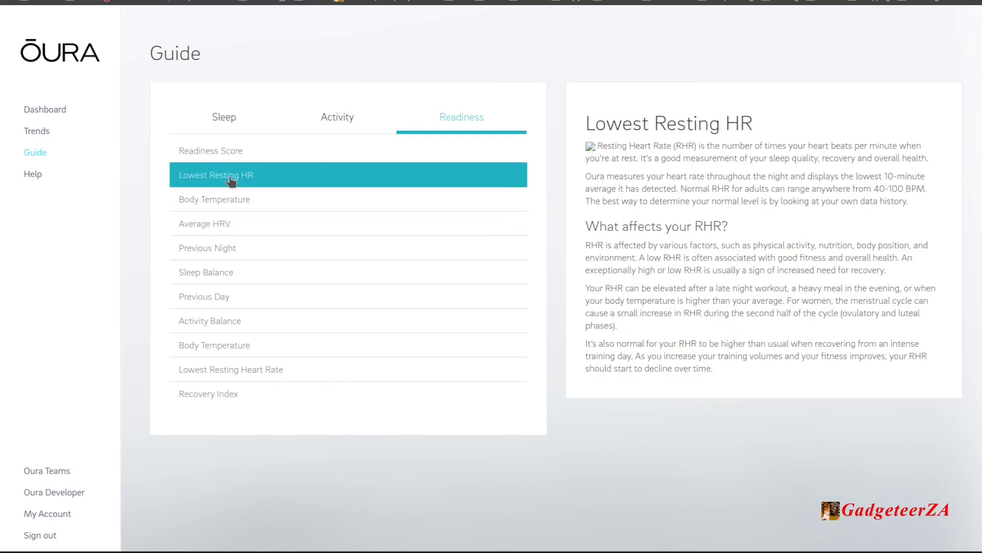
mouse_move(243, 351)
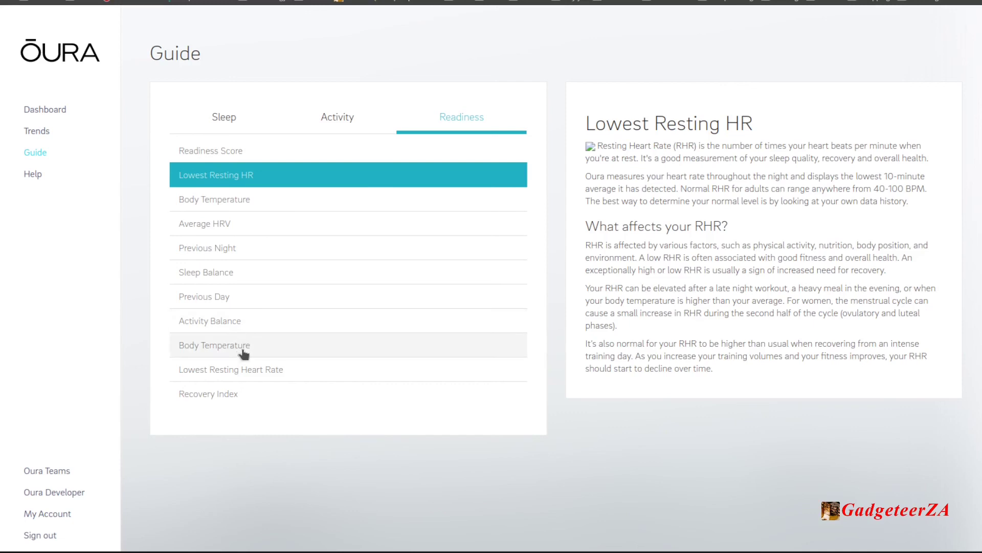
mouse_move(226, 394)
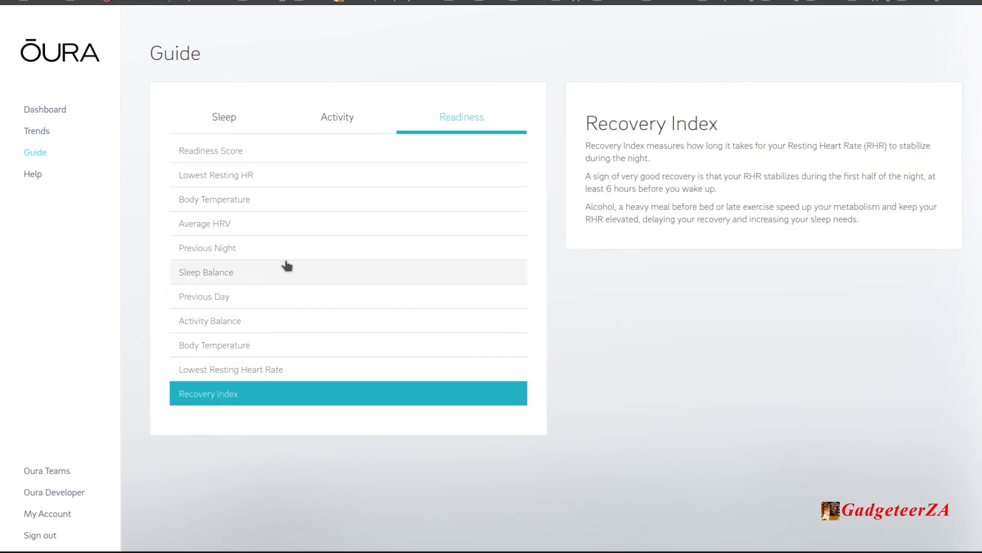
mouse_move(316, 280)
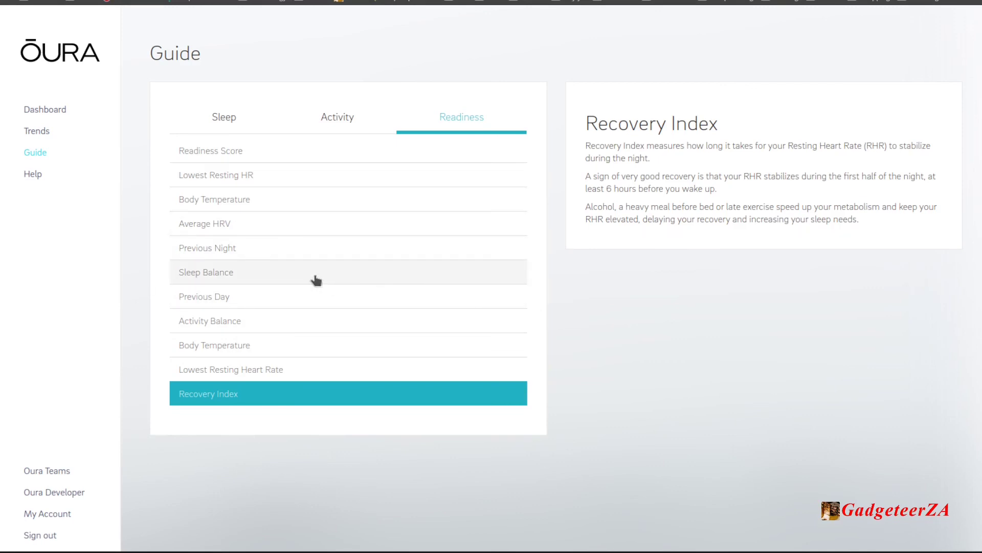
mouse_move(284, 319)
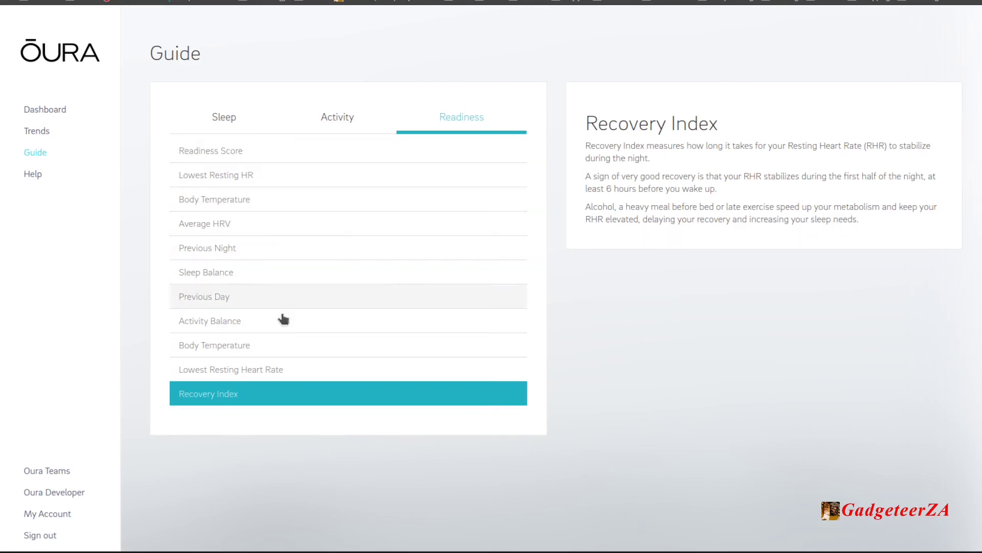
mouse_move(263, 248)
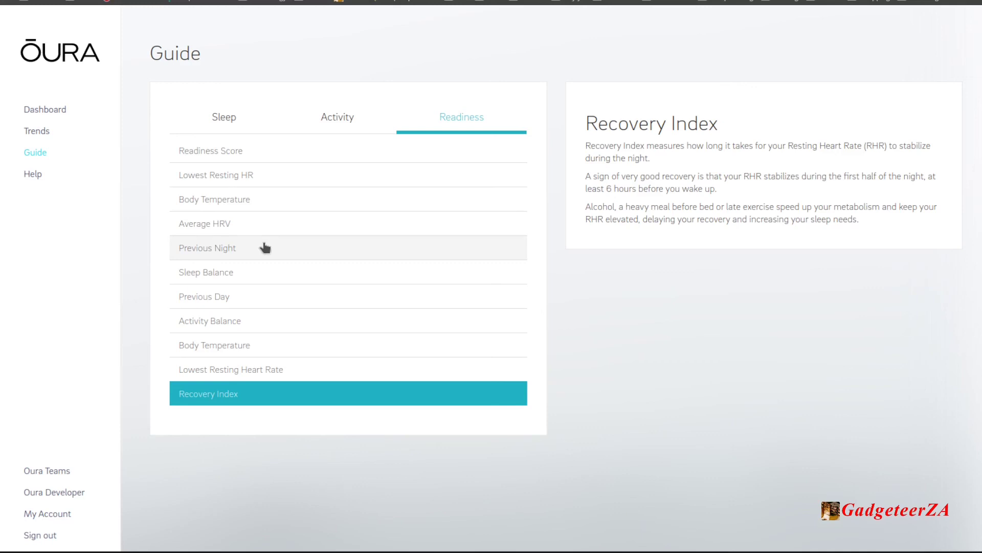
mouse_move(251, 259)
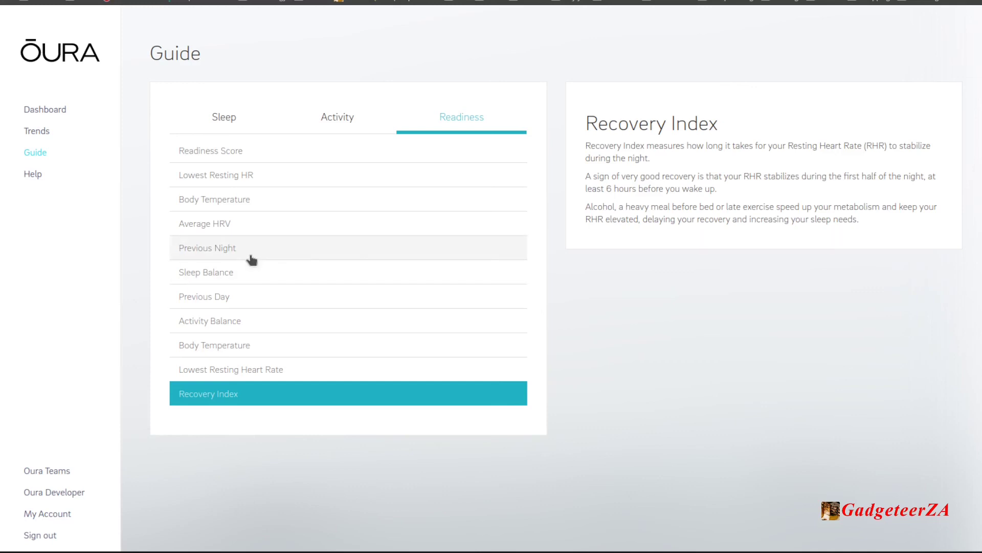
mouse_move(346, 295)
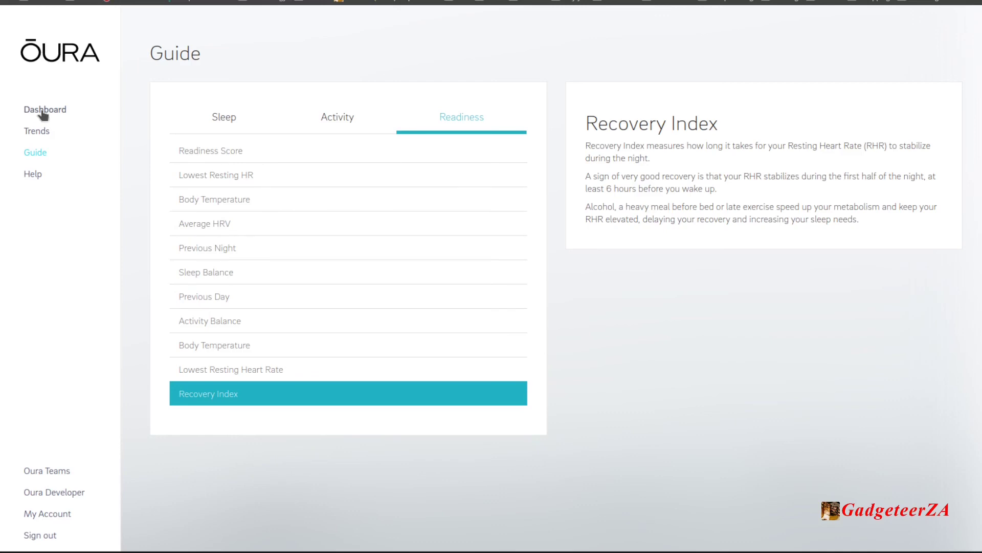
click(44, 109)
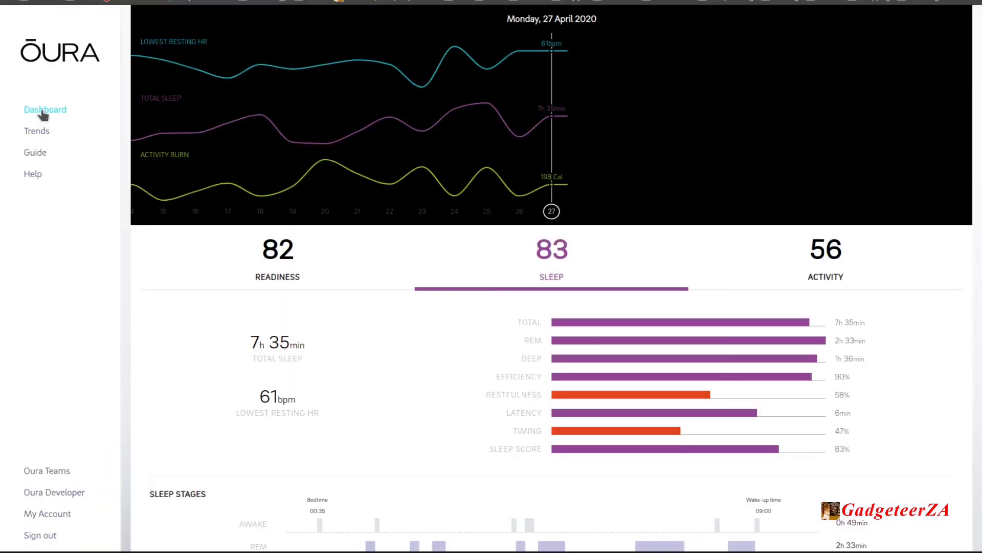
mouse_move(97, 144)
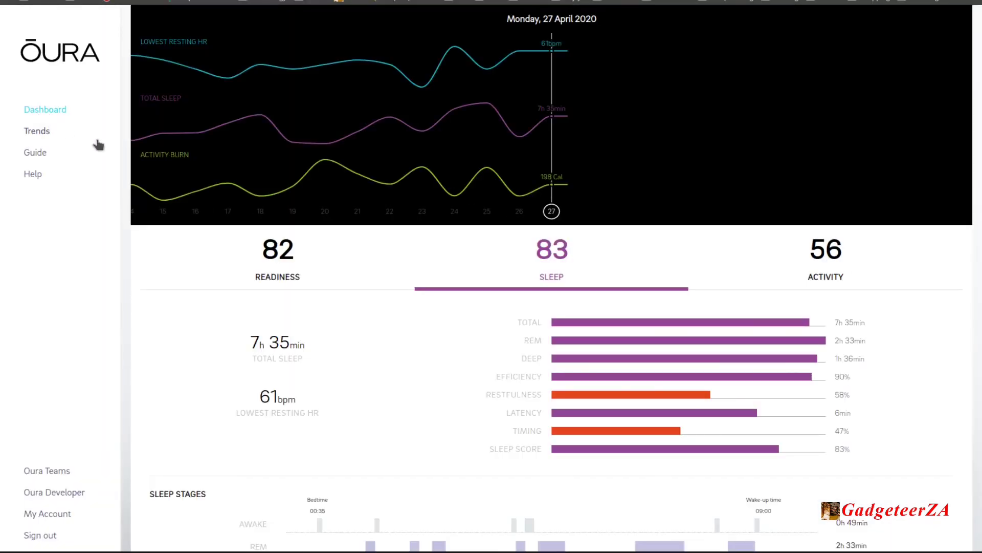